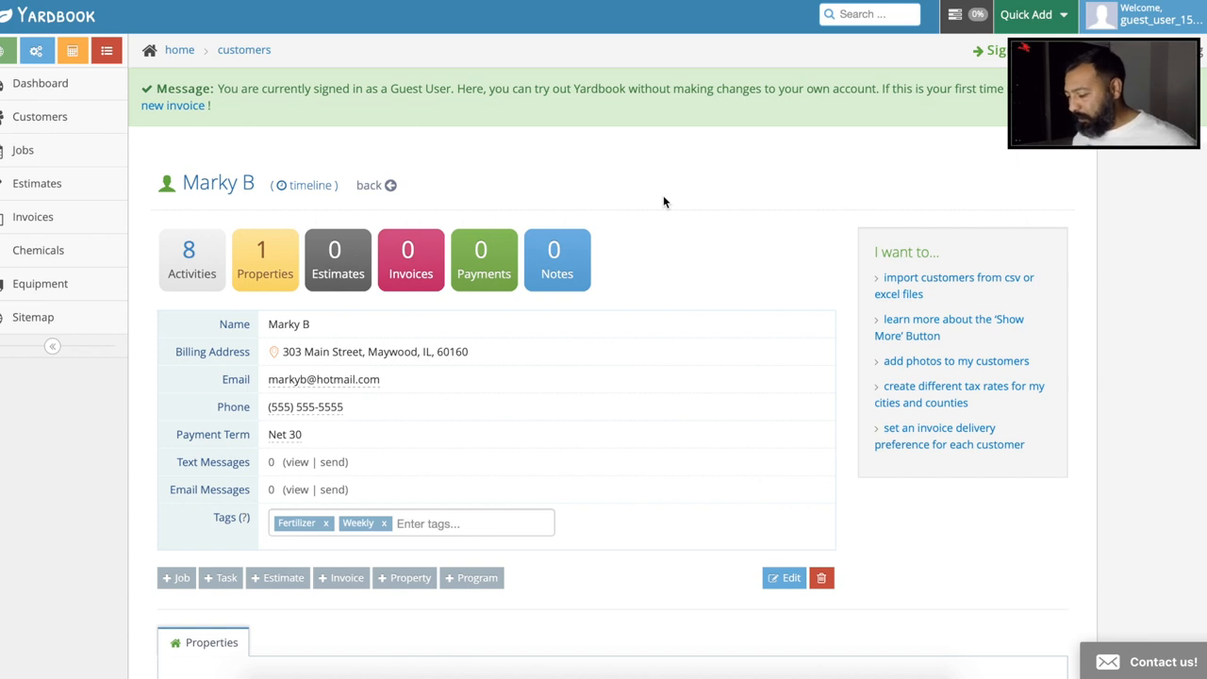
{"action": "scroll", "scroll_direction": "down", "scroll_amount": 3}
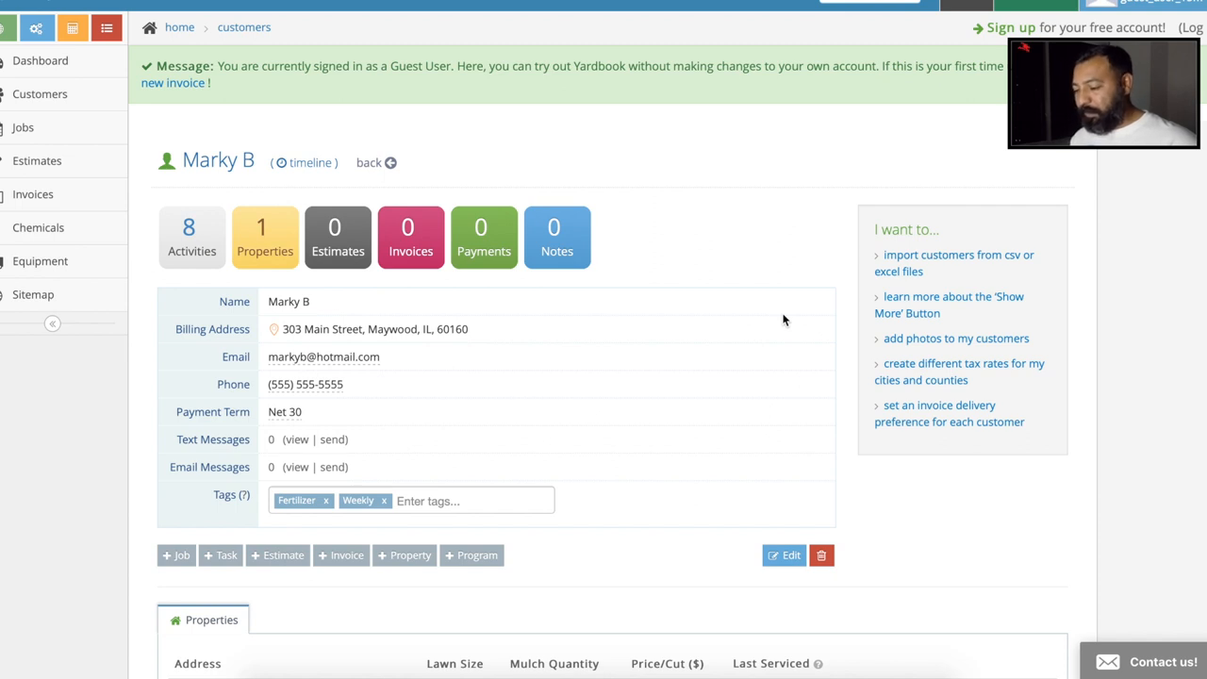
{"action": "scroll", "scroll_direction": "down", "scroll_amount": 3}
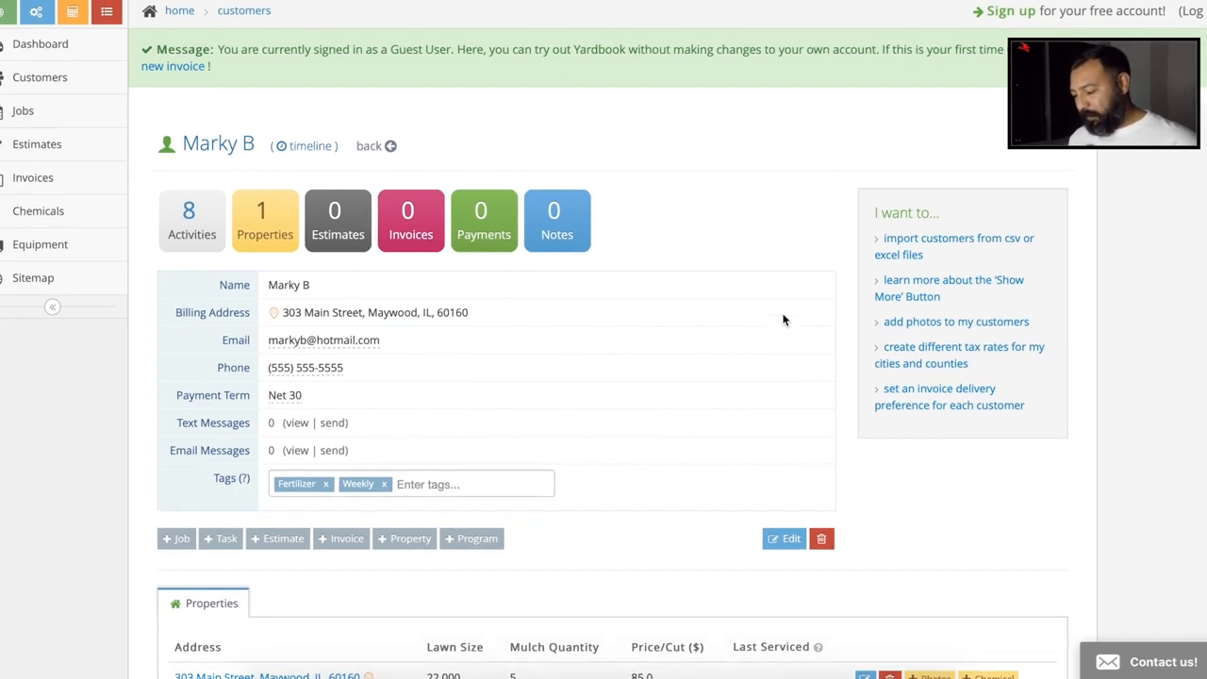
{"action": "scroll", "scroll_direction": "up", "scroll_amount": 3}
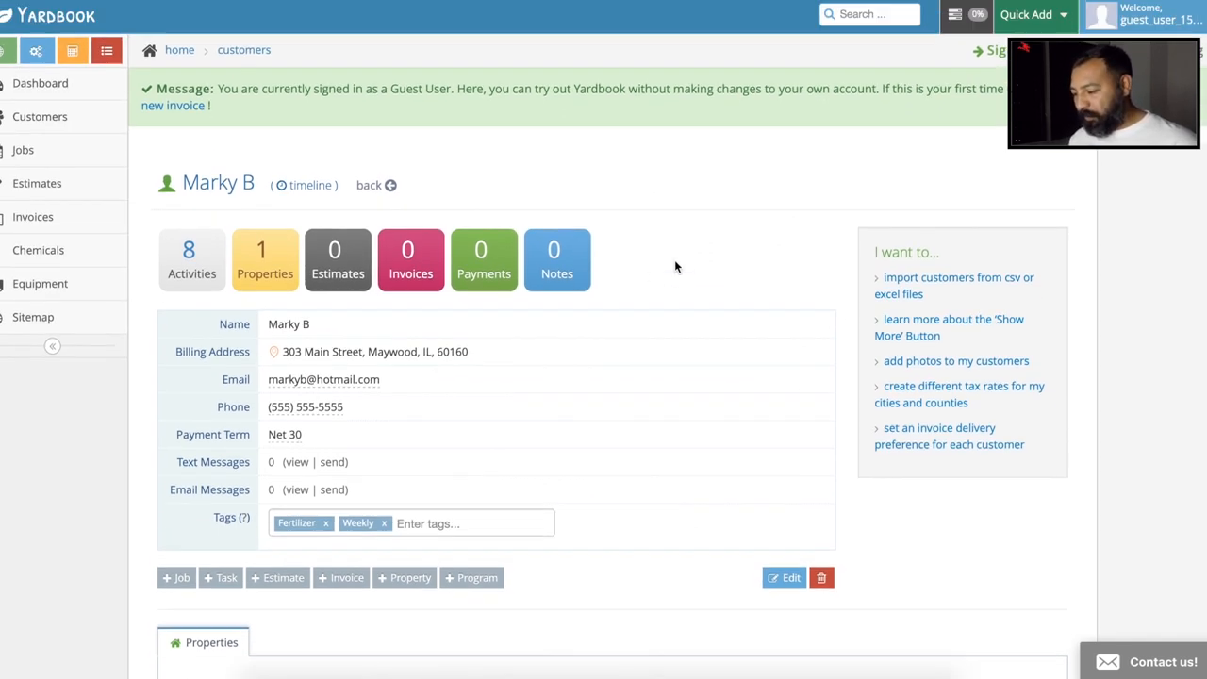
{"action": "scroll", "scroll_direction": "down", "scroll_amount": 3}
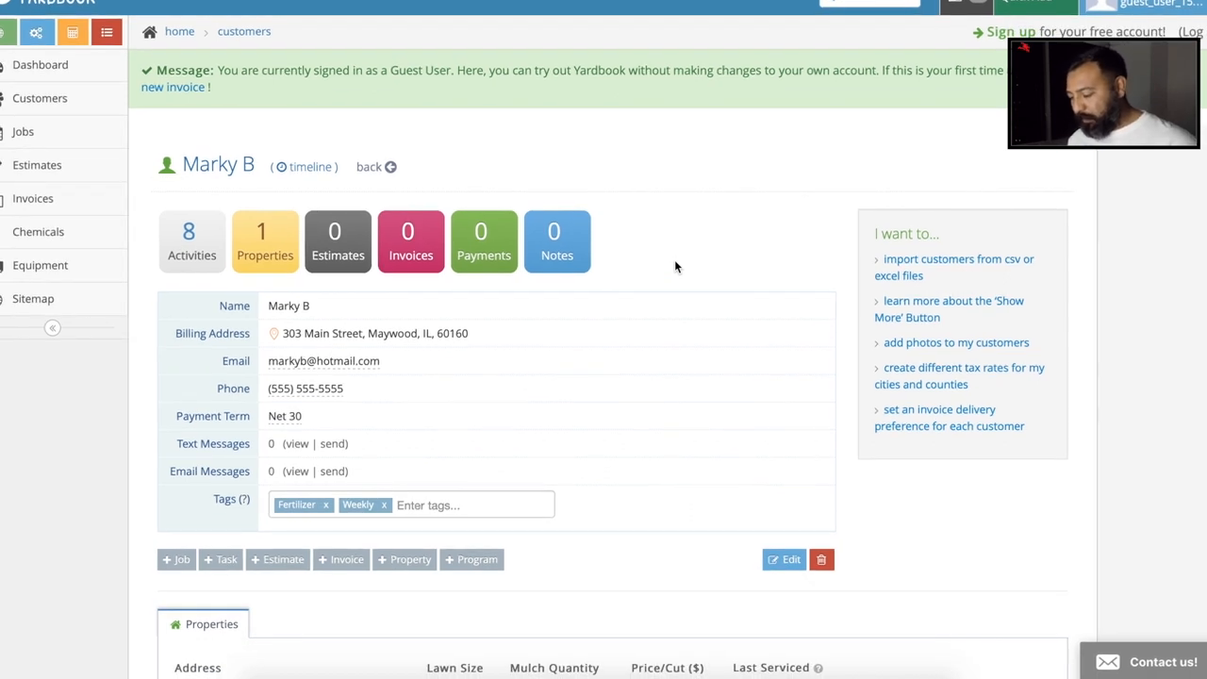
{"action": "mouse_move", "coordinate": [470, 70]}
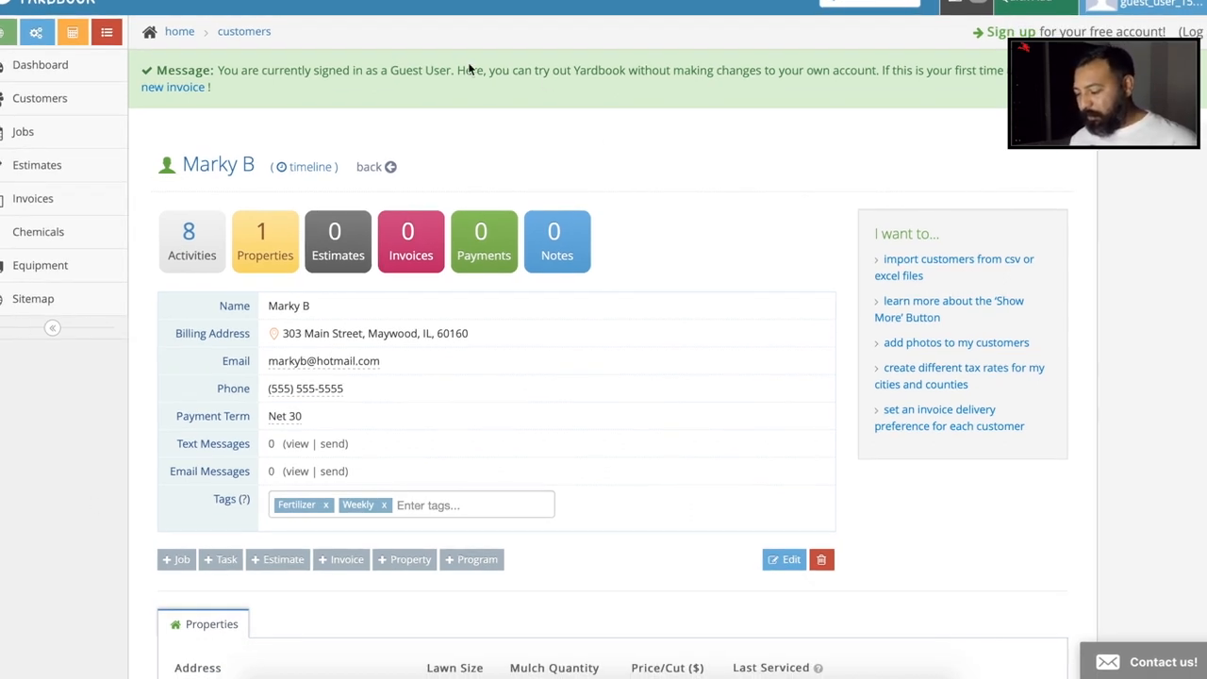
{"action": "scroll", "scroll_direction": "down", "scroll_amount": 3}
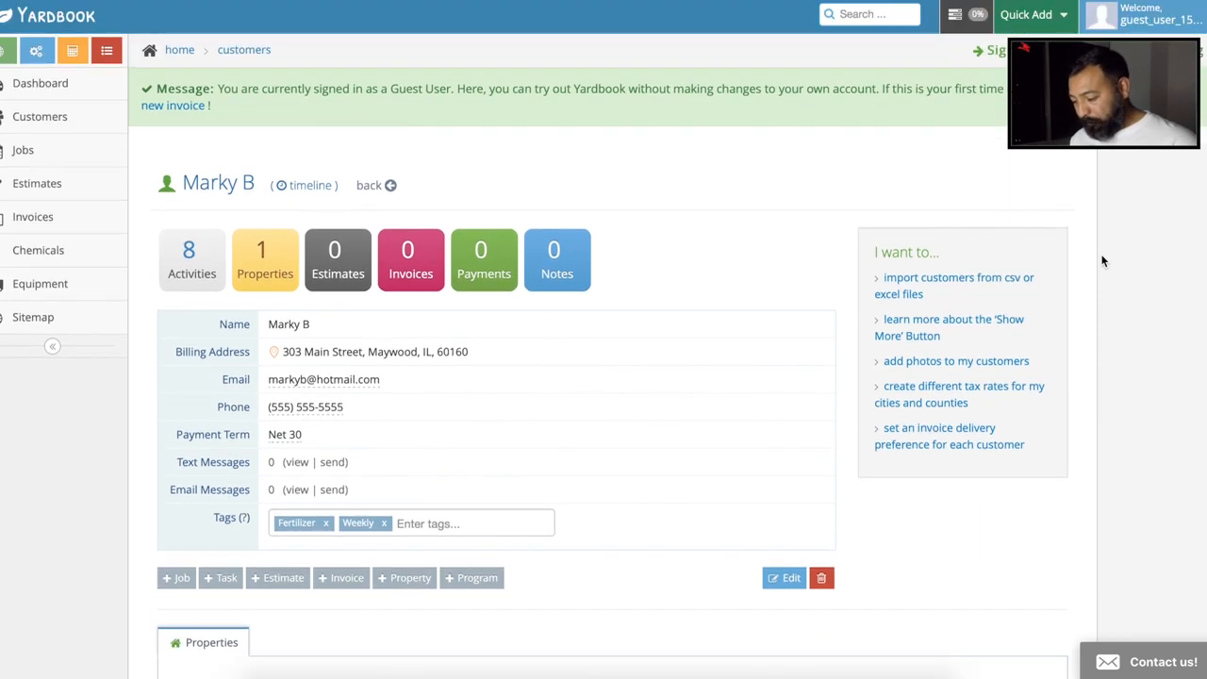
{"action": "mouse_move", "coordinate": [773, 274]}
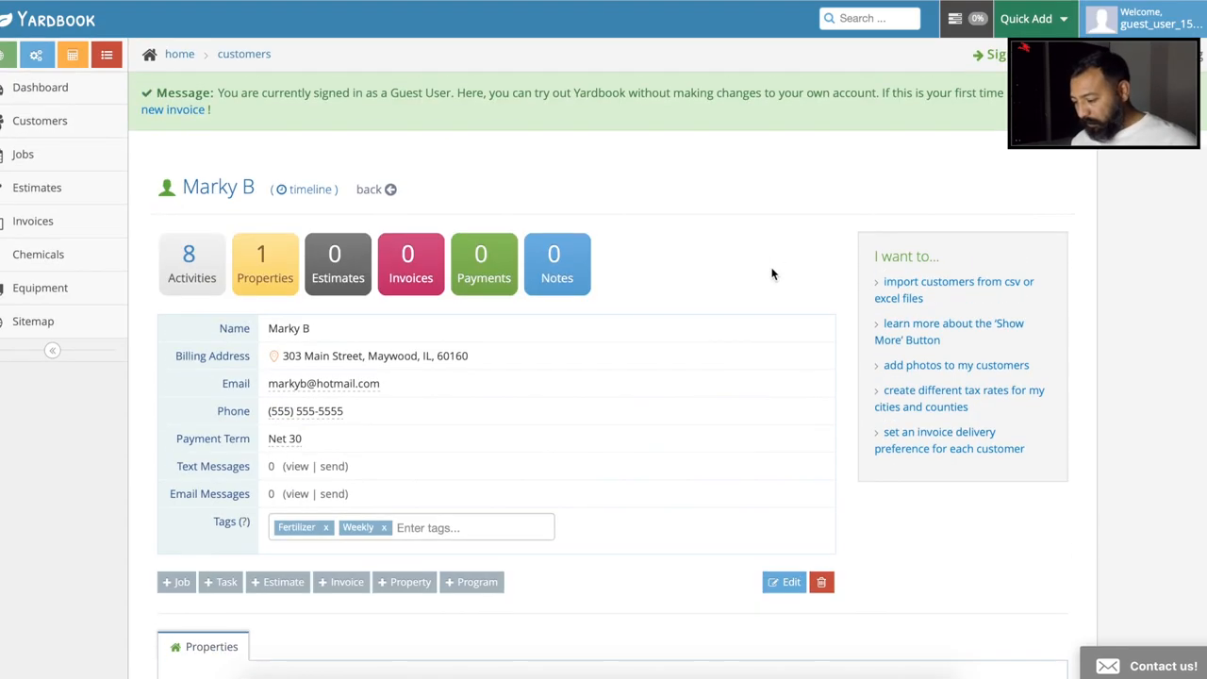
{"action": "scroll", "scroll_direction": "down", "scroll_amount": 3}
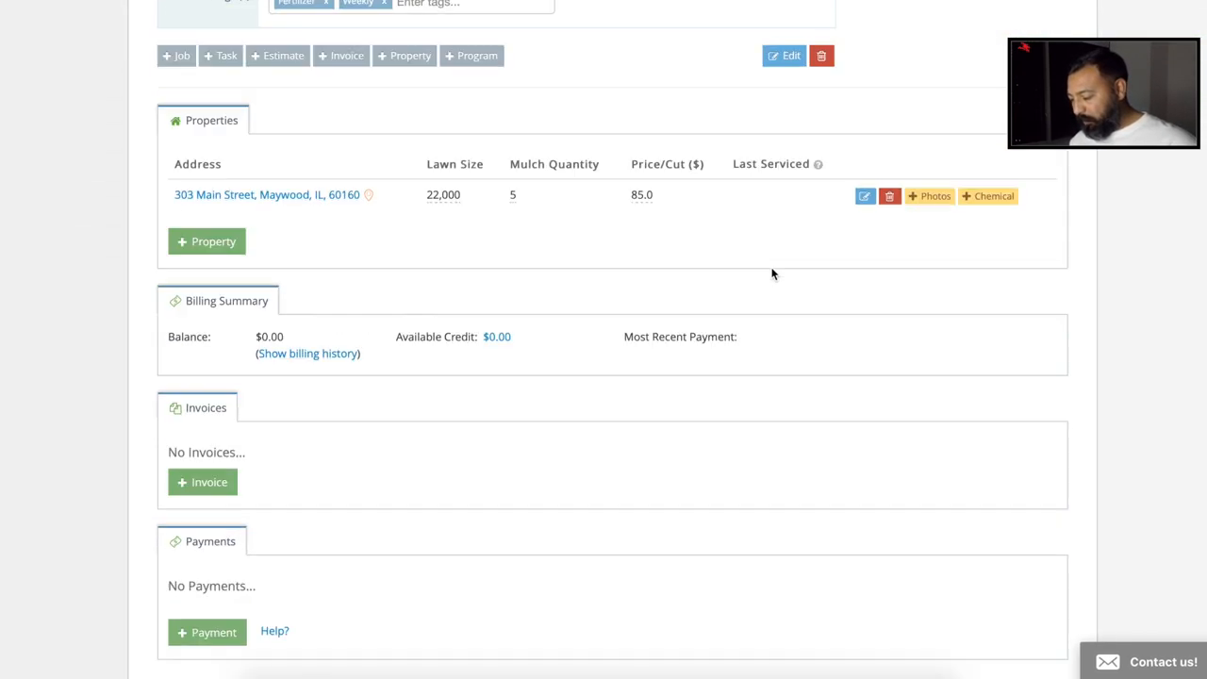
{"action": "scroll", "scroll_direction": "up", "scroll_amount": 3}
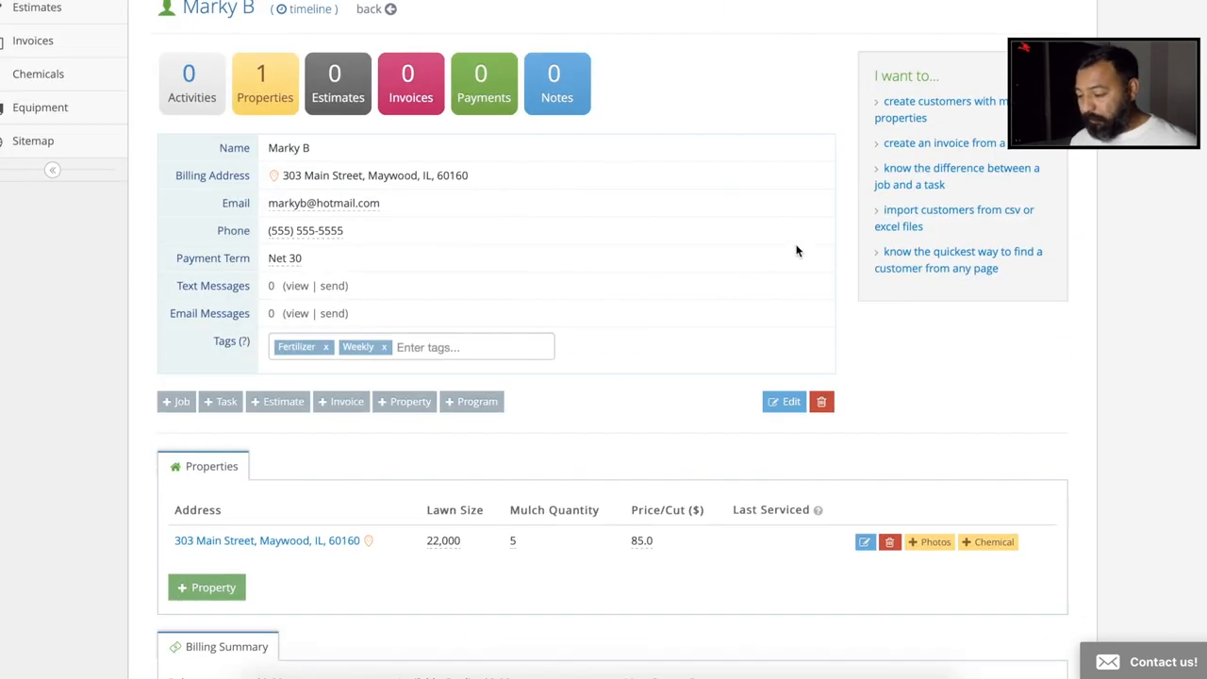
{"action": "mouse_move", "coordinate": [325, 269]}
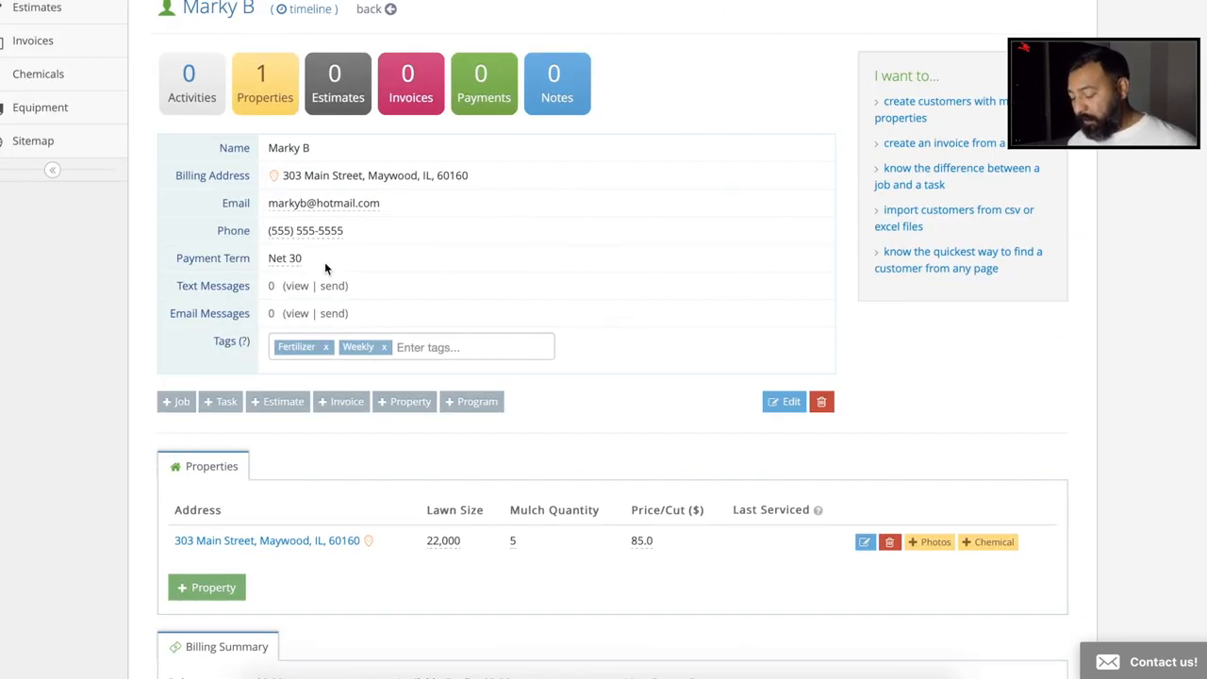
{"action": "mouse_move", "coordinate": [534, 312]}
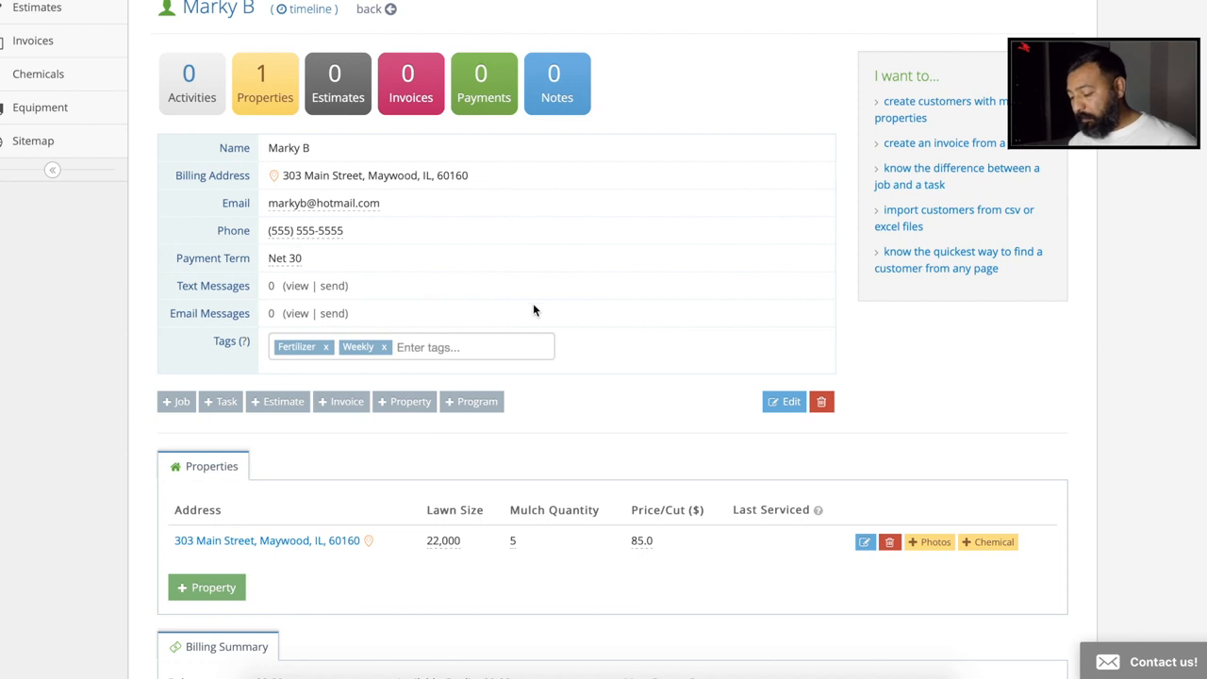
{"action": "scroll", "scroll_direction": "down", "scroll_amount": 3}
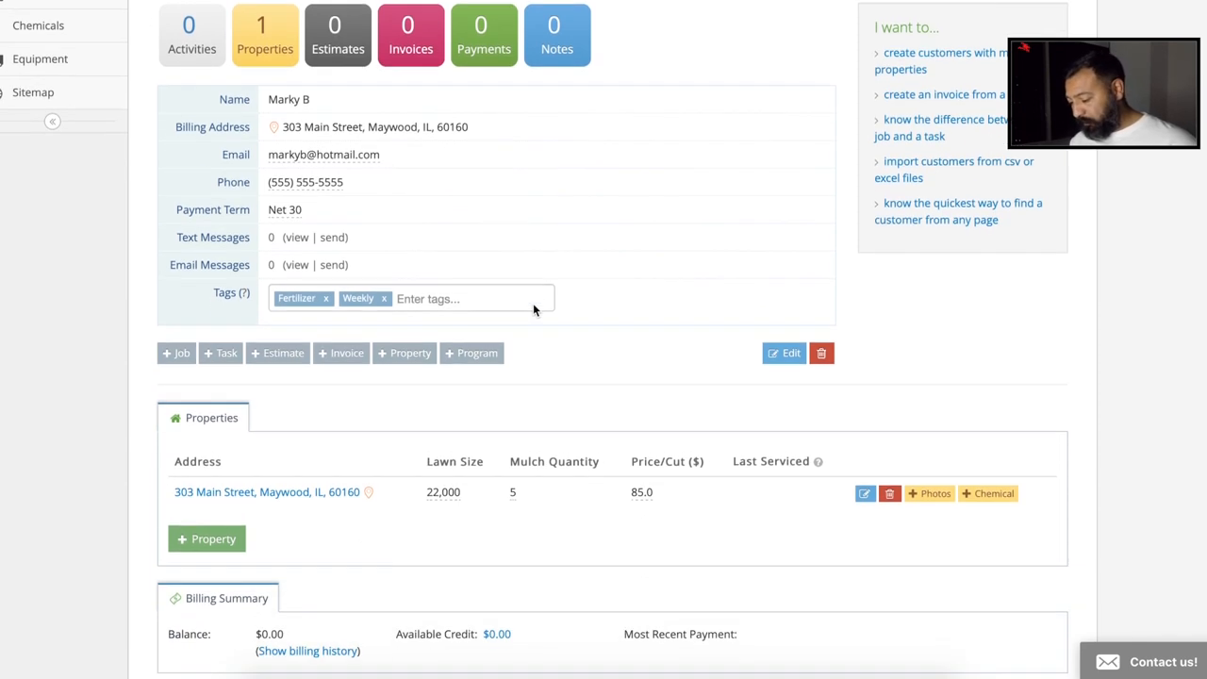
{"action": "scroll", "scroll_direction": "up", "scroll_amount": 3}
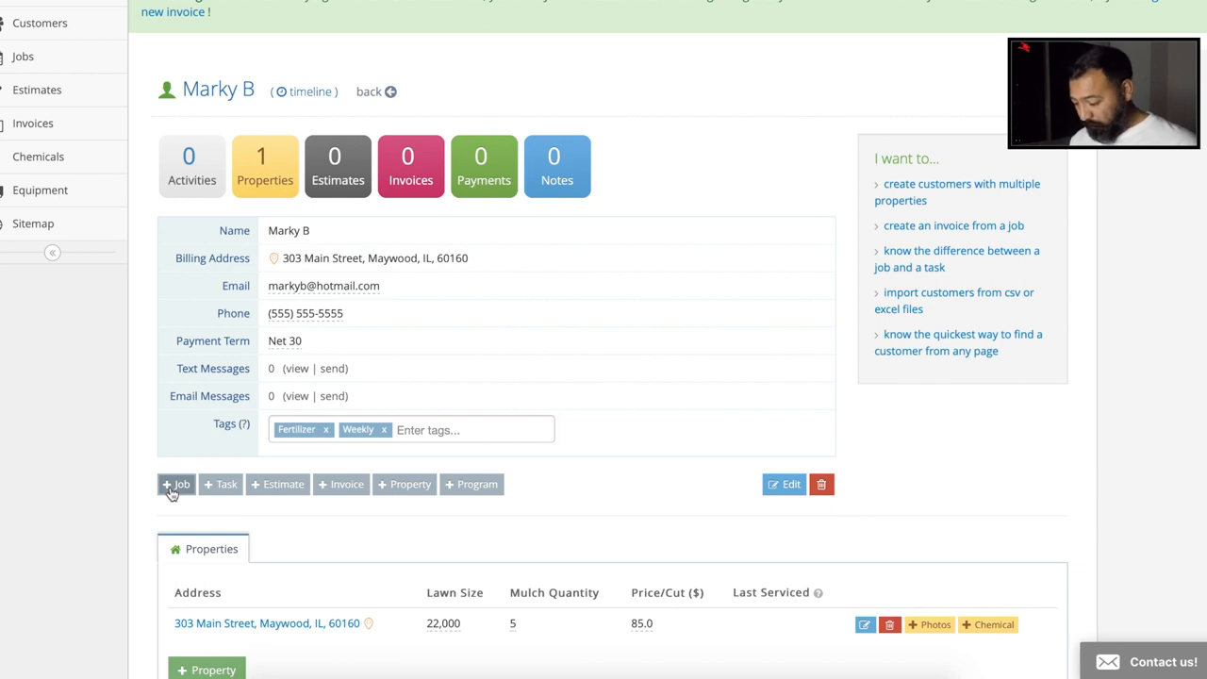
{"action": "left_click", "coordinate": [176, 483]}
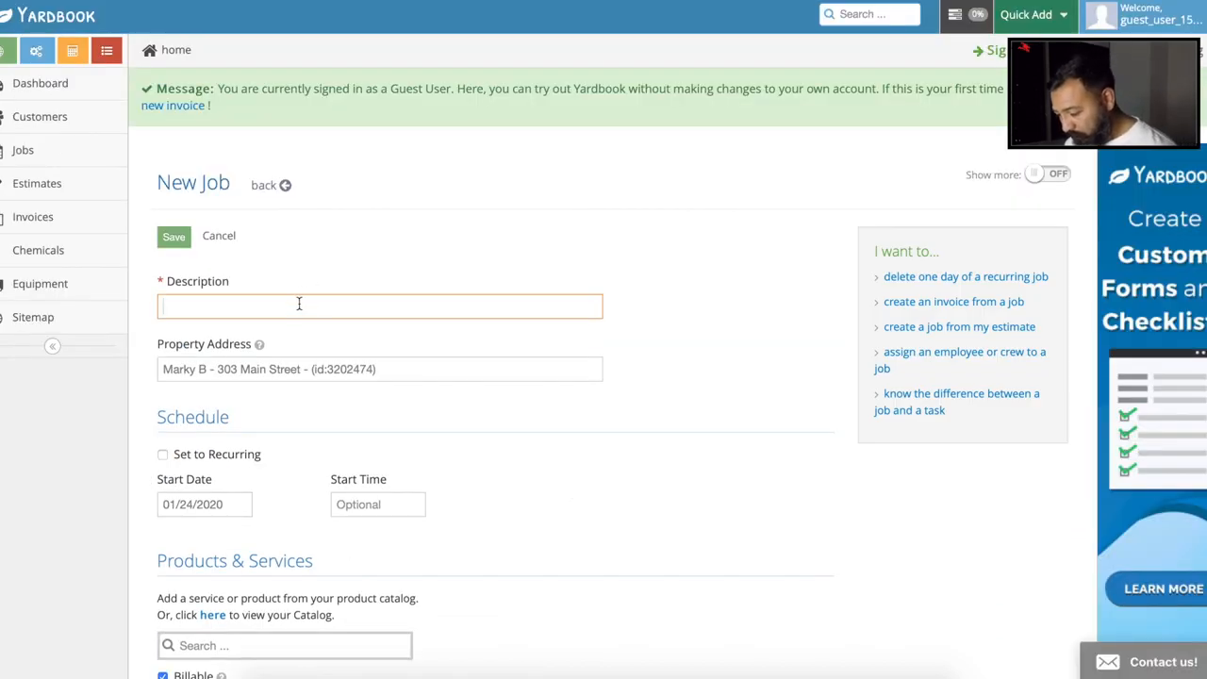
{"action": "type", "text": "Grass"}
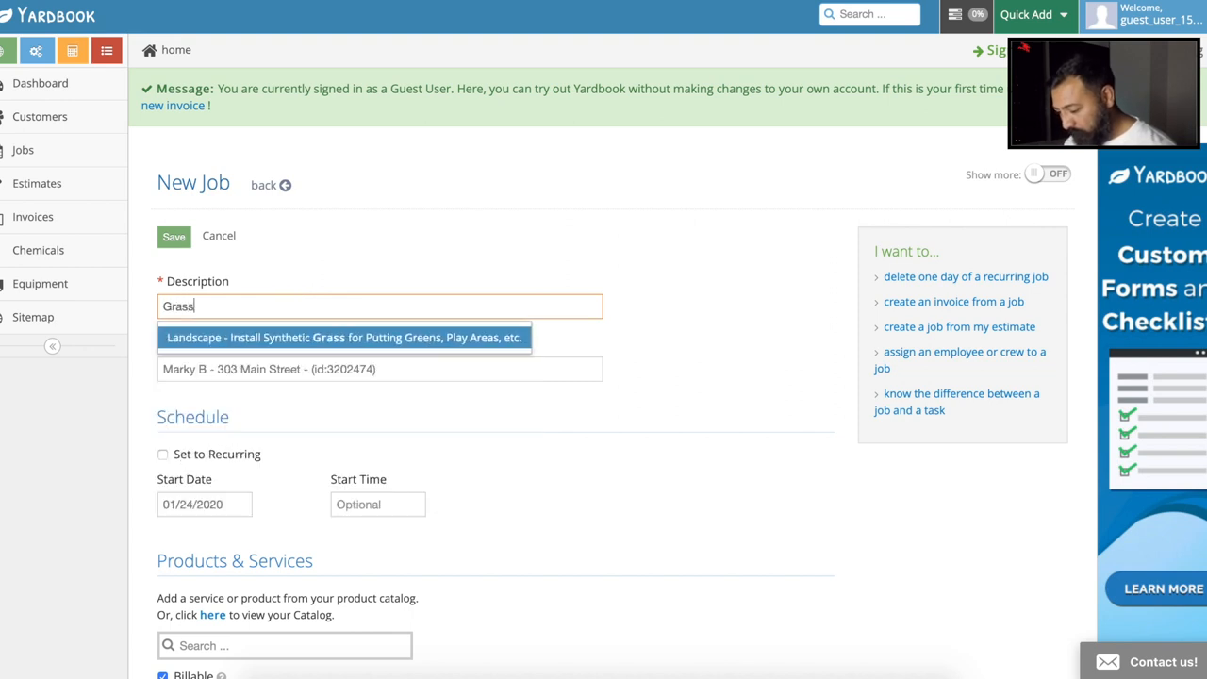
{"action": "type", "text": "Cut"}
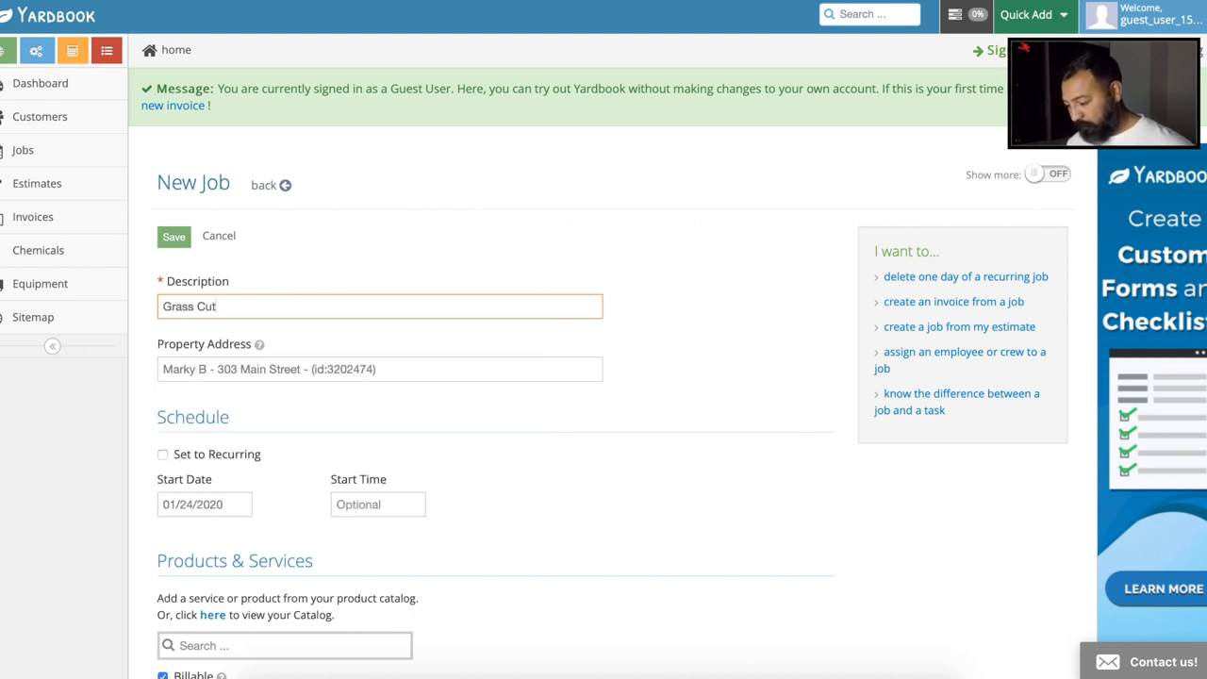
{"action": "scroll", "scroll_direction": "down", "scroll_amount": 3}
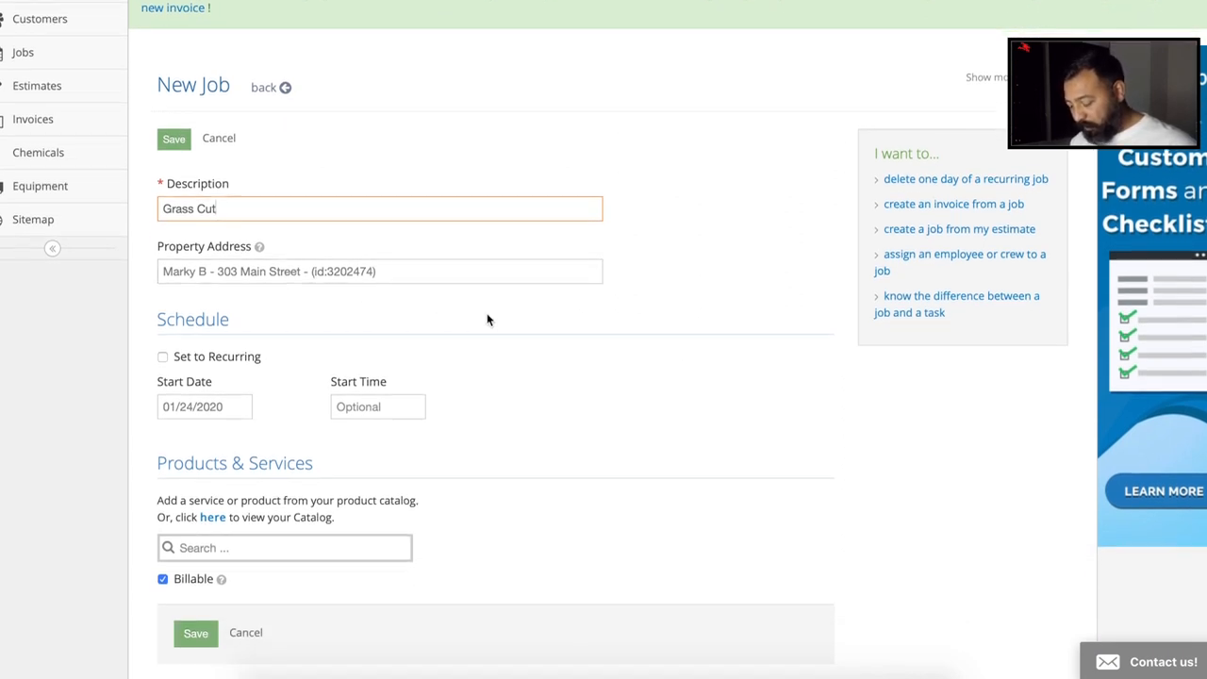
{"action": "scroll", "scroll_direction": "down", "scroll_amount": 3}
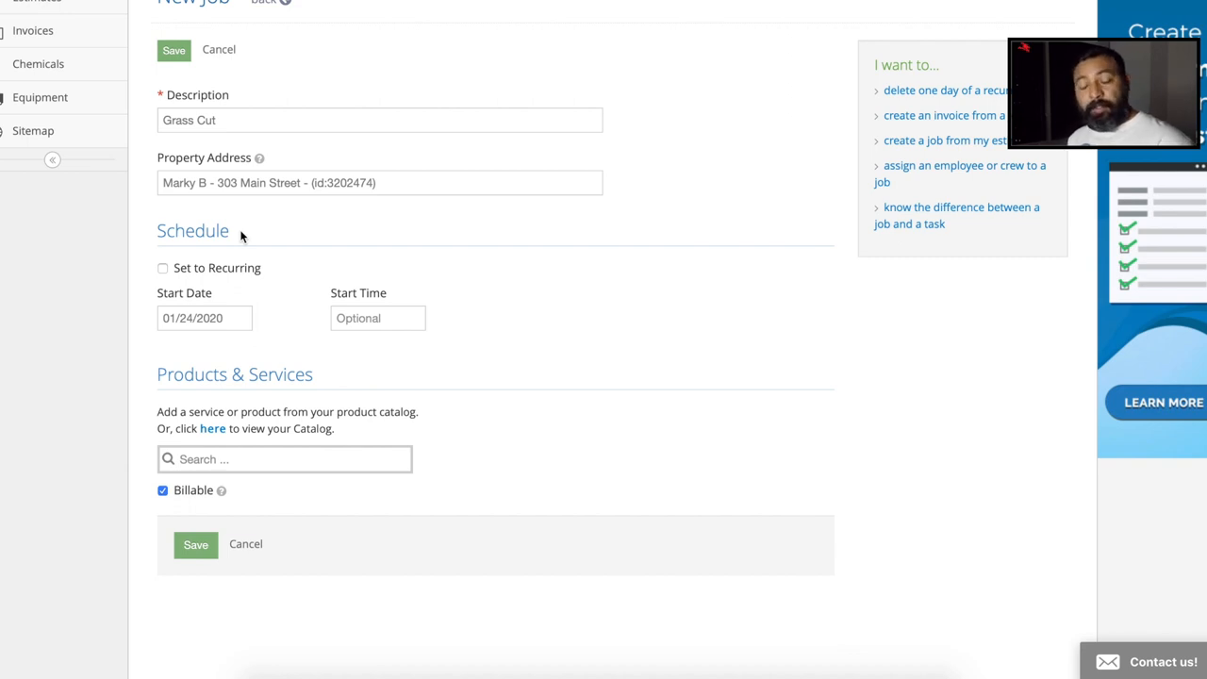
{"action": "mouse_move", "coordinate": [321, 315]}
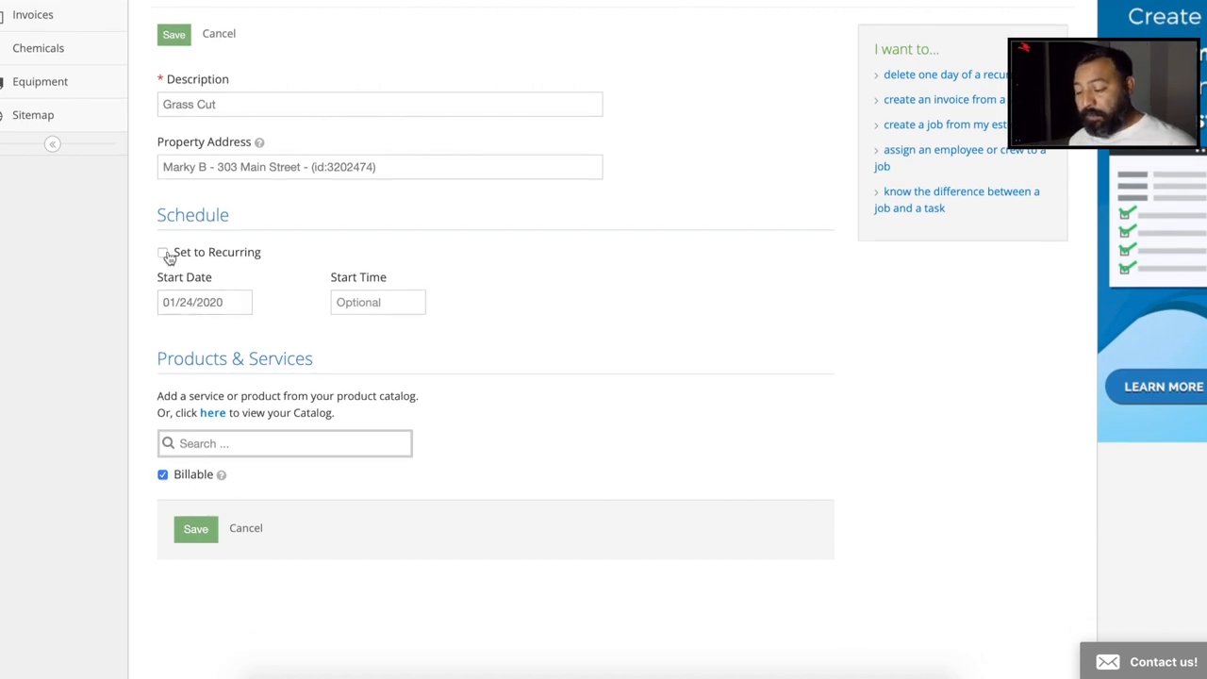
{"action": "scroll", "scroll_direction": "up", "scroll_amount": 3}
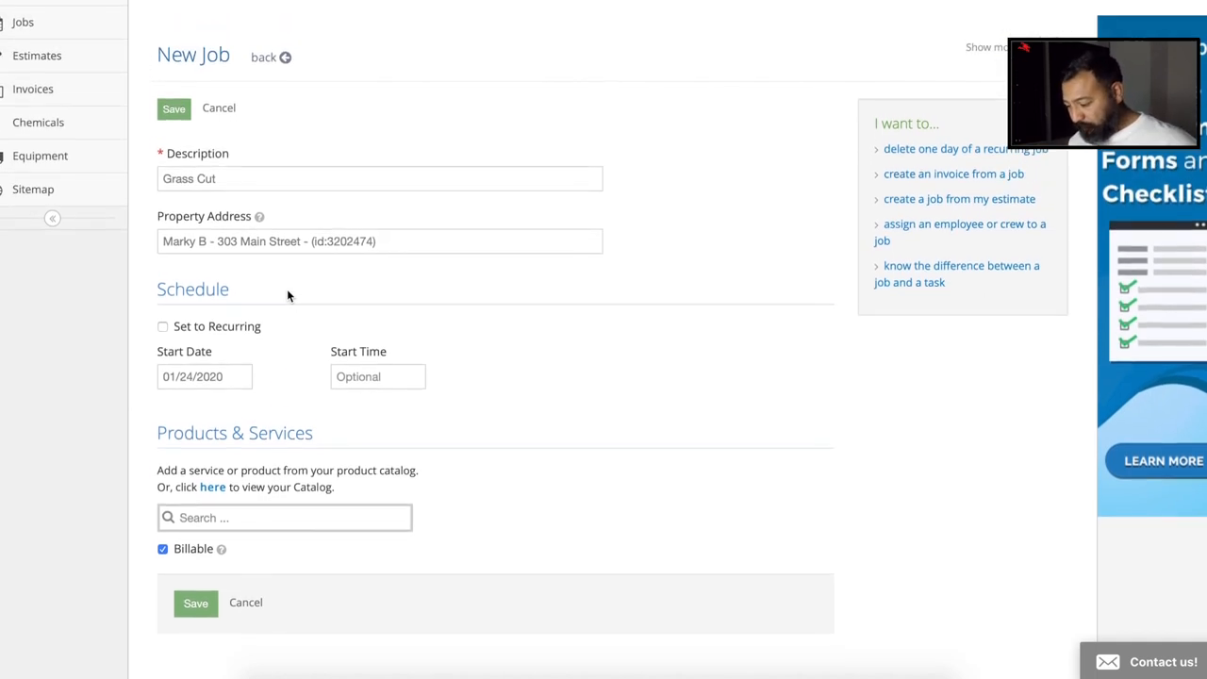
{"action": "mouse_move", "coordinate": [504, 344]}
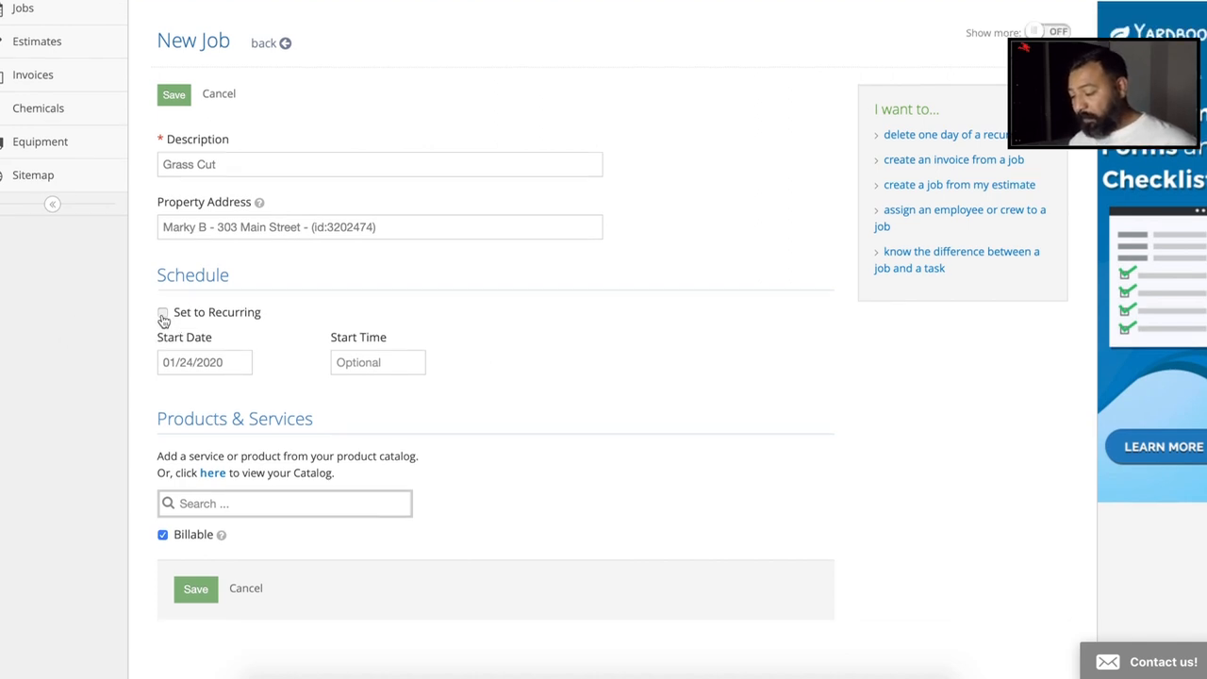
Step: Make the Grass Cut job recurring with a Weekly on Mondays frequency
{"action": "left_click", "coordinate": [162, 312]}
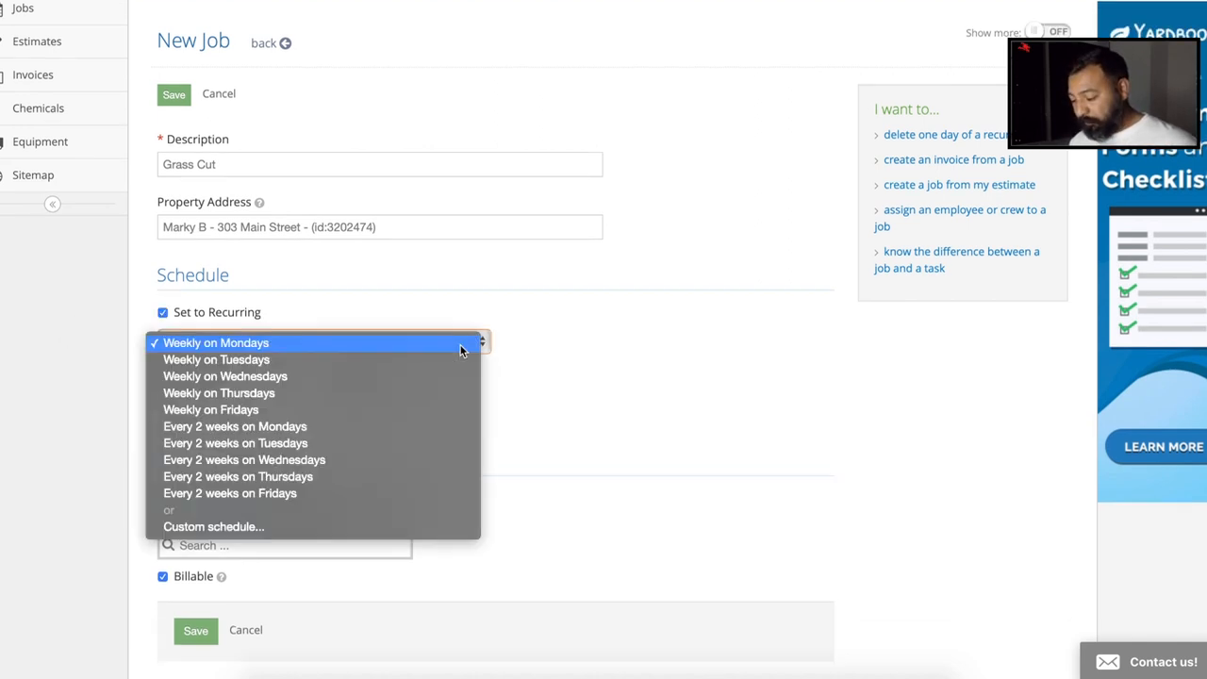
{"action": "mouse_move", "coordinate": [411, 410]}
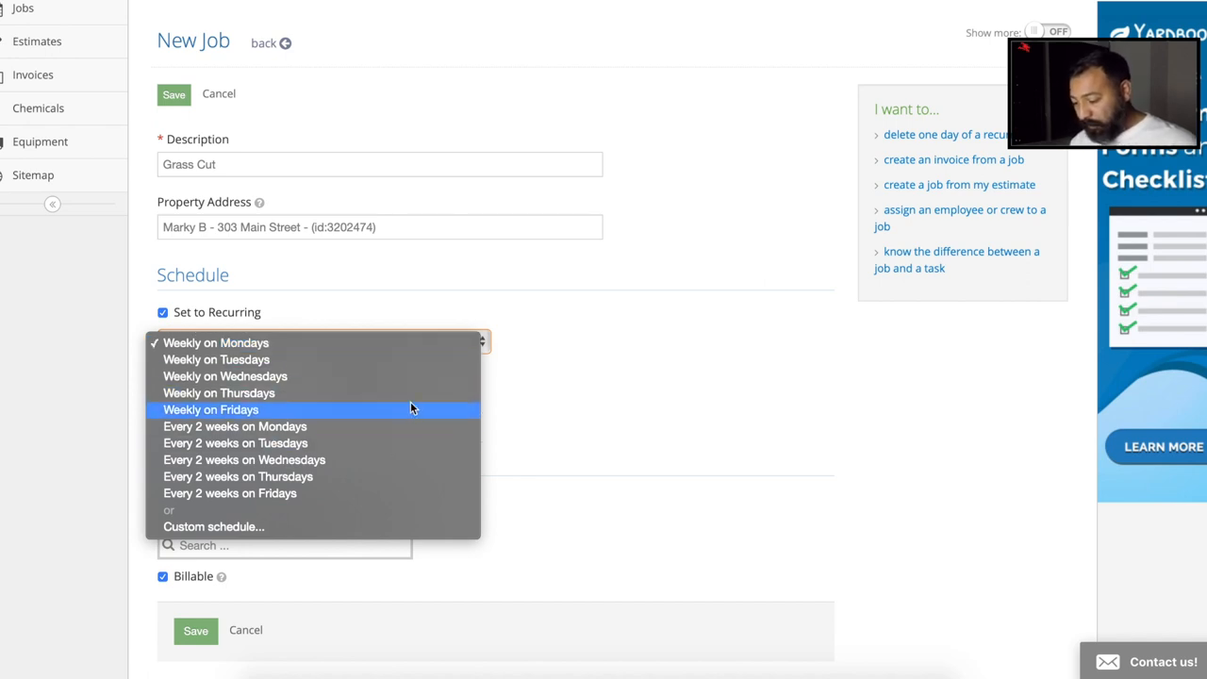
{"action": "mouse_move", "coordinate": [347, 410]}
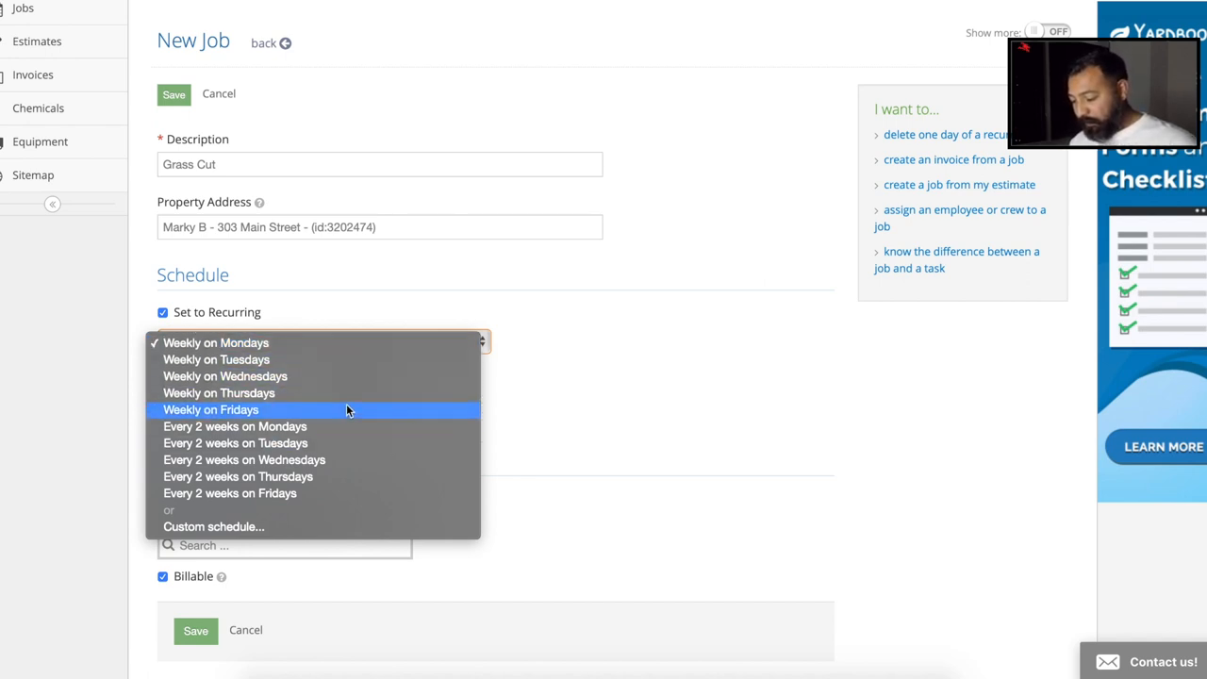
{"action": "mouse_move", "coordinate": [344, 342]}
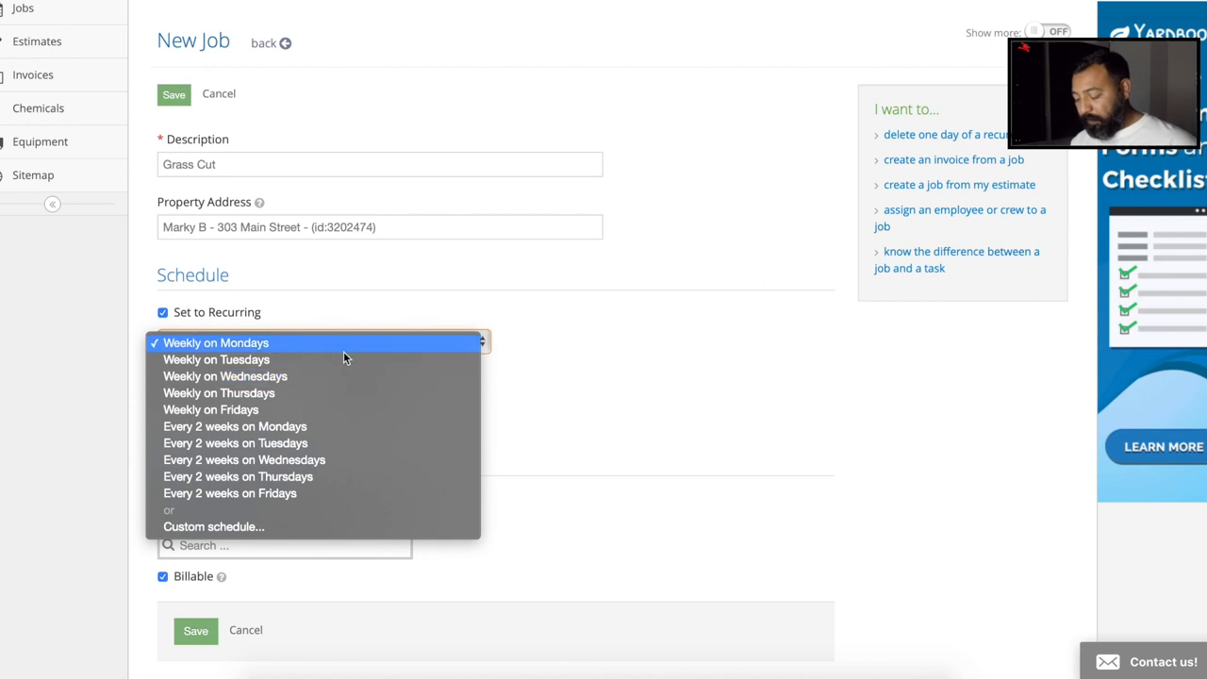
{"action": "mouse_move", "coordinate": [321, 426]}
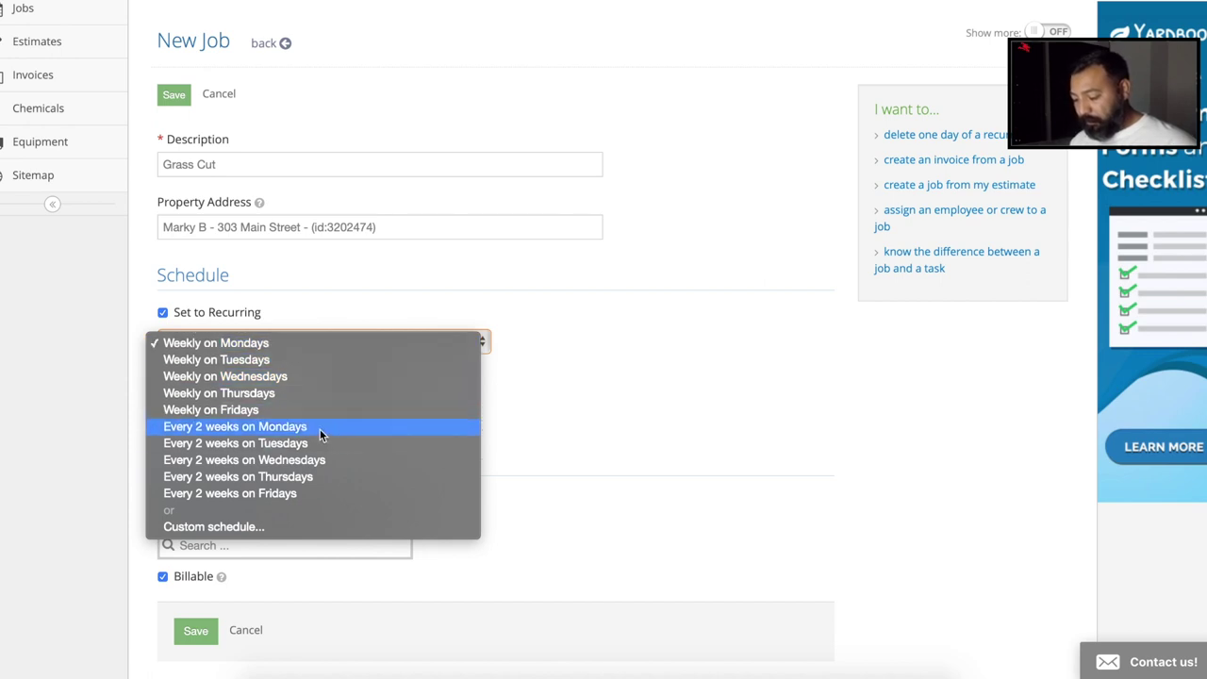
{"action": "mouse_move", "coordinate": [316, 494]}
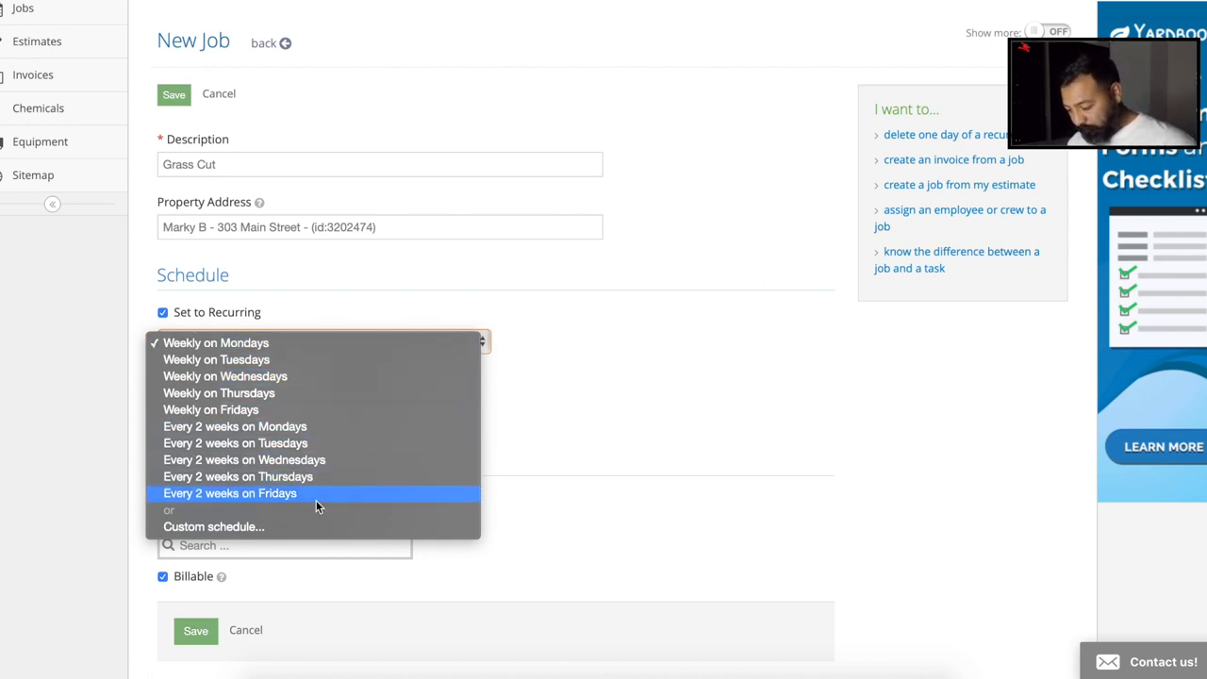
{"action": "left_click", "coordinate": [213, 526]}
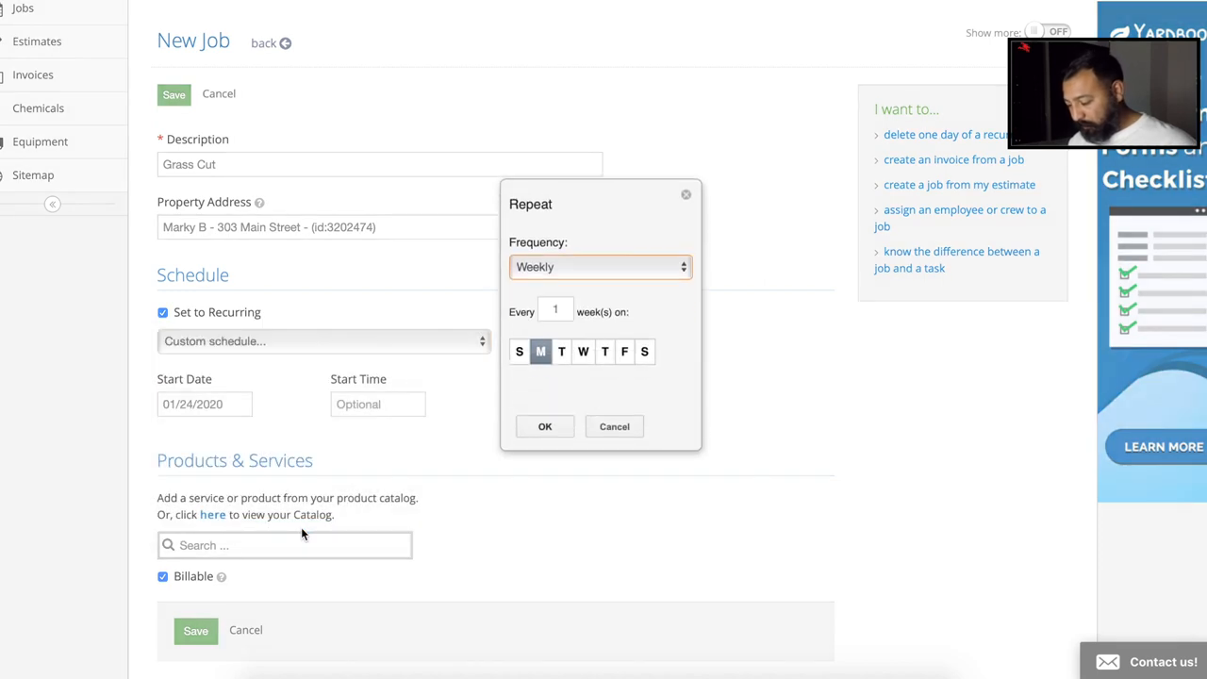
{"action": "left_click", "coordinate": [540, 351]}
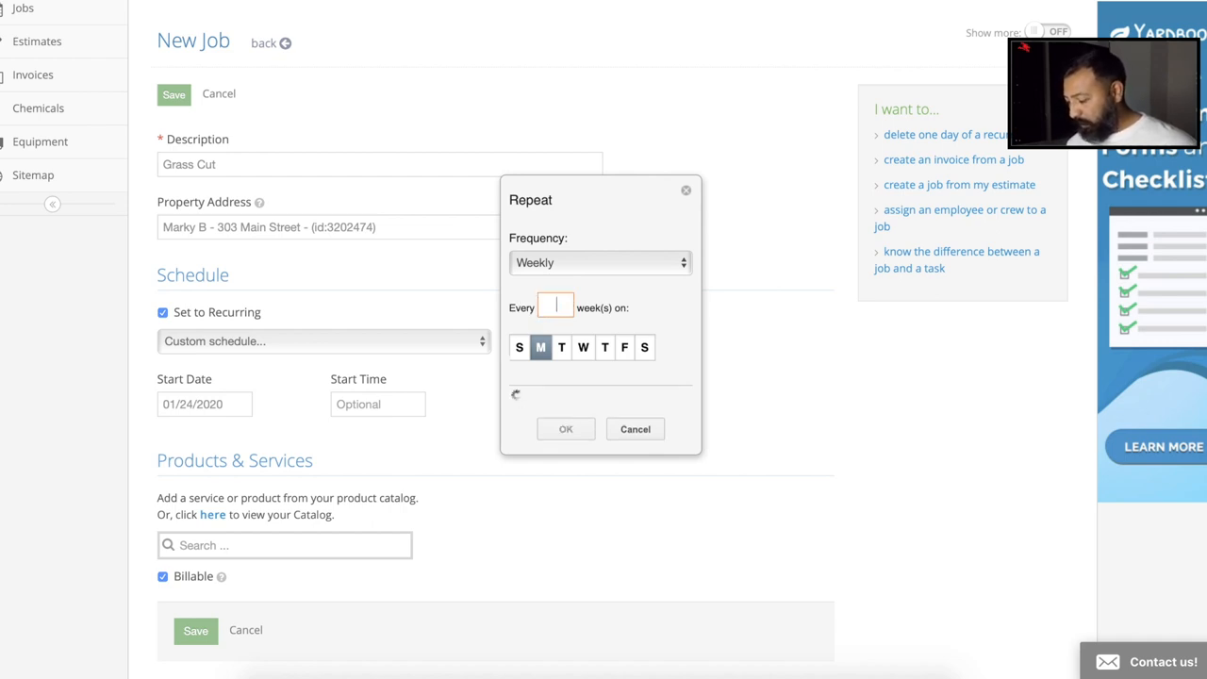
{"action": "left_click", "coordinate": [565, 429]}
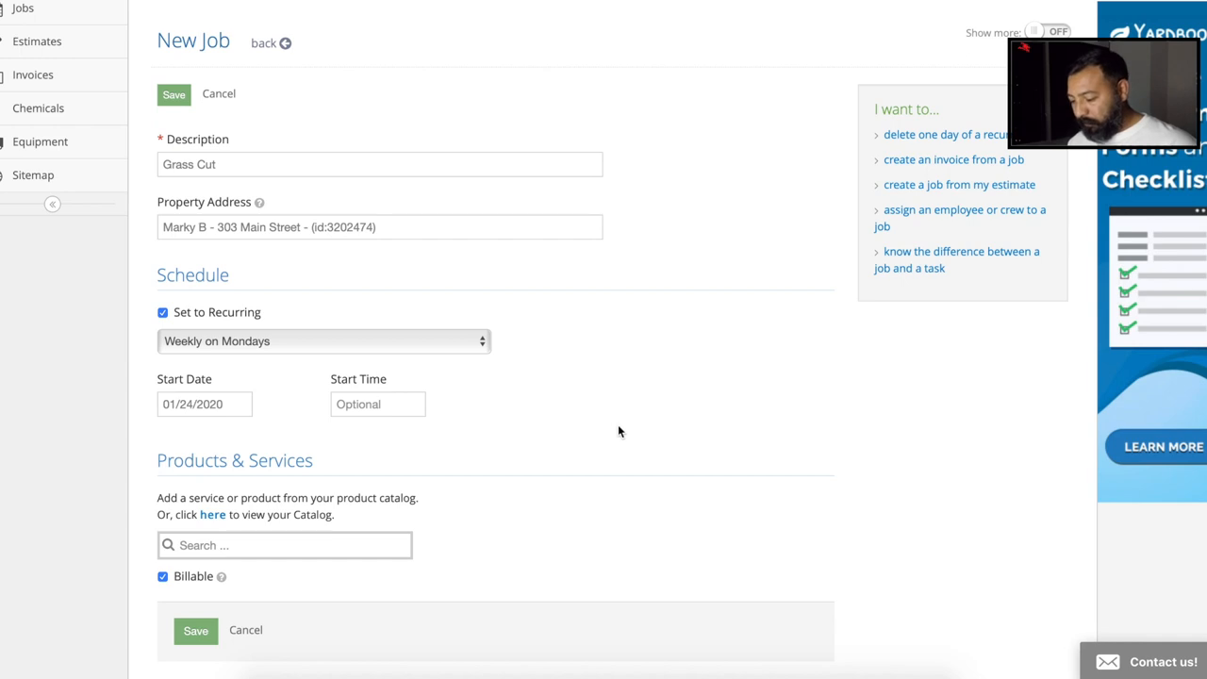
{"action": "left_click", "coordinate": [323, 340]}
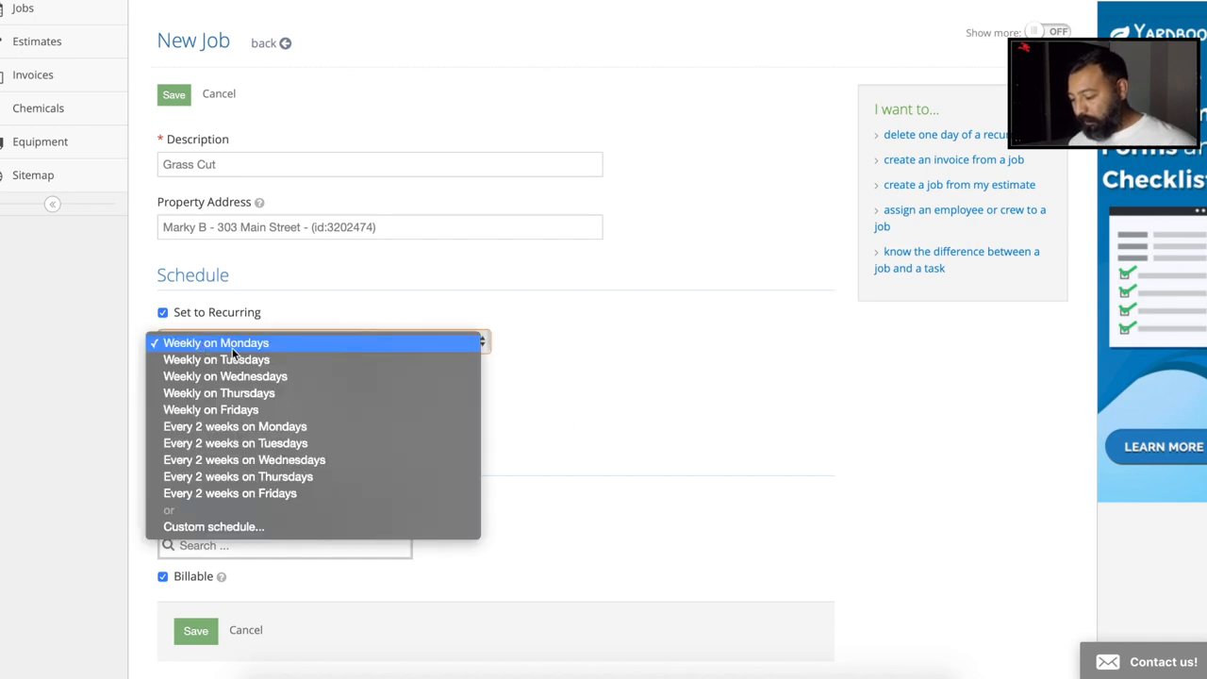
{"action": "left_click", "coordinate": [216, 342]}
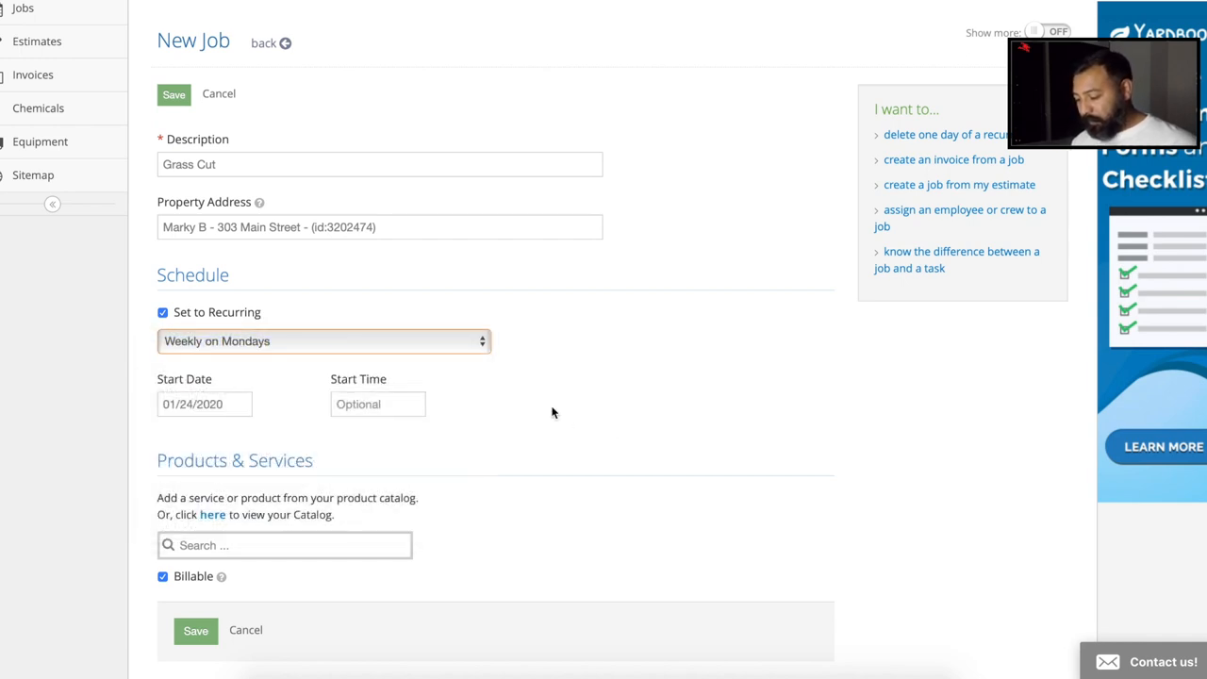
{"action": "mouse_move", "coordinate": [250, 428]}
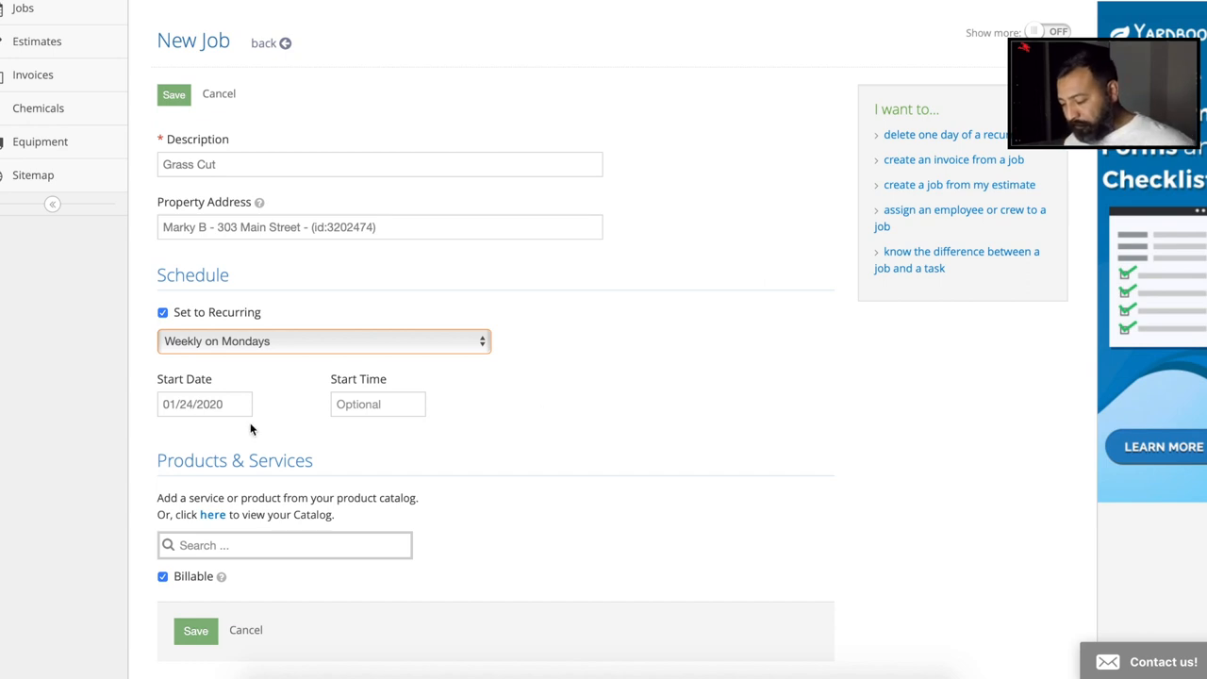
Step: Set the Grass Cut job's start date to February 3, 2020
{"action": "left_click", "coordinate": [203, 404]}
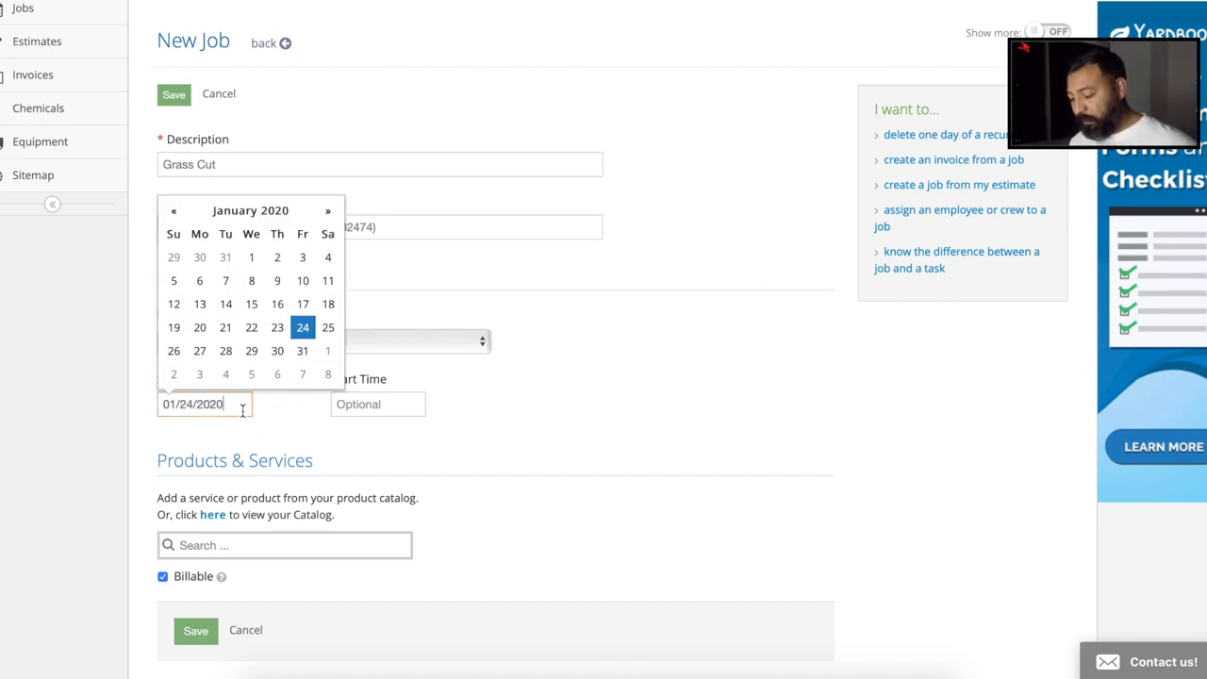
{"action": "mouse_move", "coordinate": [312, 202]}
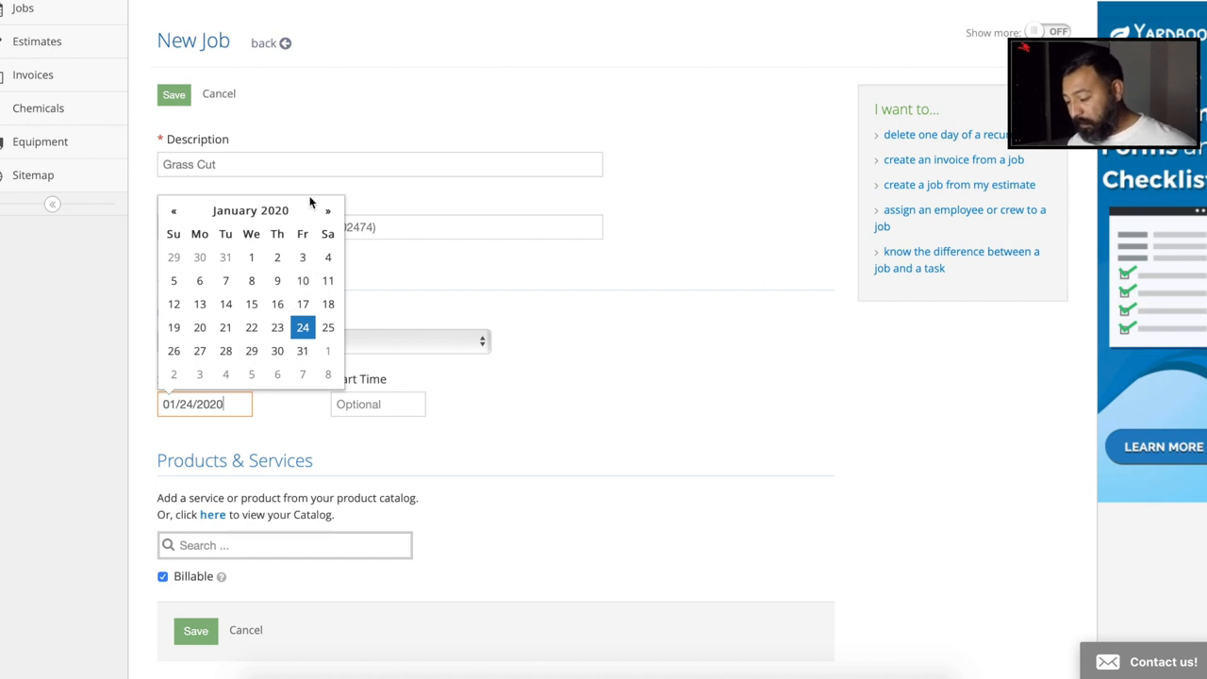
{"action": "left_click", "coordinate": [327, 211]}
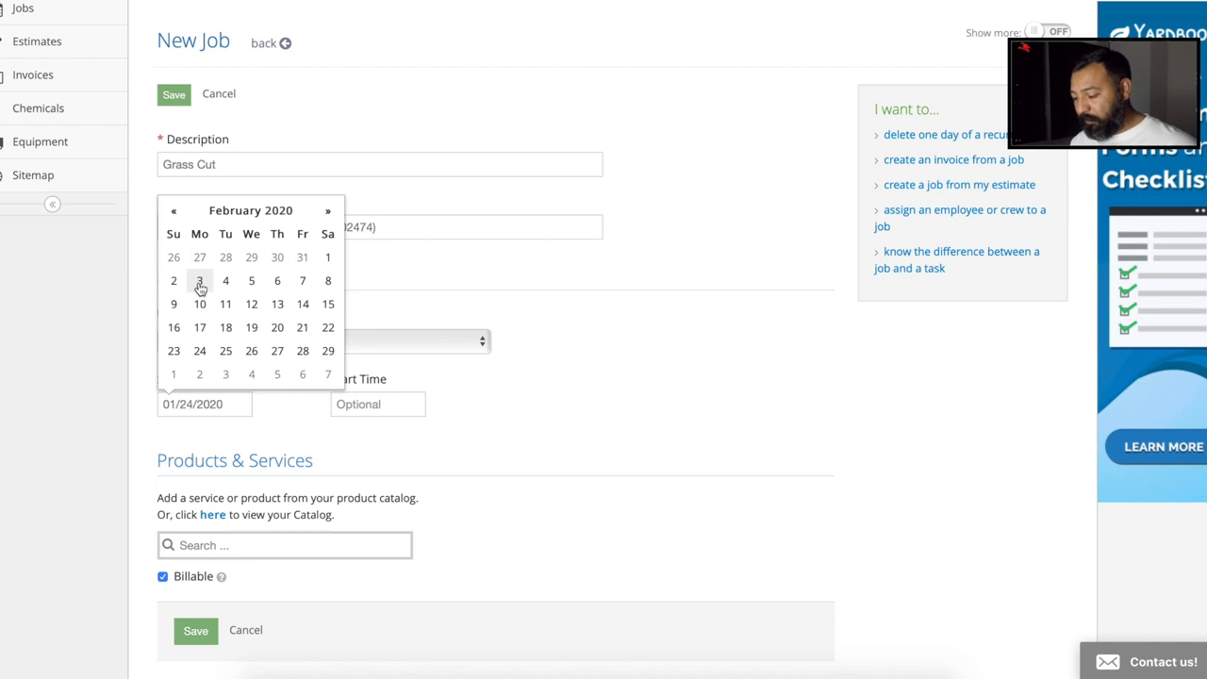
{"action": "left_click", "coordinate": [199, 280]}
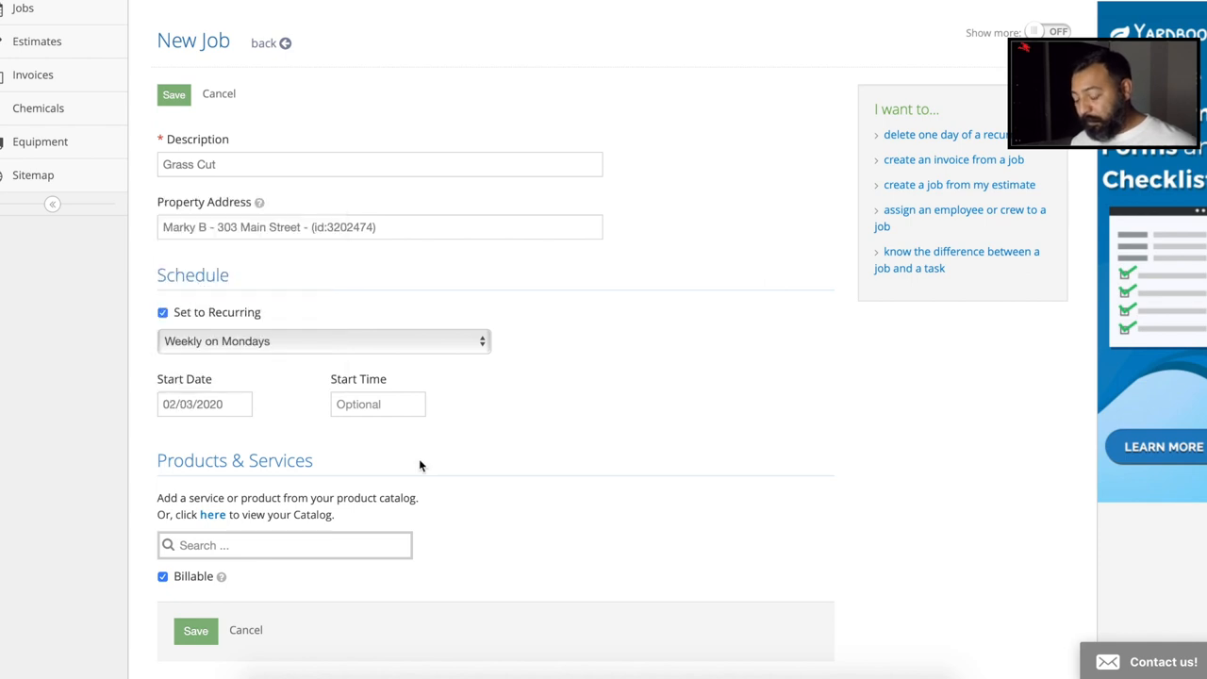
{"action": "scroll", "scroll_direction": "down", "scroll_amount": 3}
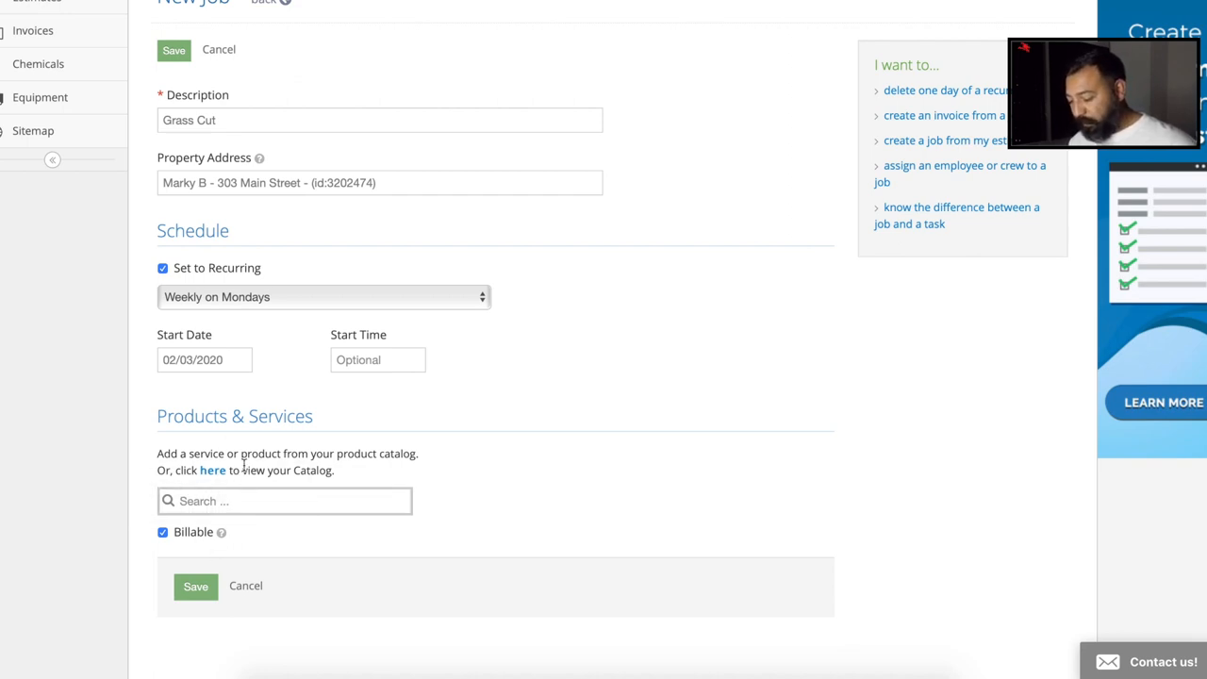
{"action": "mouse_move", "coordinate": [308, 546]}
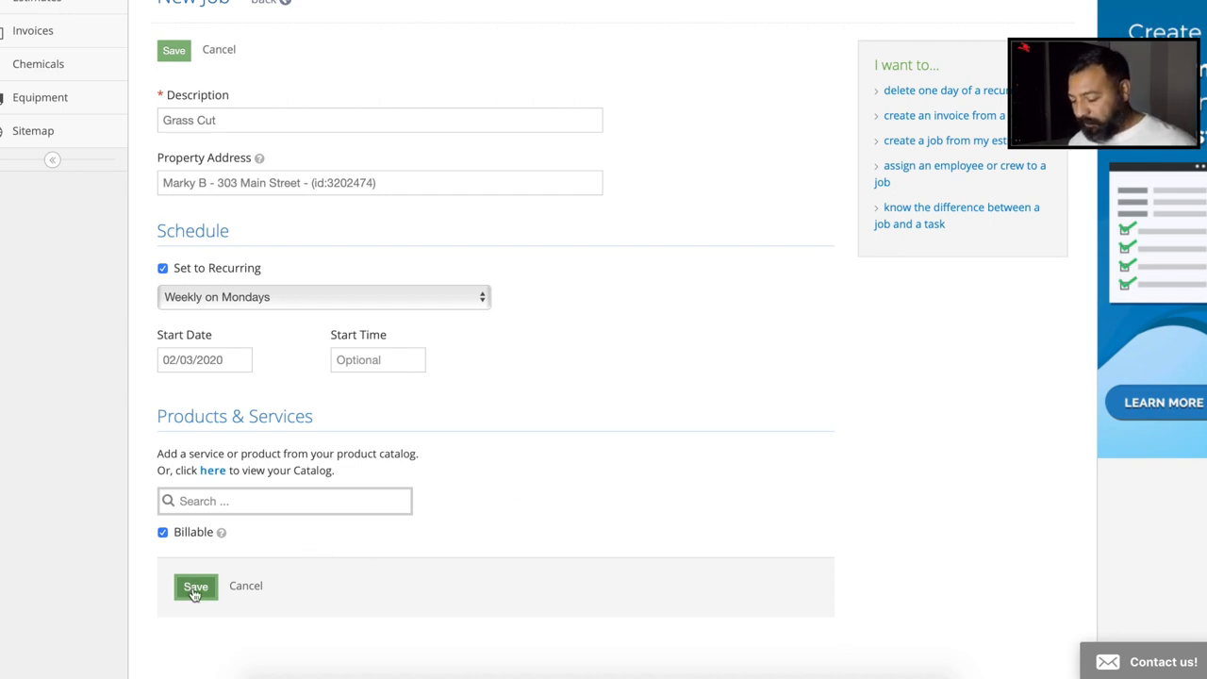
{"action": "mouse_move", "coordinate": [596, 459]}
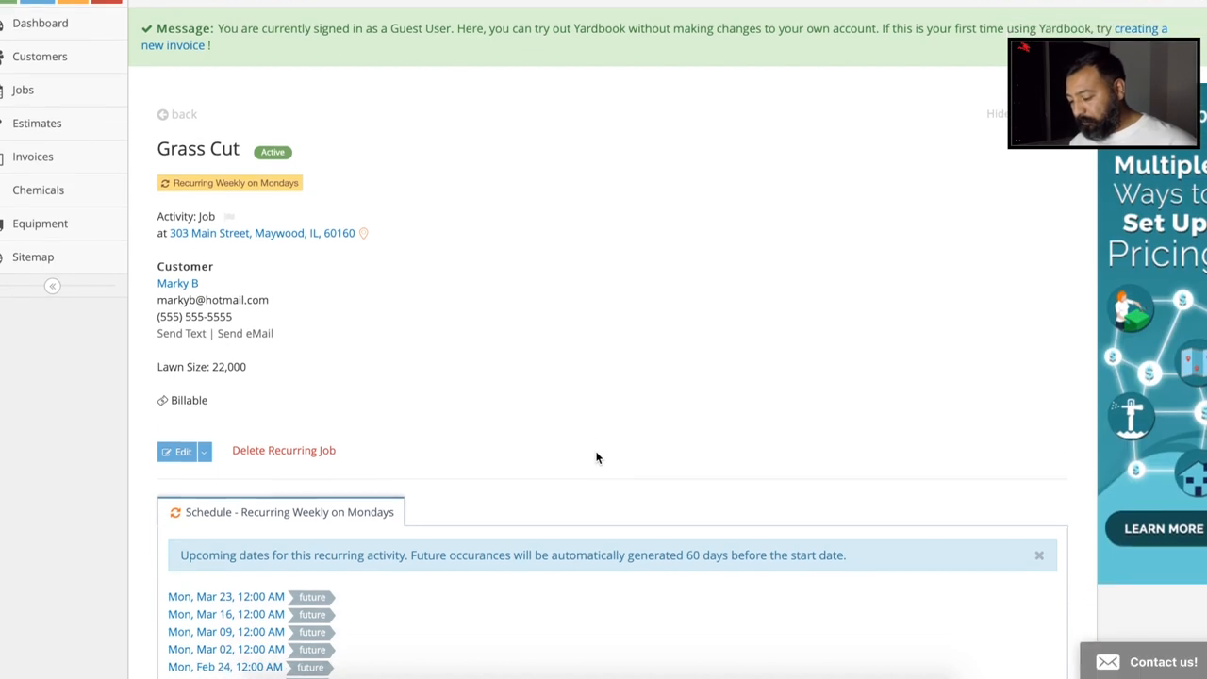
{"action": "scroll", "scroll_direction": "down", "scroll_amount": 3}
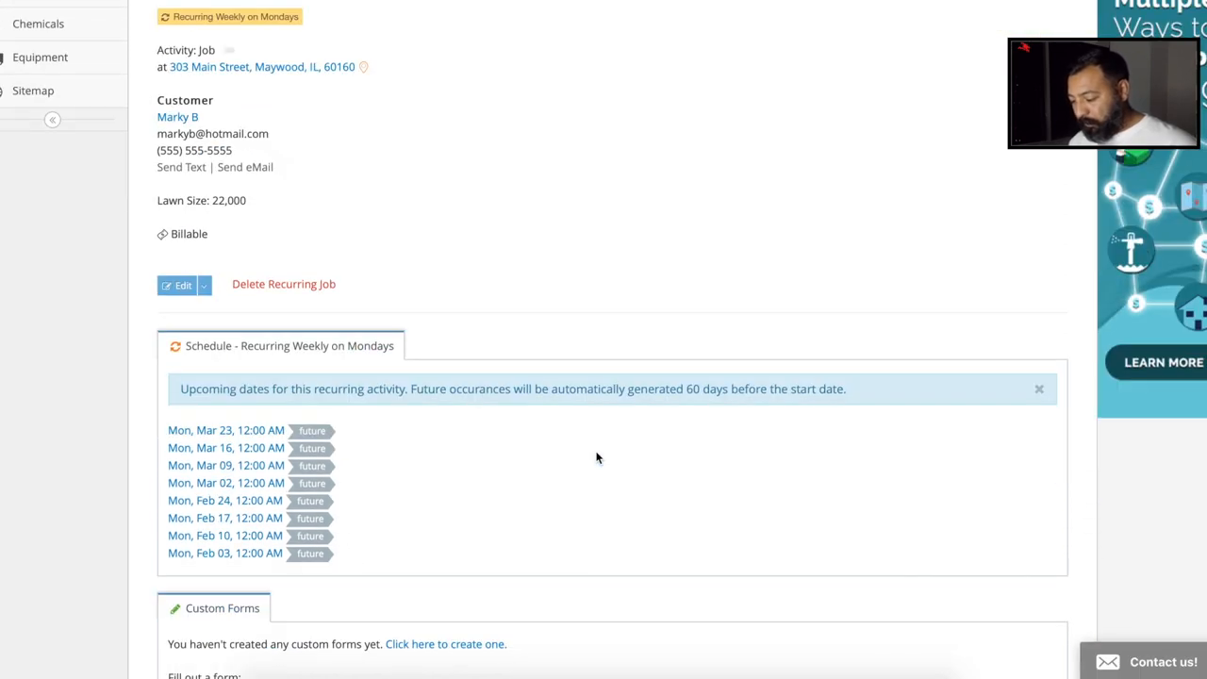
{"action": "scroll", "scroll_direction": "down", "scroll_amount": 3}
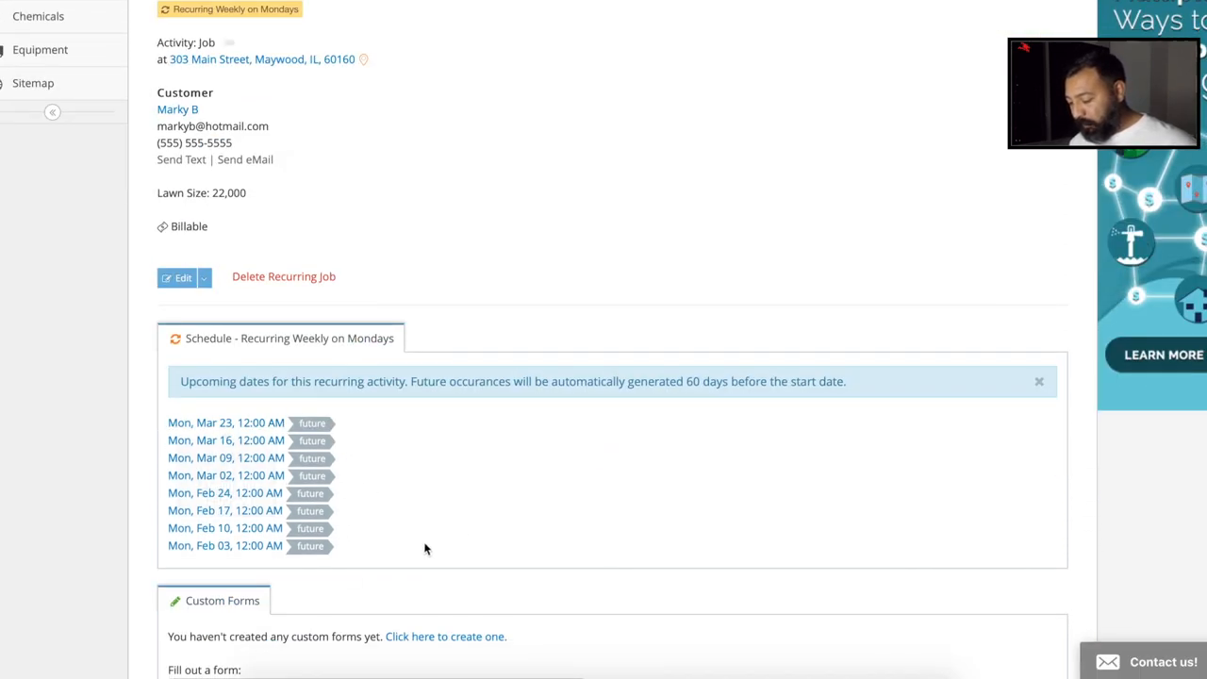
{"action": "scroll", "scroll_direction": "down", "scroll_amount": 3}
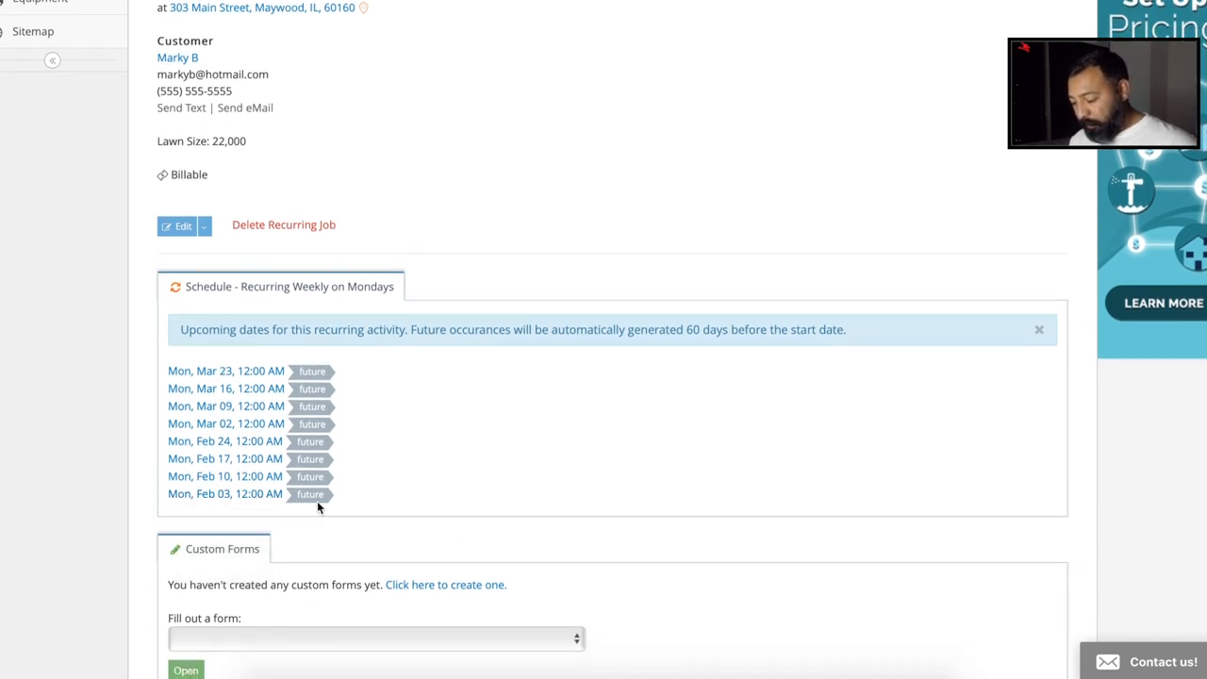
{"action": "mouse_move", "coordinate": [226, 494]}
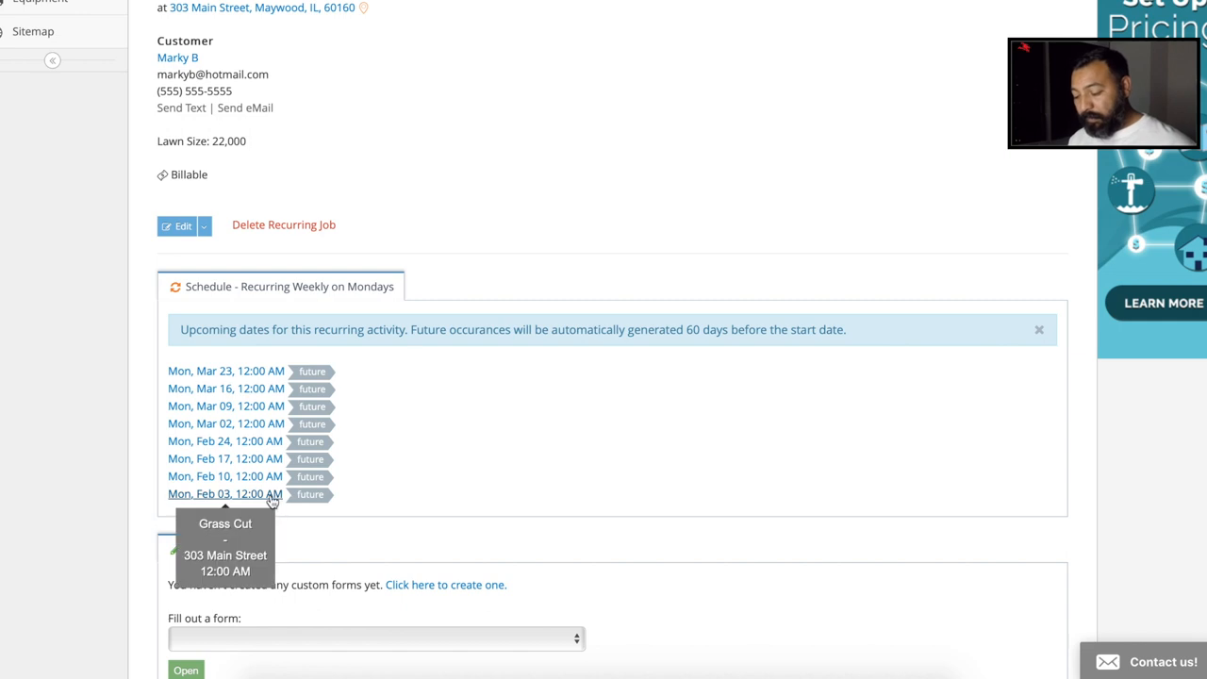
{"action": "mouse_move", "coordinate": [295, 502]}
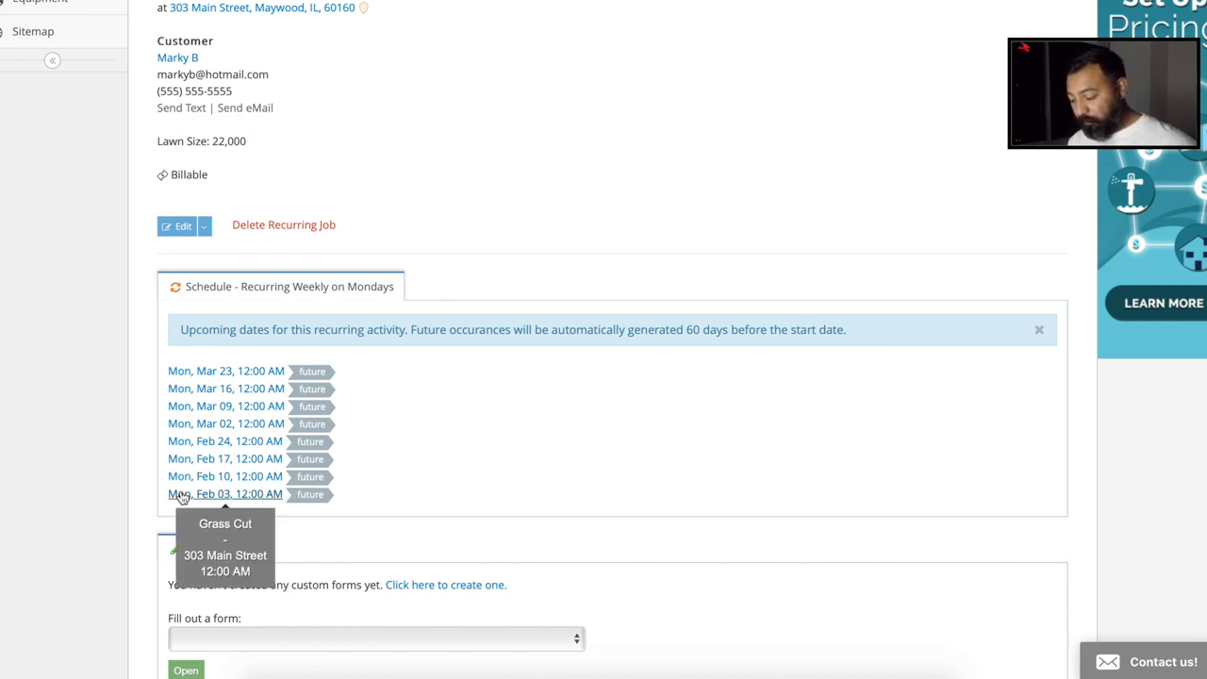
{"action": "mouse_move", "coordinate": [370, 494]}
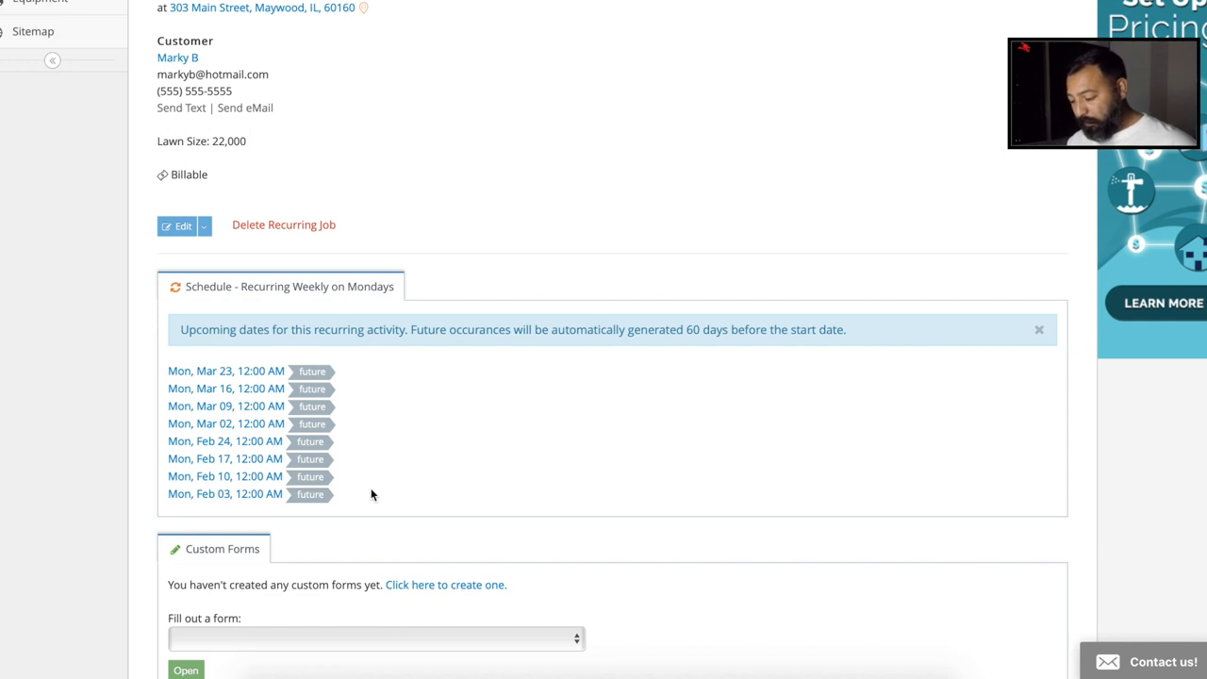
{"action": "scroll", "scroll_direction": "down", "scroll_amount": 3}
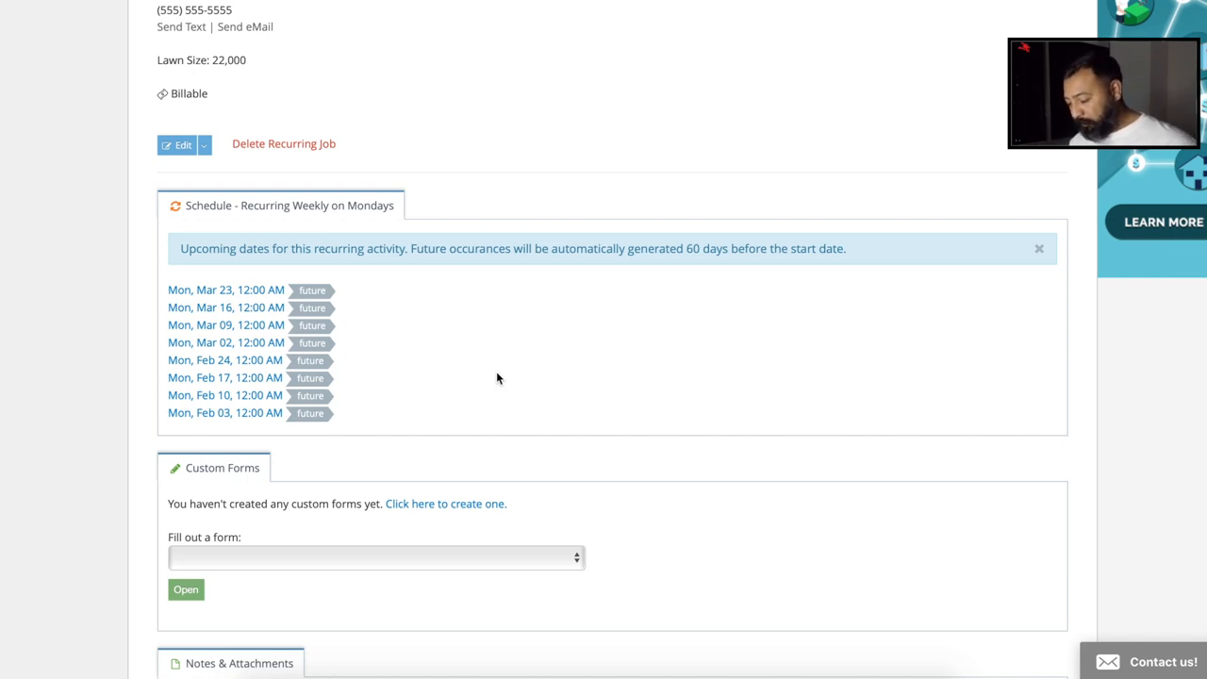
Step: Show the job schedule in month view for February 2020 and scan the Monday visits
{"action": "scroll", "scroll_direction": "up", "scroll_amount": 3}
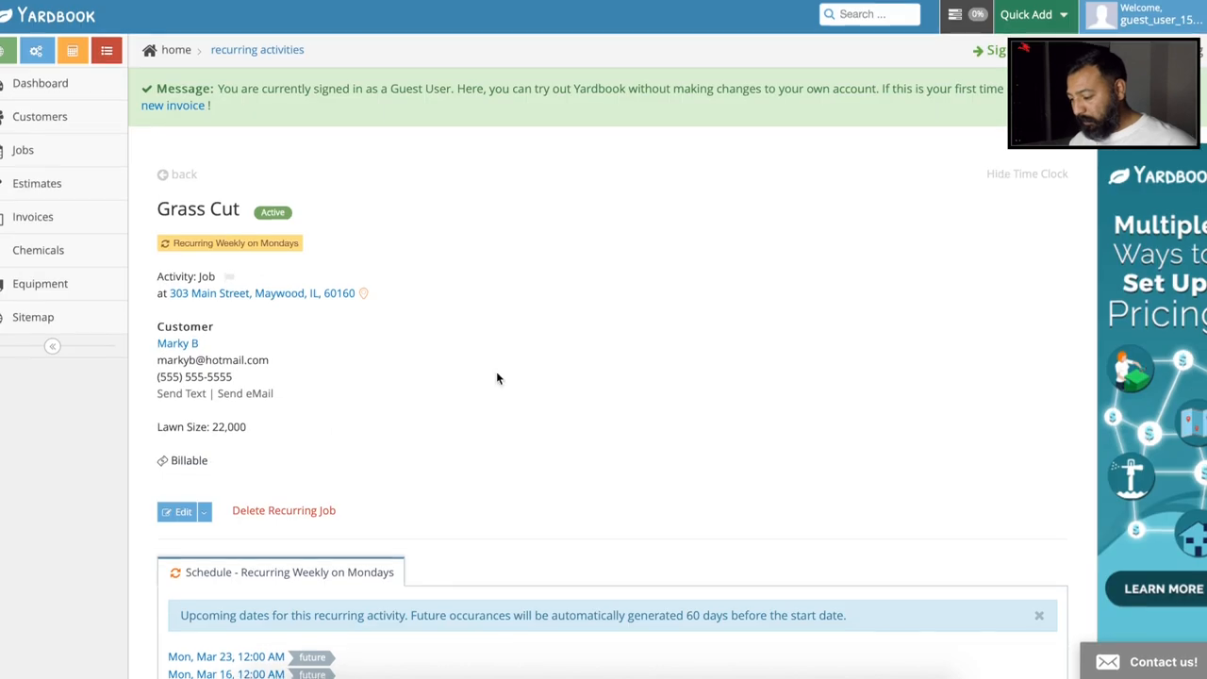
{"action": "mouse_move", "coordinate": [22, 148]}
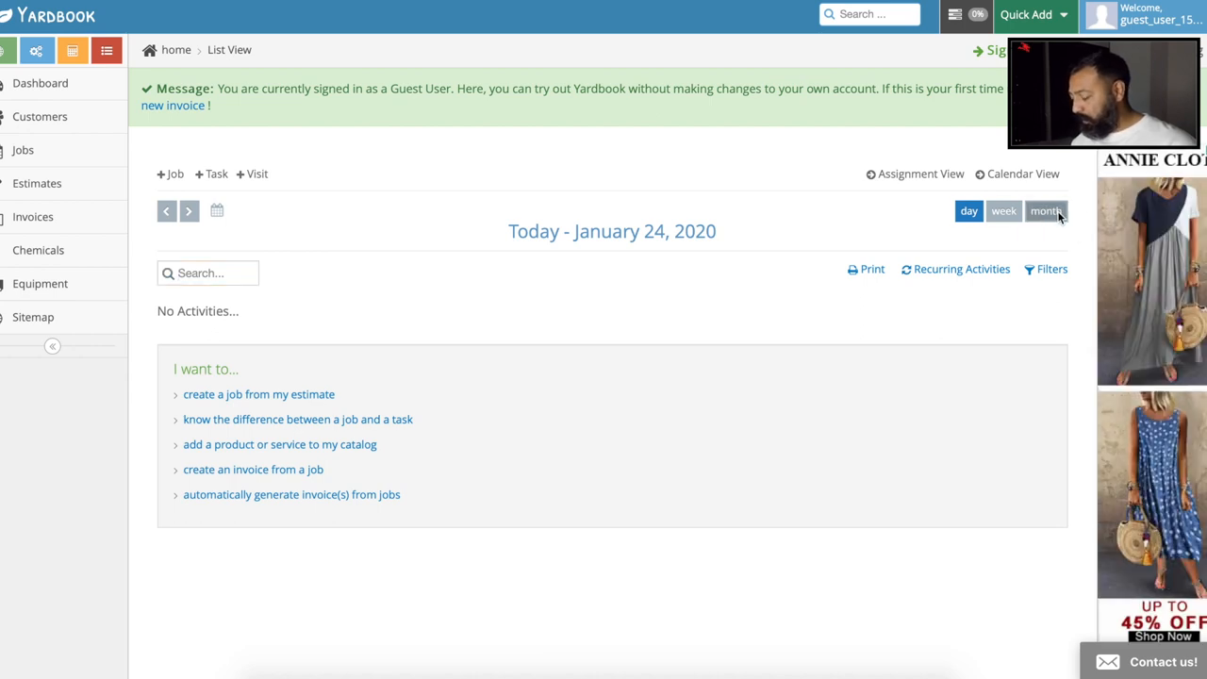
{"action": "left_click", "coordinate": [1046, 210]}
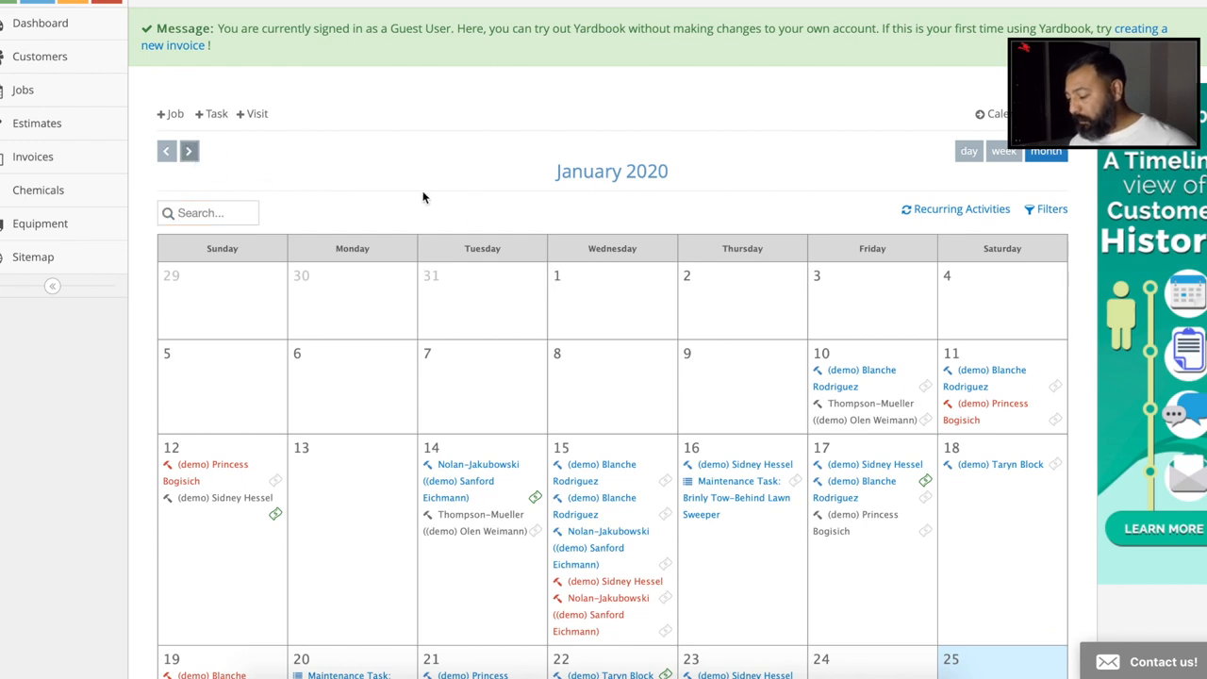
{"action": "left_click", "coordinate": [188, 150]}
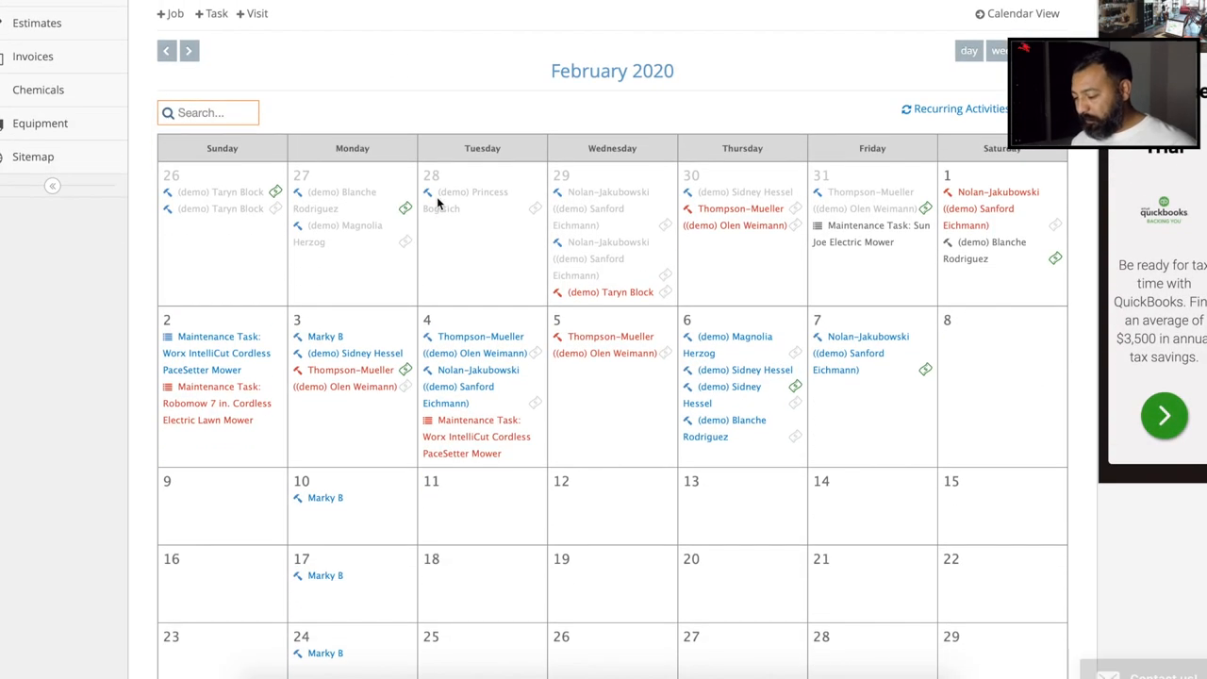
{"action": "scroll", "scroll_direction": "down", "scroll_amount": 3}
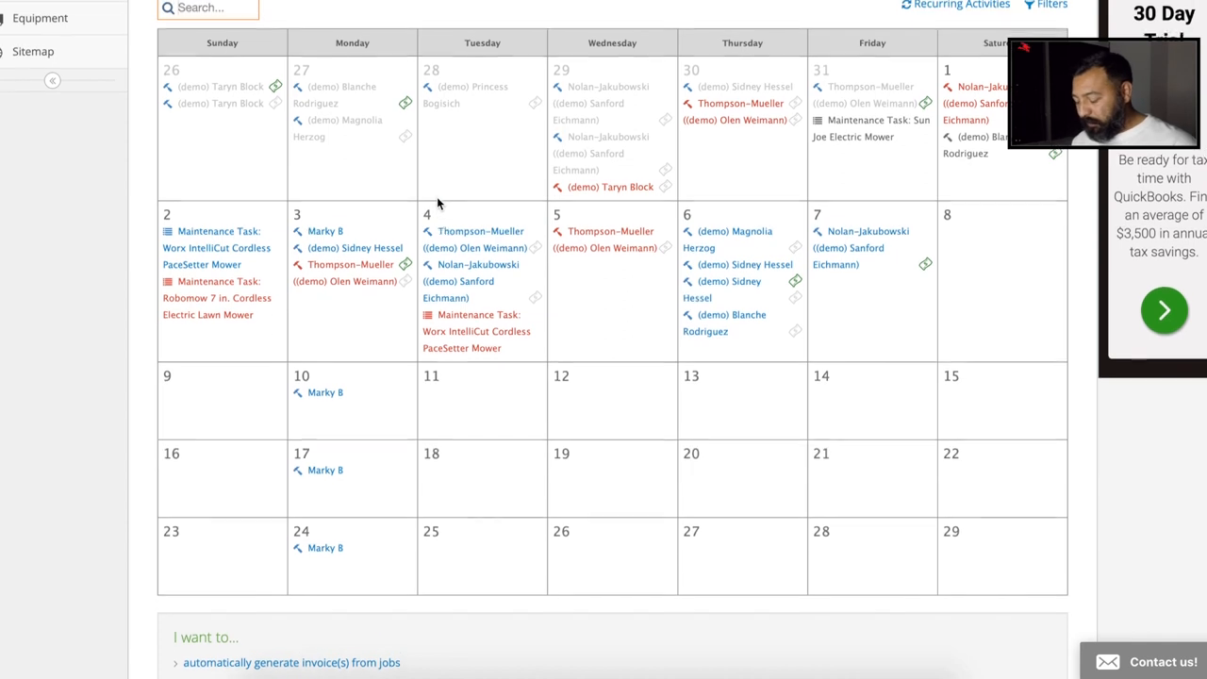
{"action": "scroll", "scroll_direction": "down", "scroll_amount": 3}
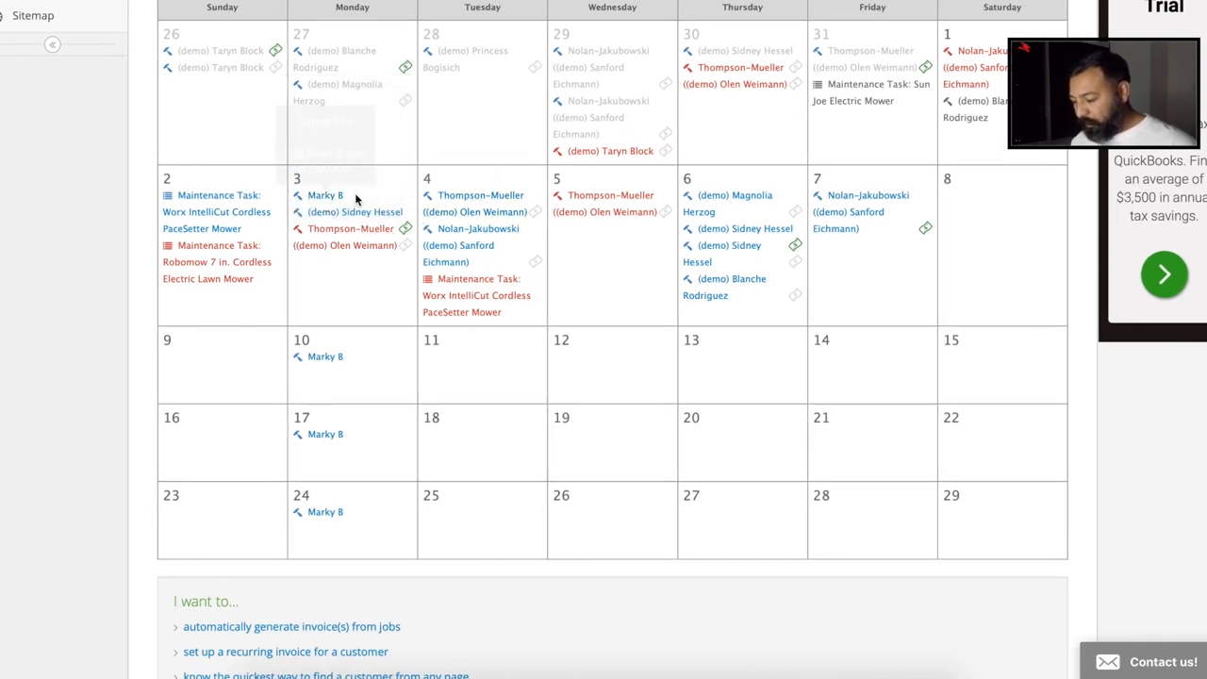
{"action": "mouse_move", "coordinate": [325, 195]}
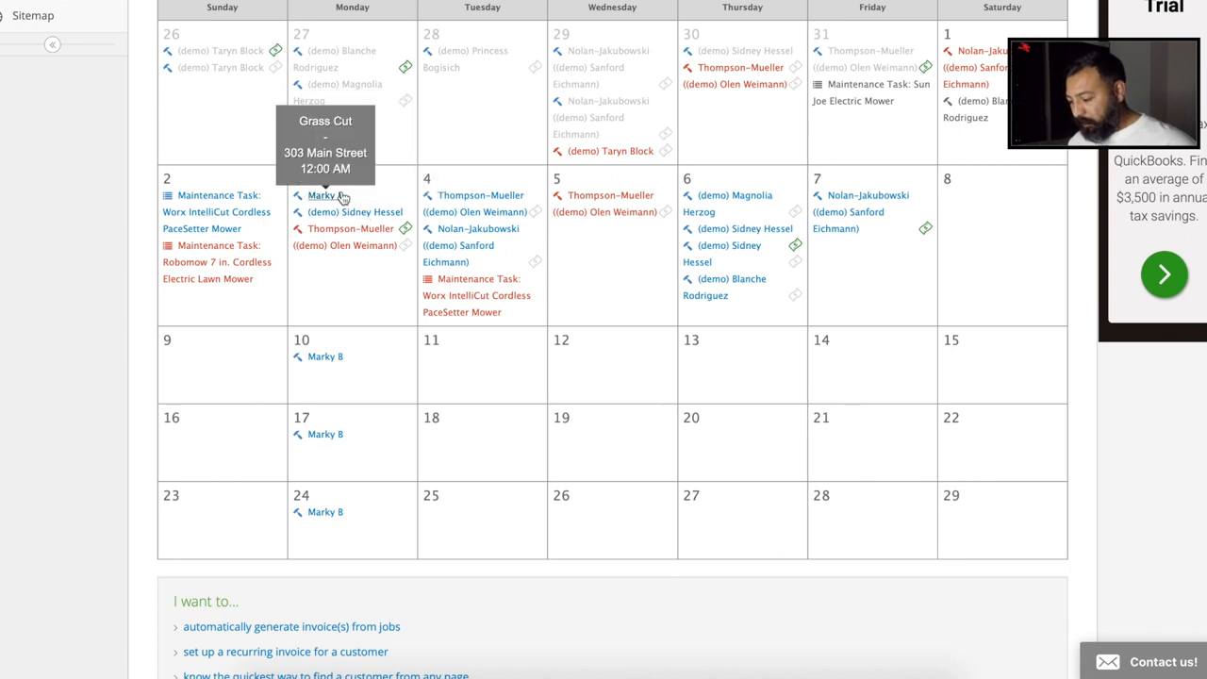
{"action": "mouse_move", "coordinate": [325, 356]}
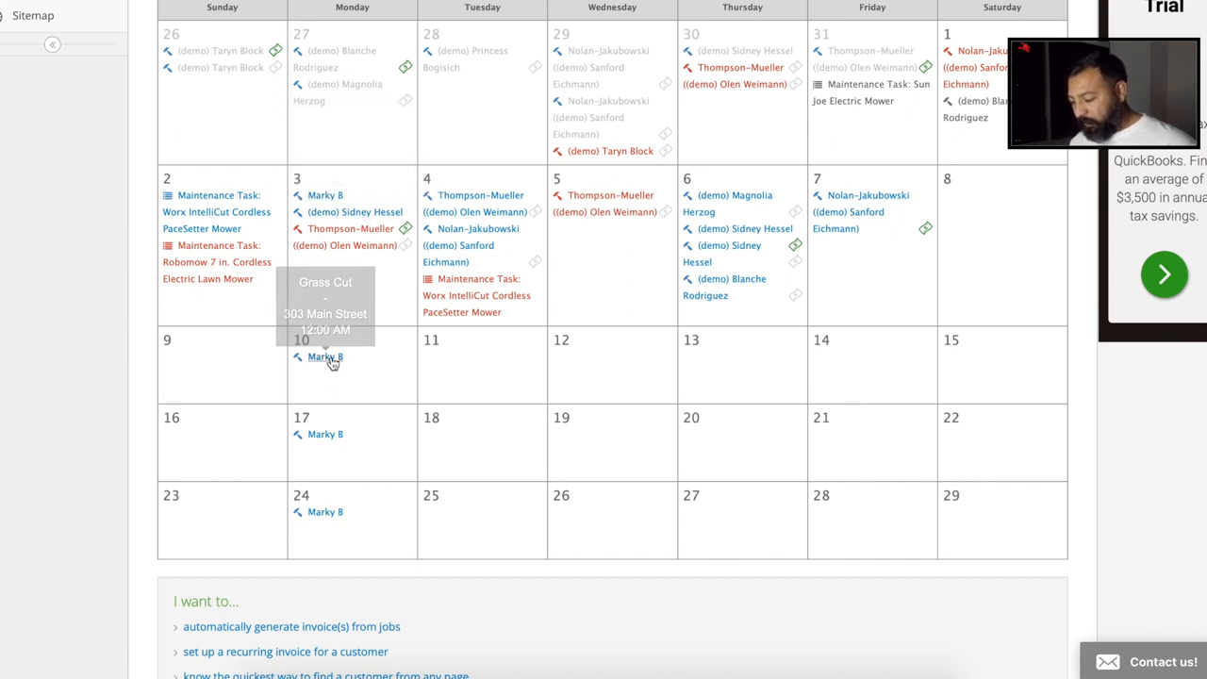
{"action": "scroll", "scroll_direction": "up", "scroll_amount": 3}
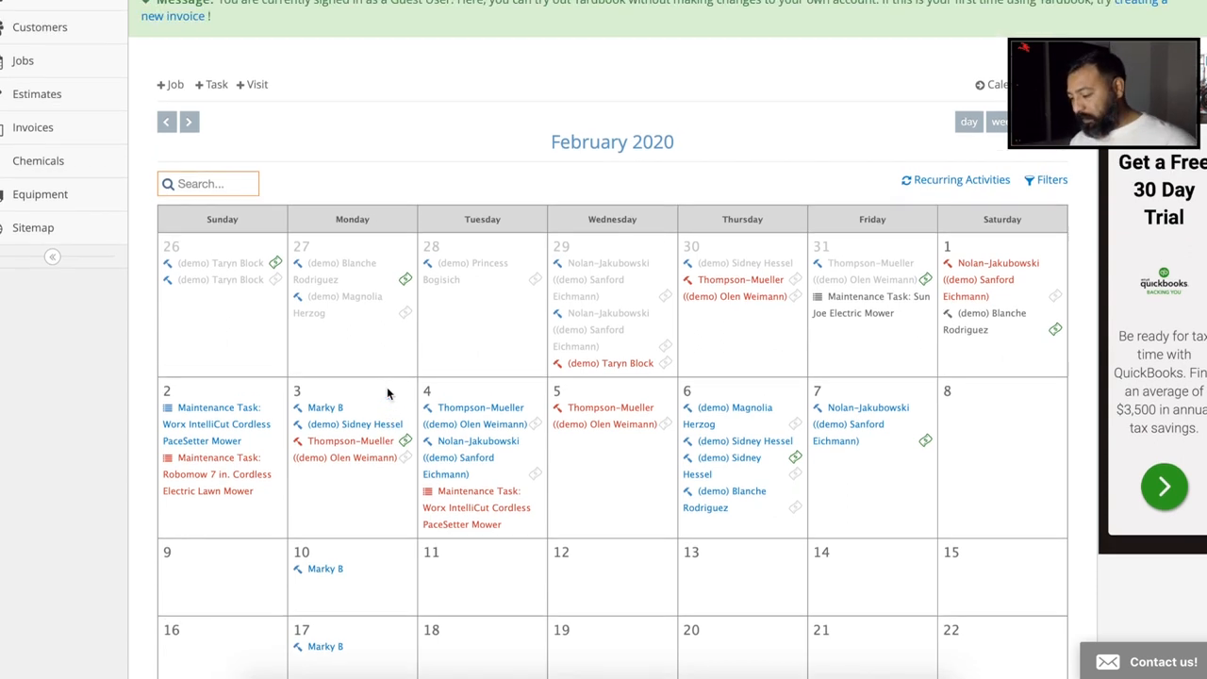
{"action": "scroll", "scroll_direction": "up", "scroll_amount": 3}
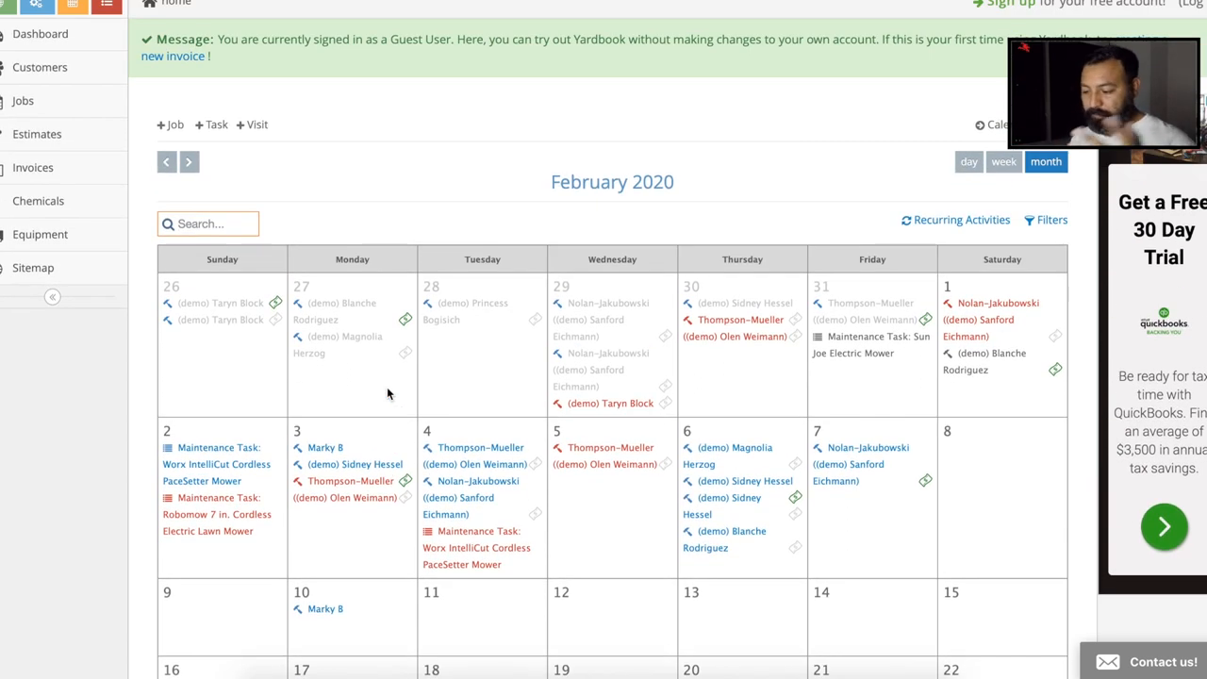
{"action": "scroll", "scroll_direction": "up", "scroll_amount": 3}
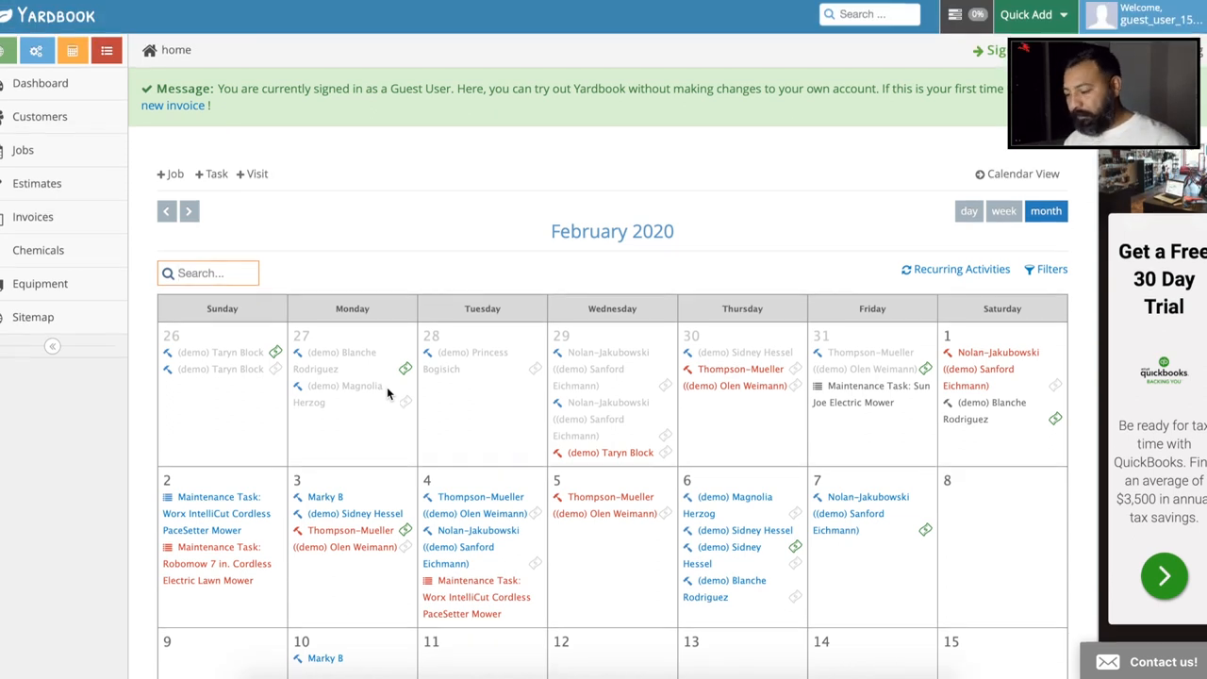
{"action": "mouse_move", "coordinate": [421, 260]}
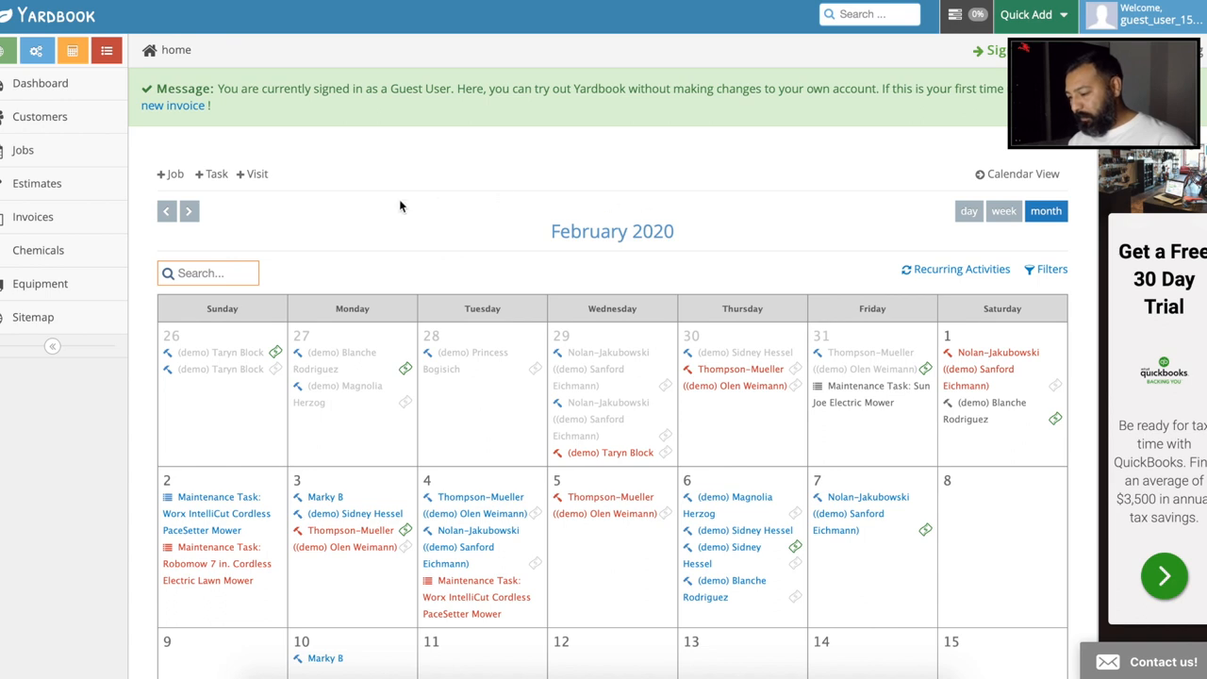
{"action": "mouse_move", "coordinate": [262, 160]}
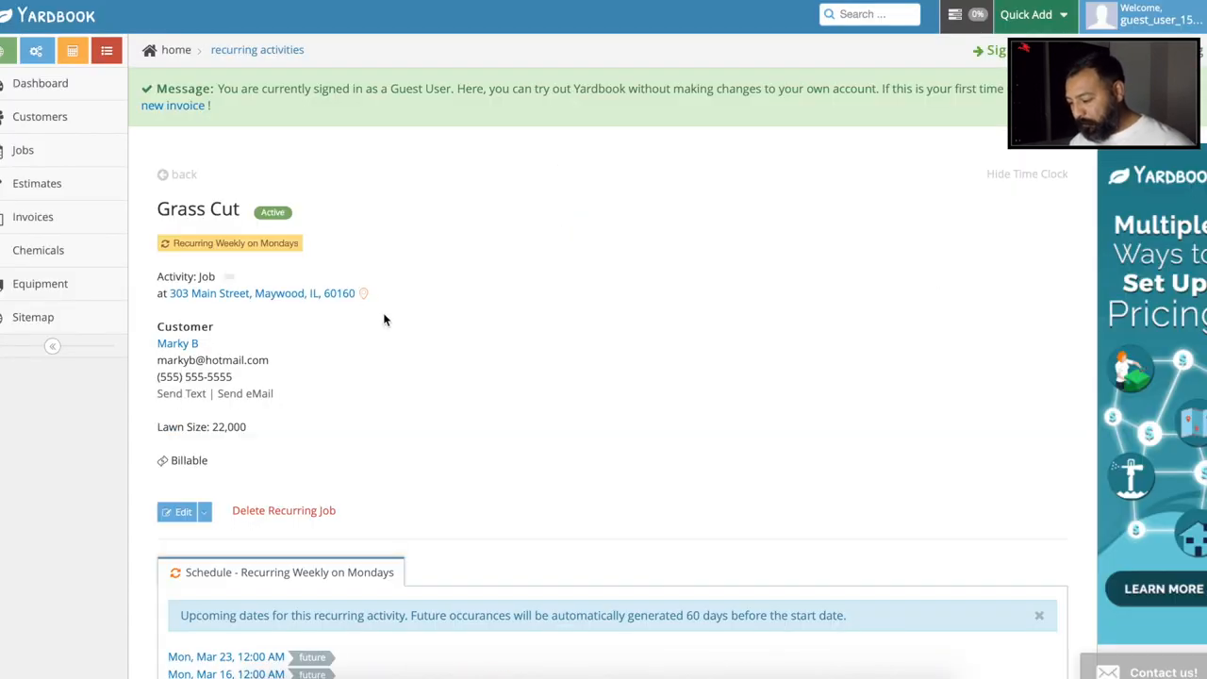
{"action": "left_click", "coordinate": [178, 343]}
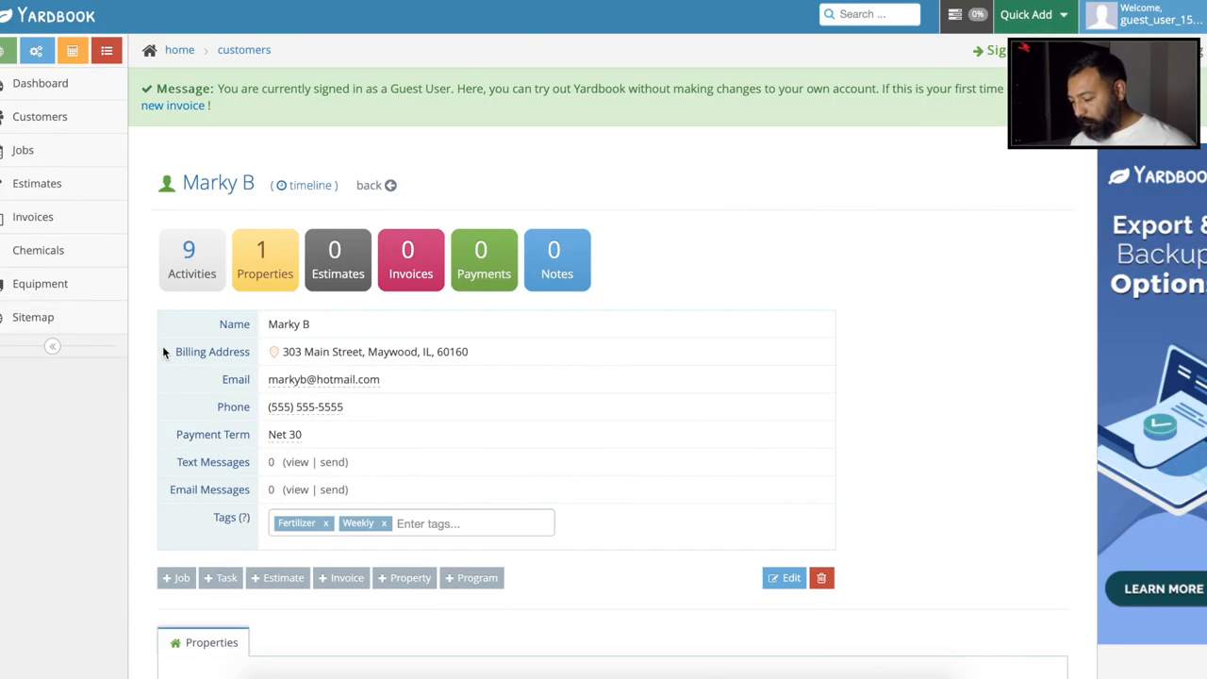
{"action": "scroll", "scroll_direction": "down", "scroll_amount": 3}
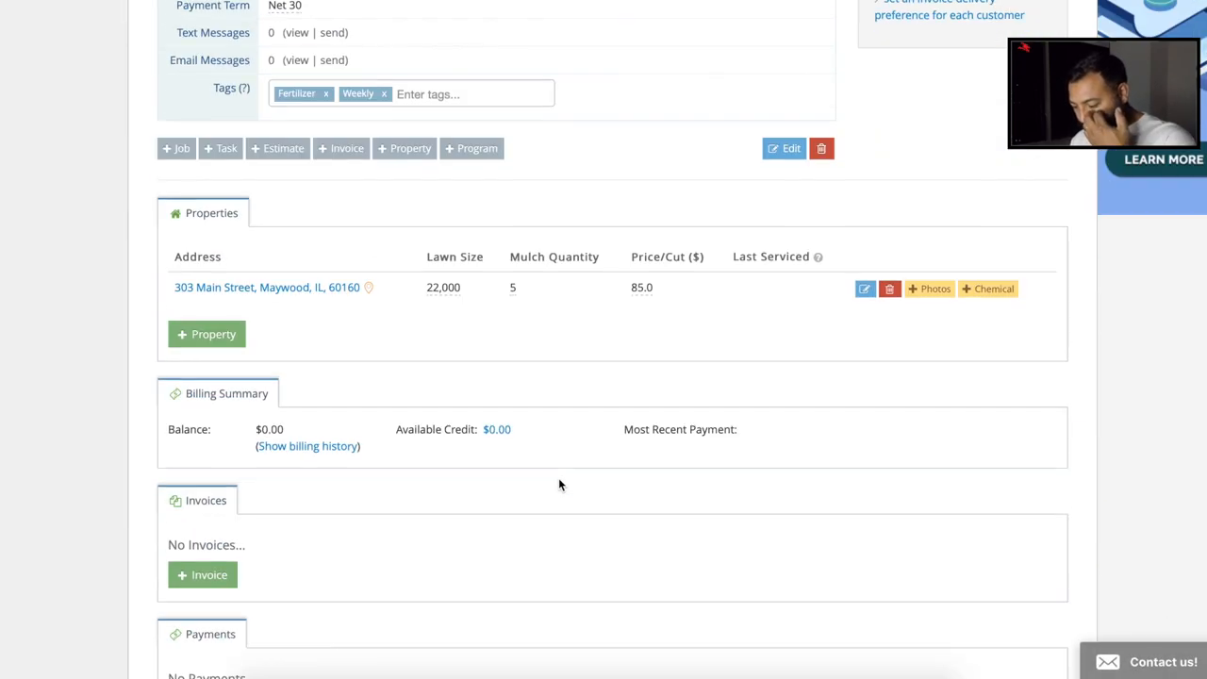
{"action": "scroll", "scroll_direction": "down", "scroll_amount": 3}
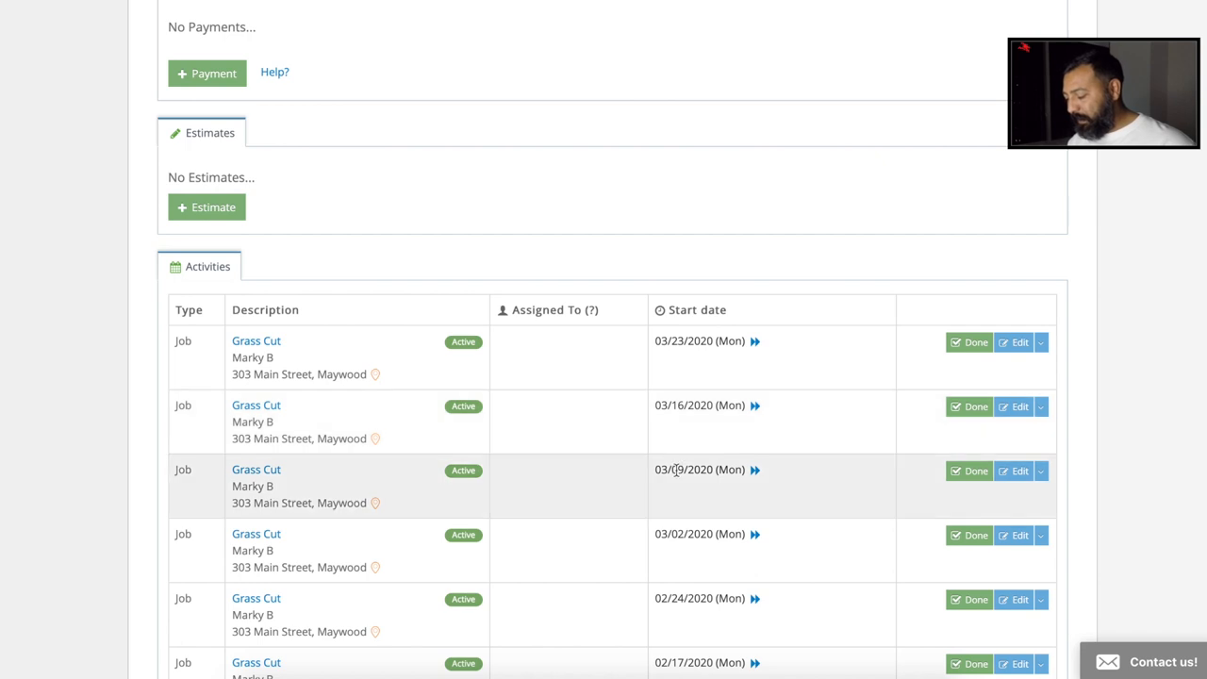
{"action": "scroll", "scroll_direction": "down", "scroll_amount": 3}
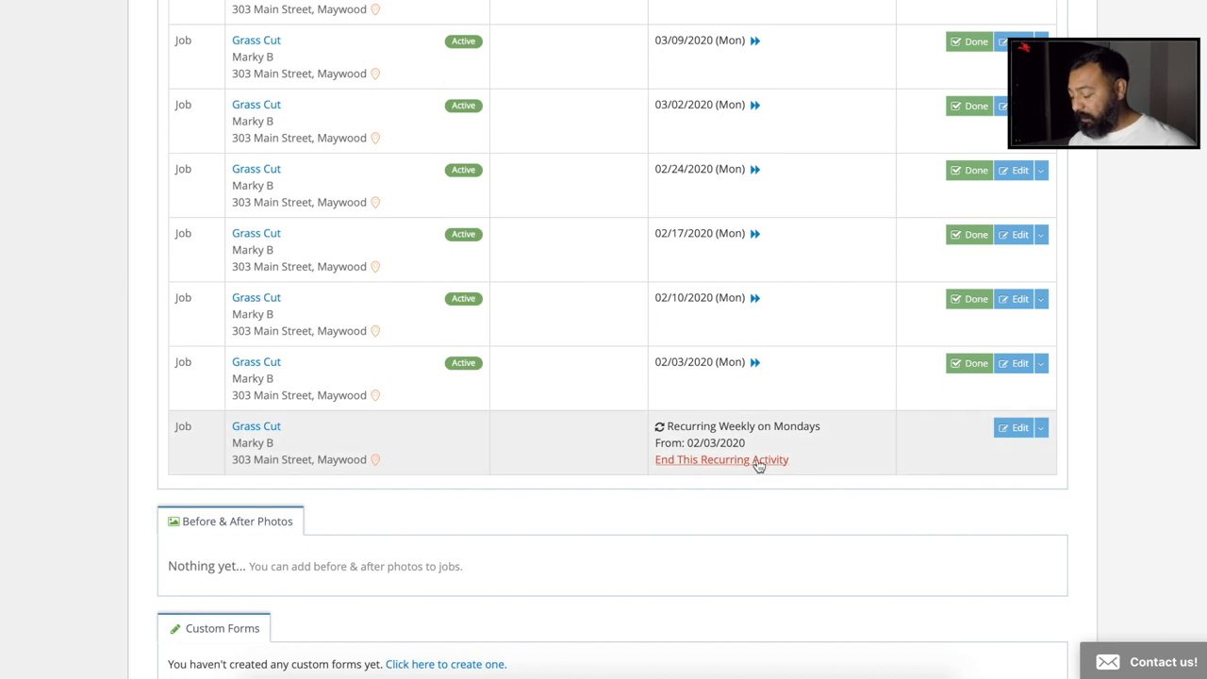
{"action": "mouse_move", "coordinate": [780, 463]}
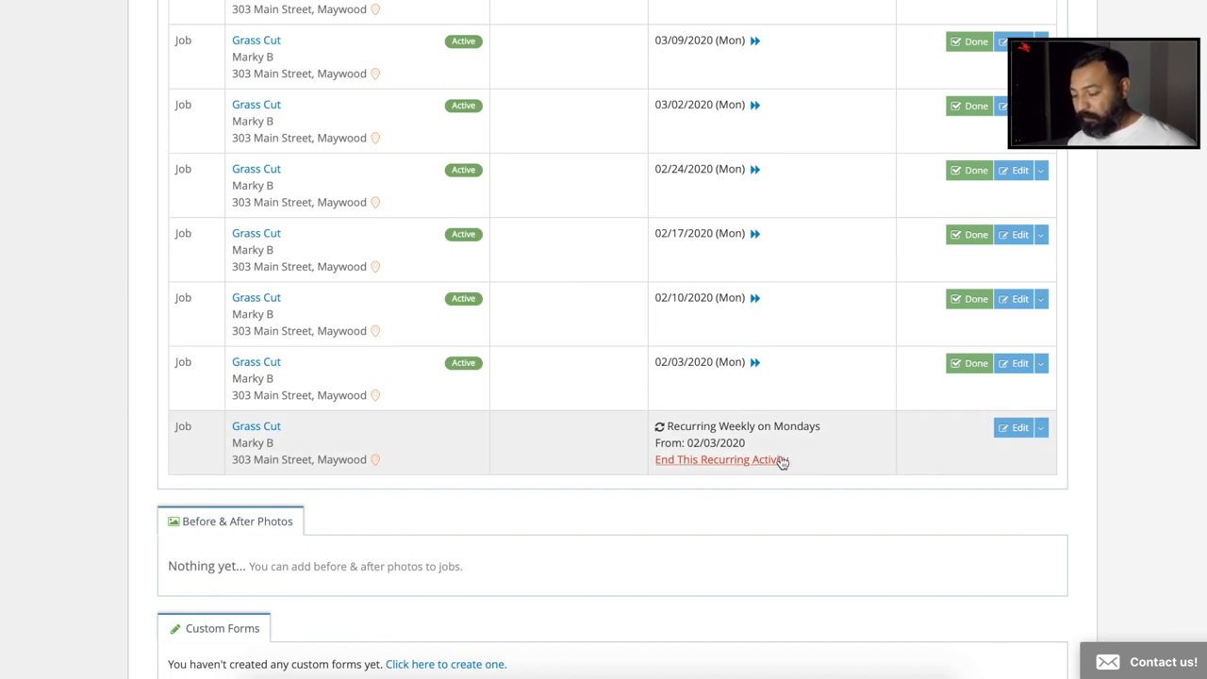
{"action": "scroll", "scroll_direction": "up", "scroll_amount": 3}
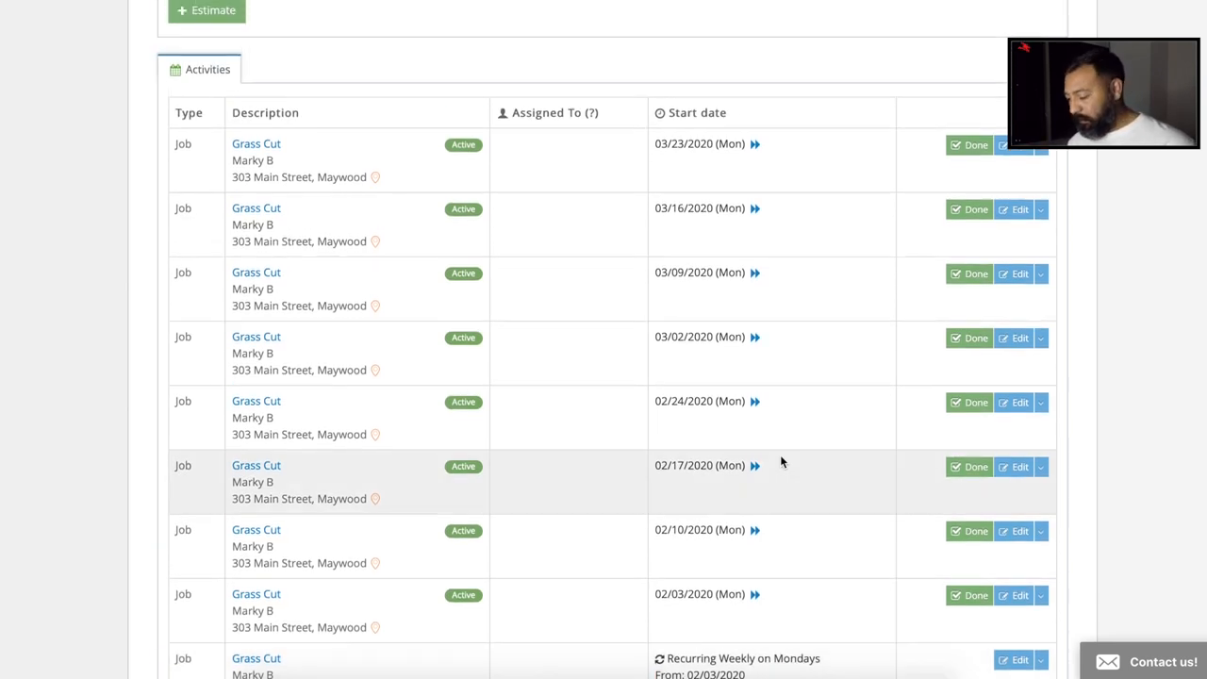
{"action": "scroll", "scroll_direction": "up", "scroll_amount": 3}
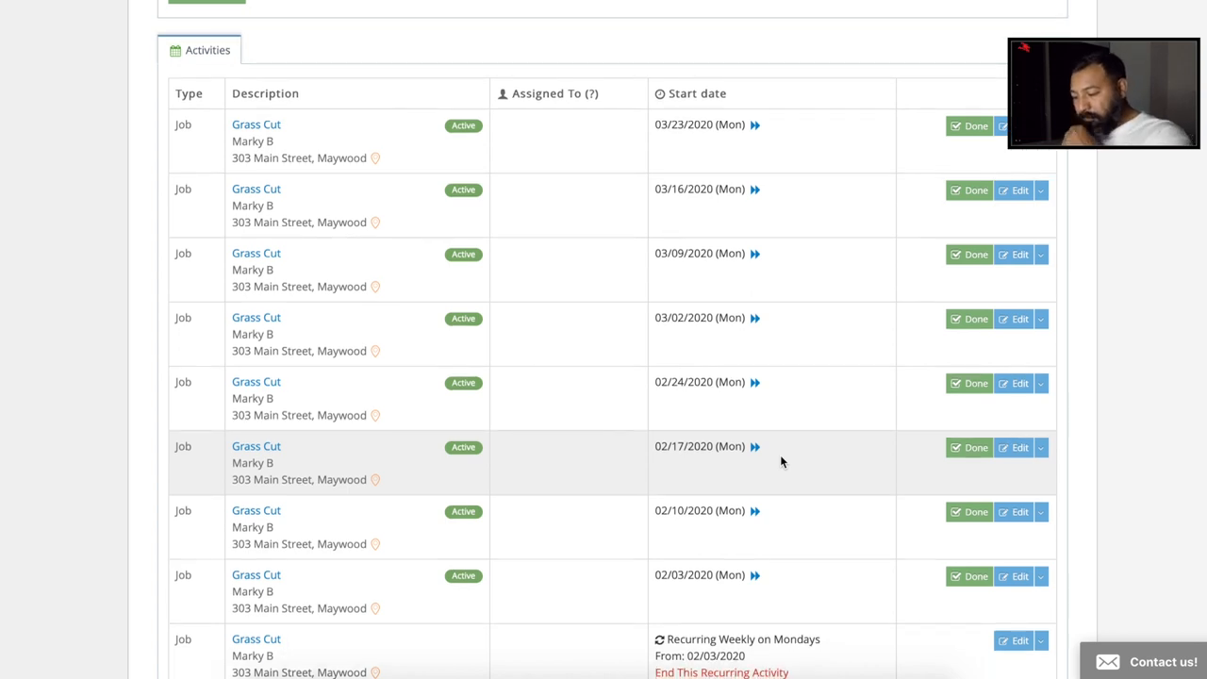
{"action": "scroll", "scroll_direction": "down", "scroll_amount": 3}
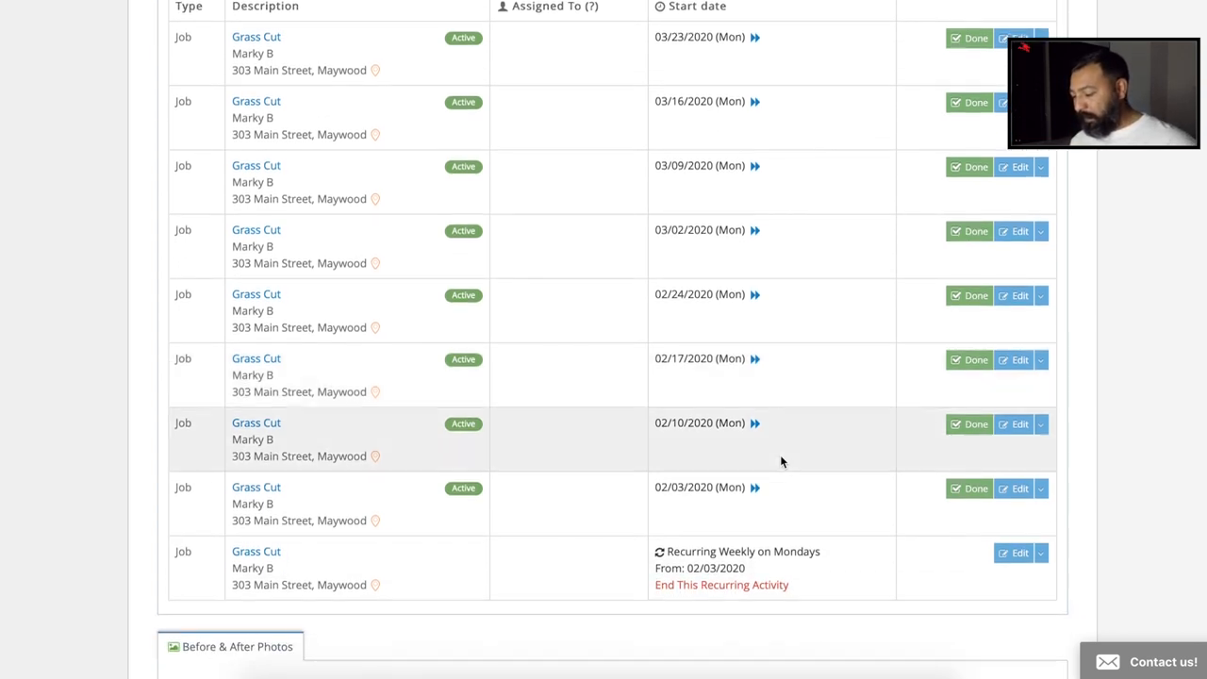
{"action": "scroll", "scroll_direction": "up", "scroll_amount": 3}
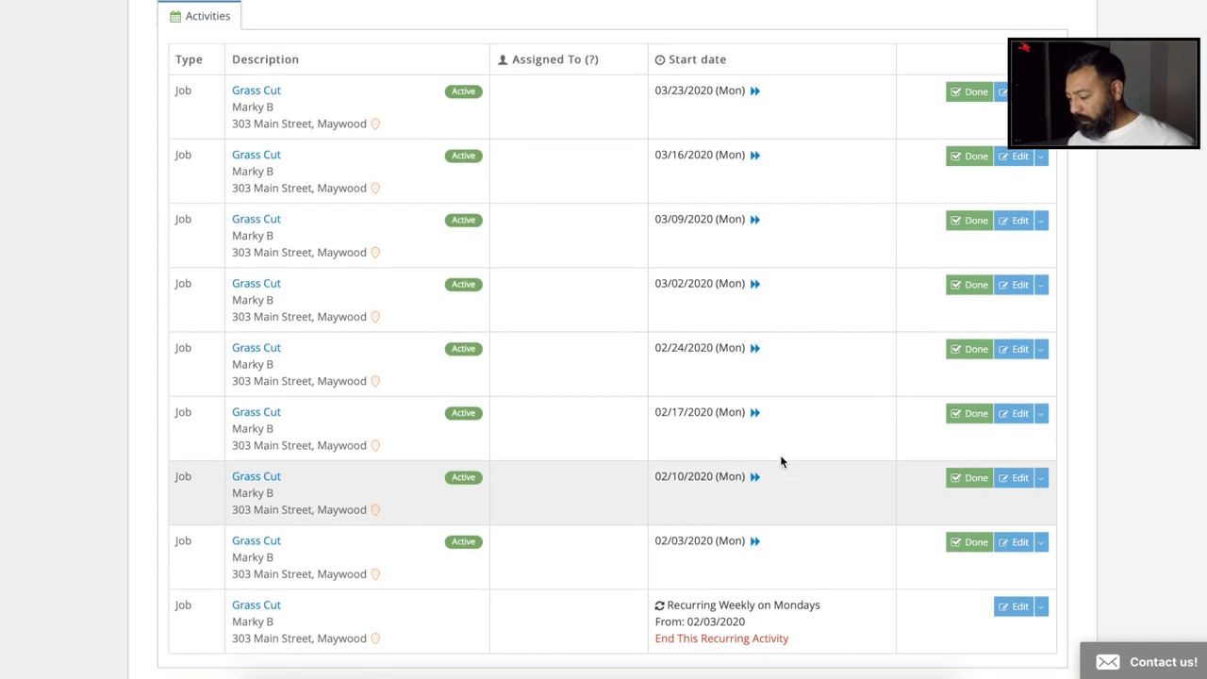
{"action": "scroll", "scroll_direction": "up", "scroll_amount": 3}
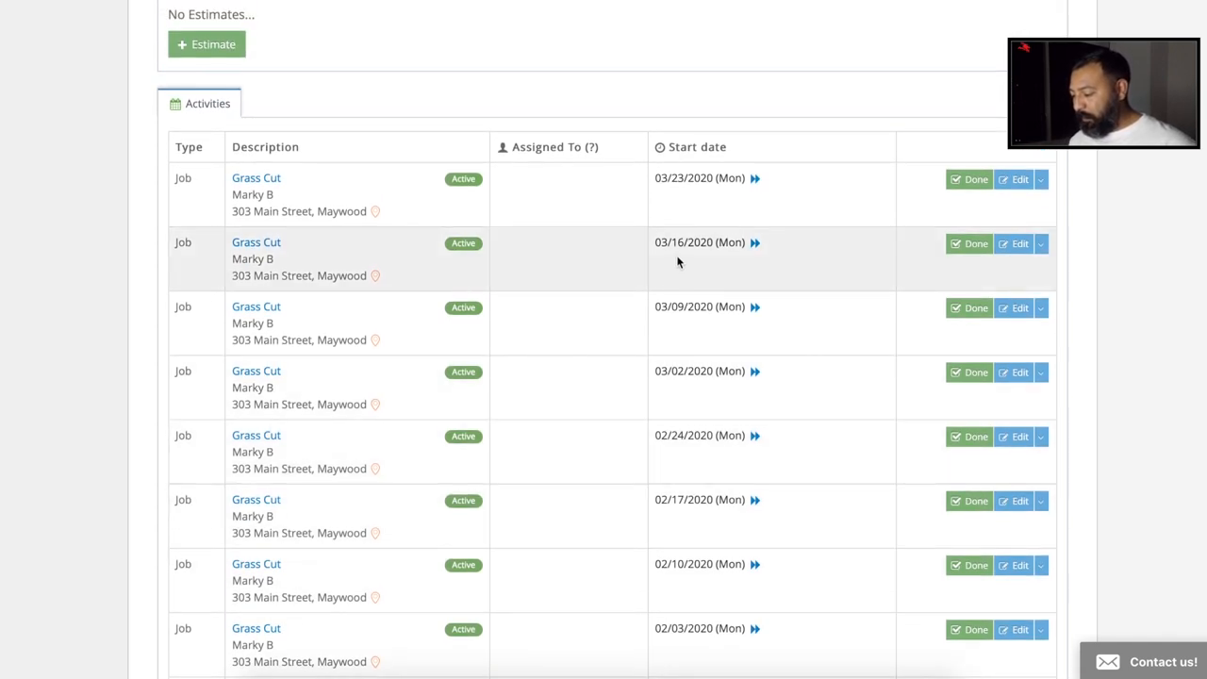
{"action": "mouse_move", "coordinate": [734, 260]}
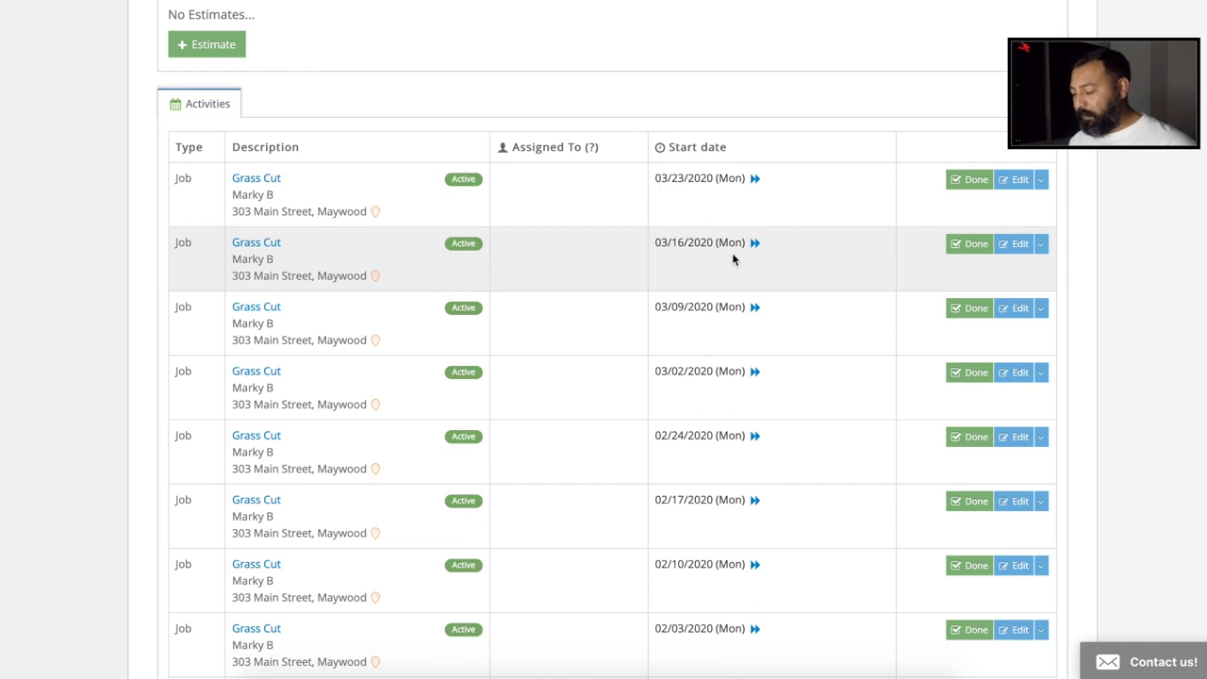
{"action": "mouse_move", "coordinate": [669, 258]}
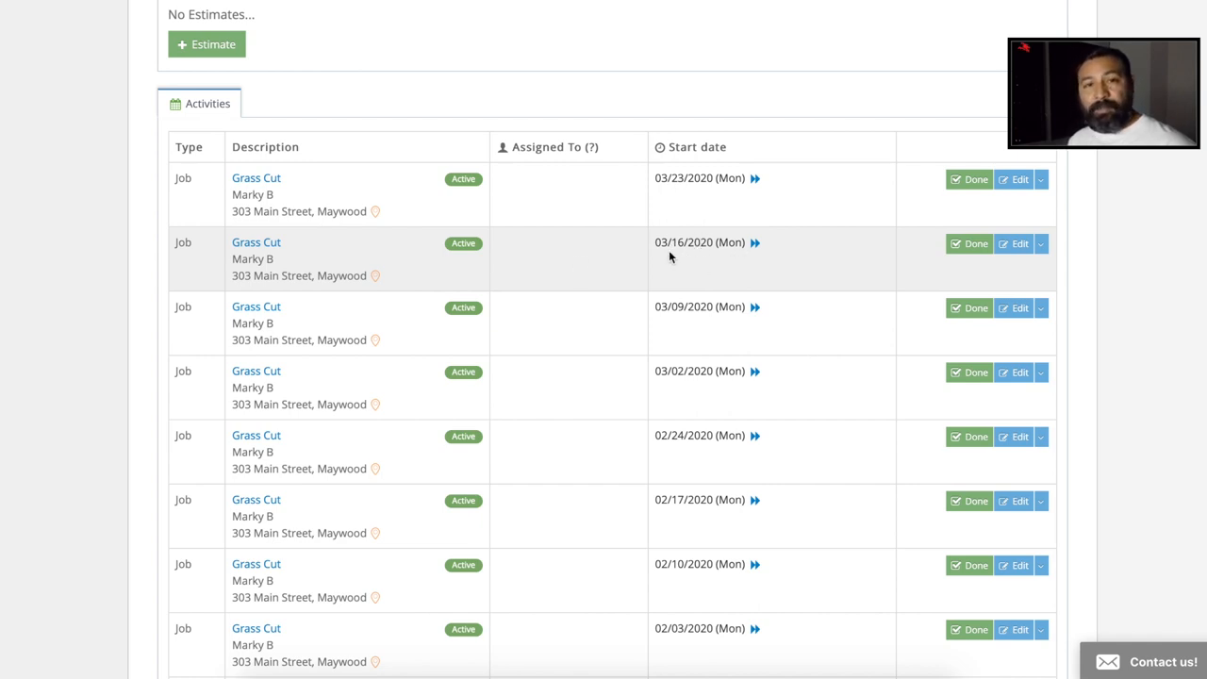
{"action": "mouse_move", "coordinate": [732, 264]}
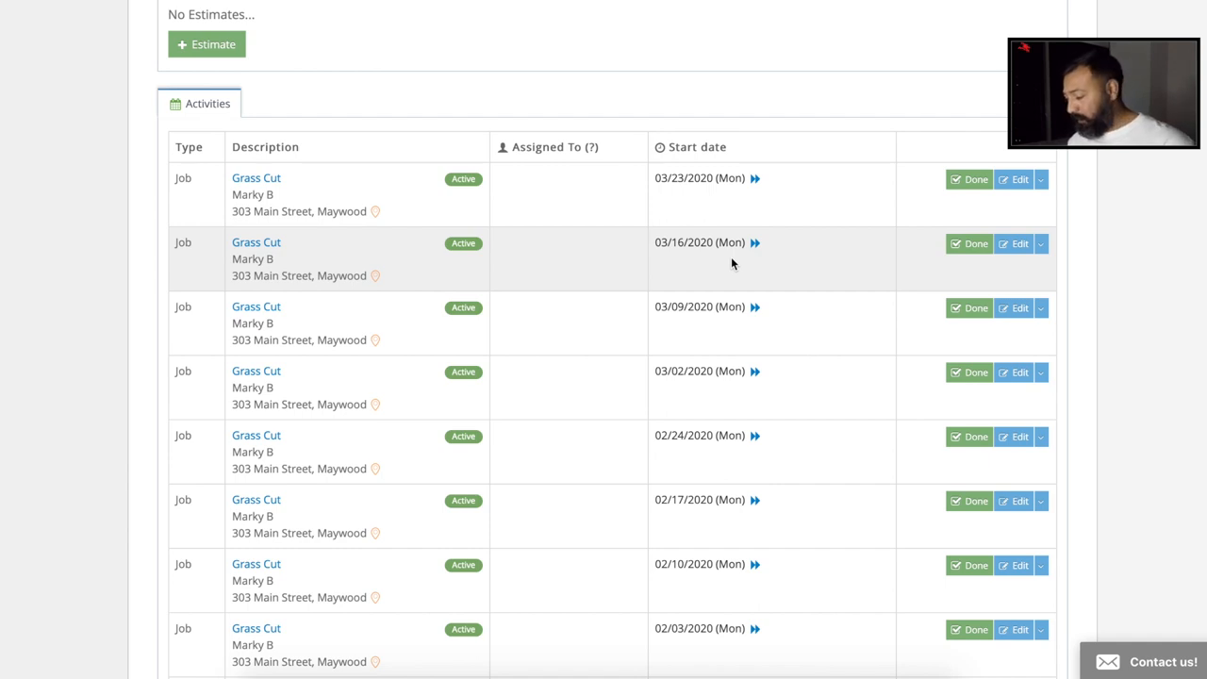
{"action": "mouse_move", "coordinate": [754, 243]}
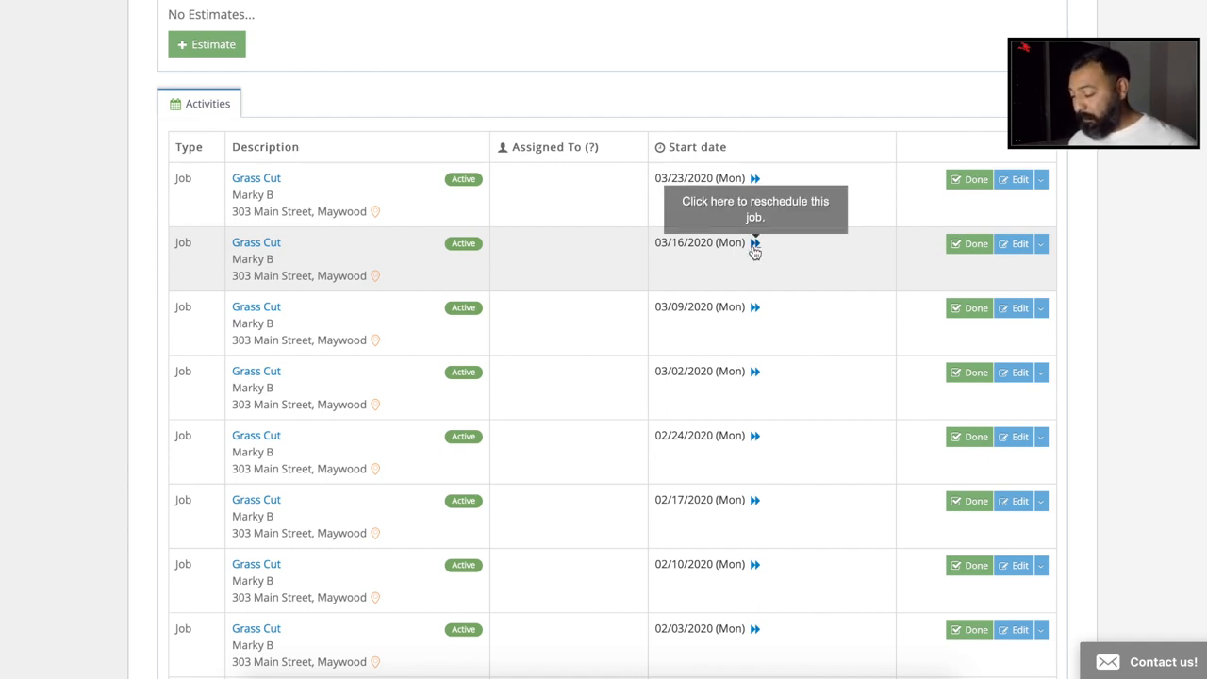
{"action": "mouse_move", "coordinate": [754, 247]}
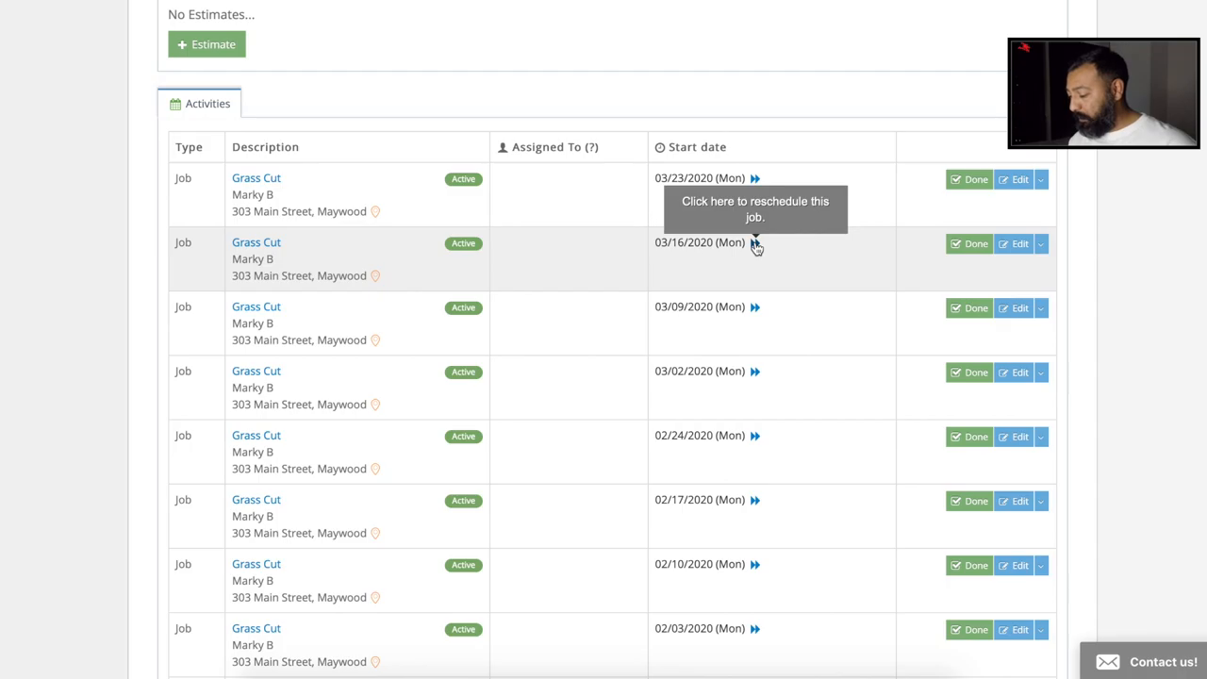
Step: Push the 03/16/2020 Grass Cut visit out by 2 days to 03/18/2020
{"action": "left_click", "coordinate": [754, 243]}
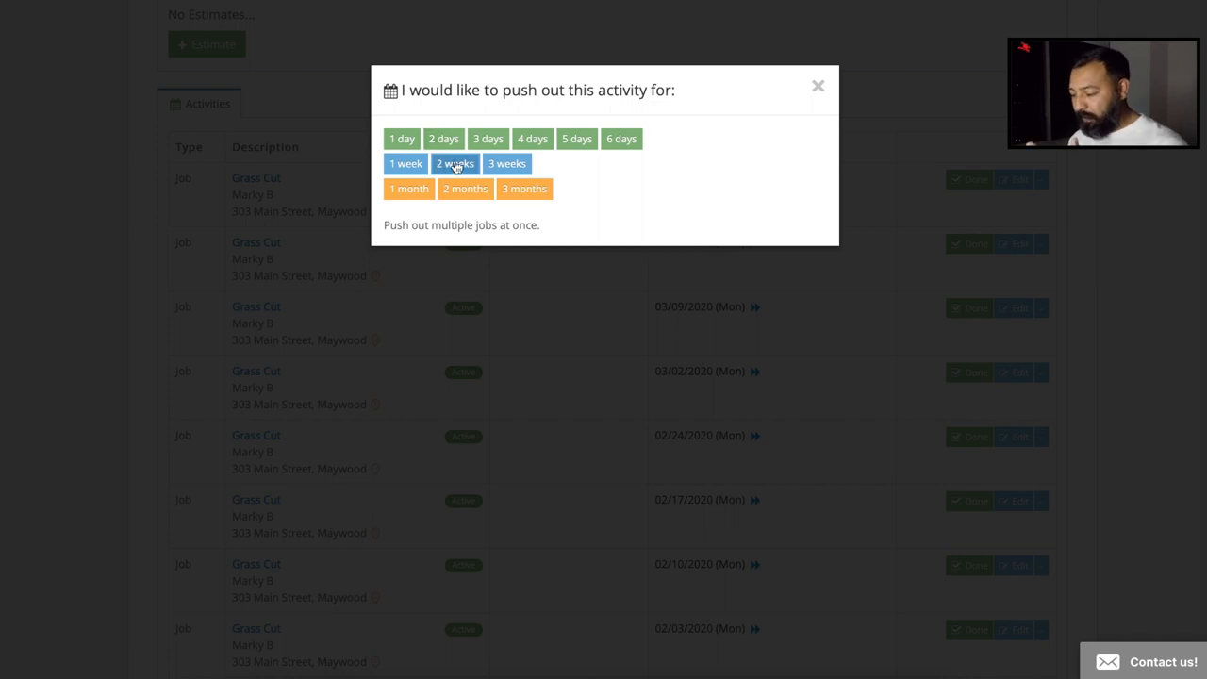
{"action": "mouse_move", "coordinate": [443, 139]}
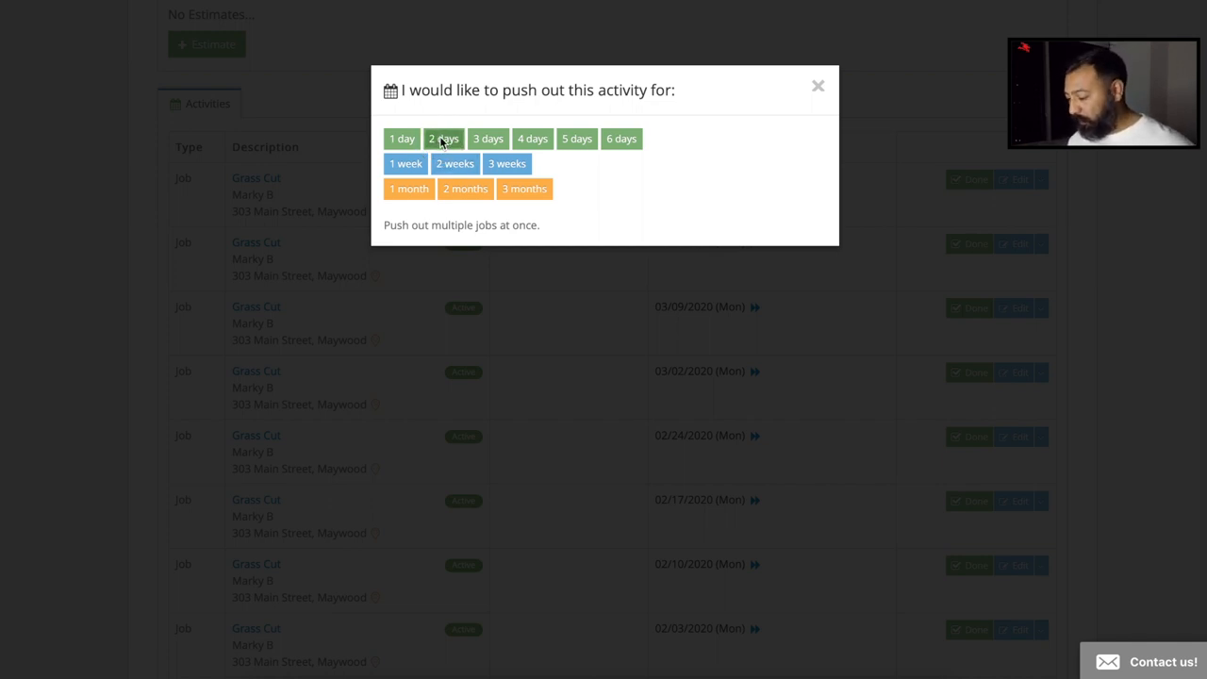
{"action": "left_click", "coordinate": [443, 139]}
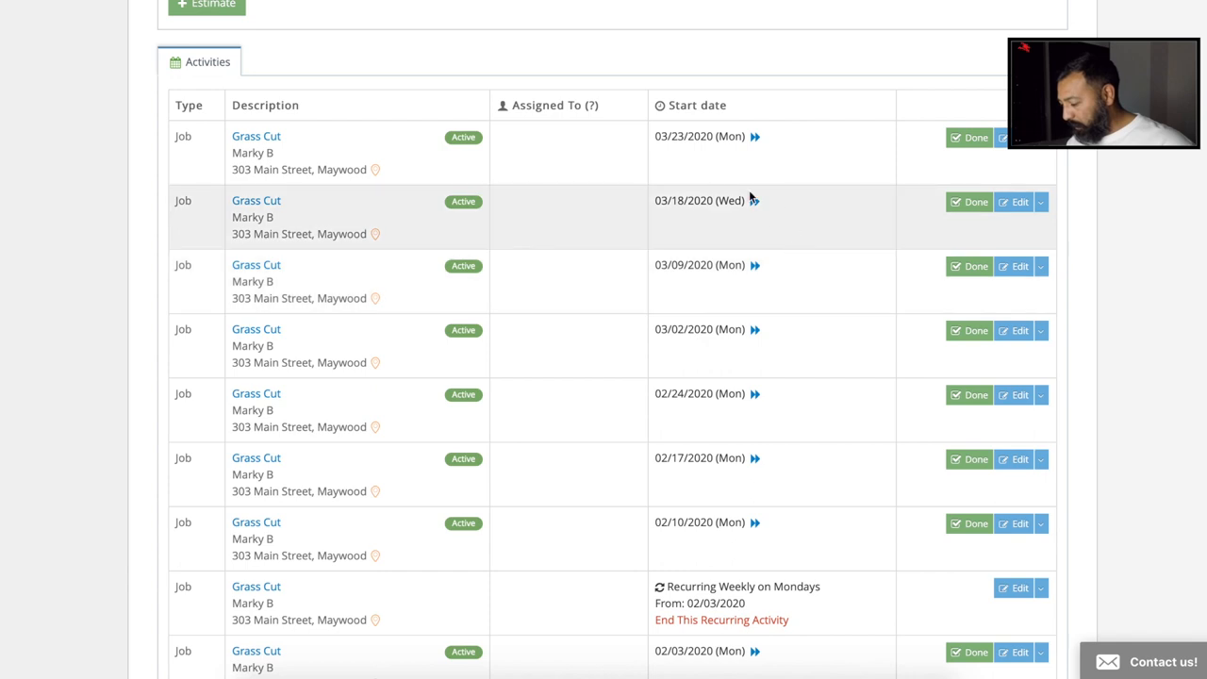
{"action": "mouse_move", "coordinate": [801, 264]}
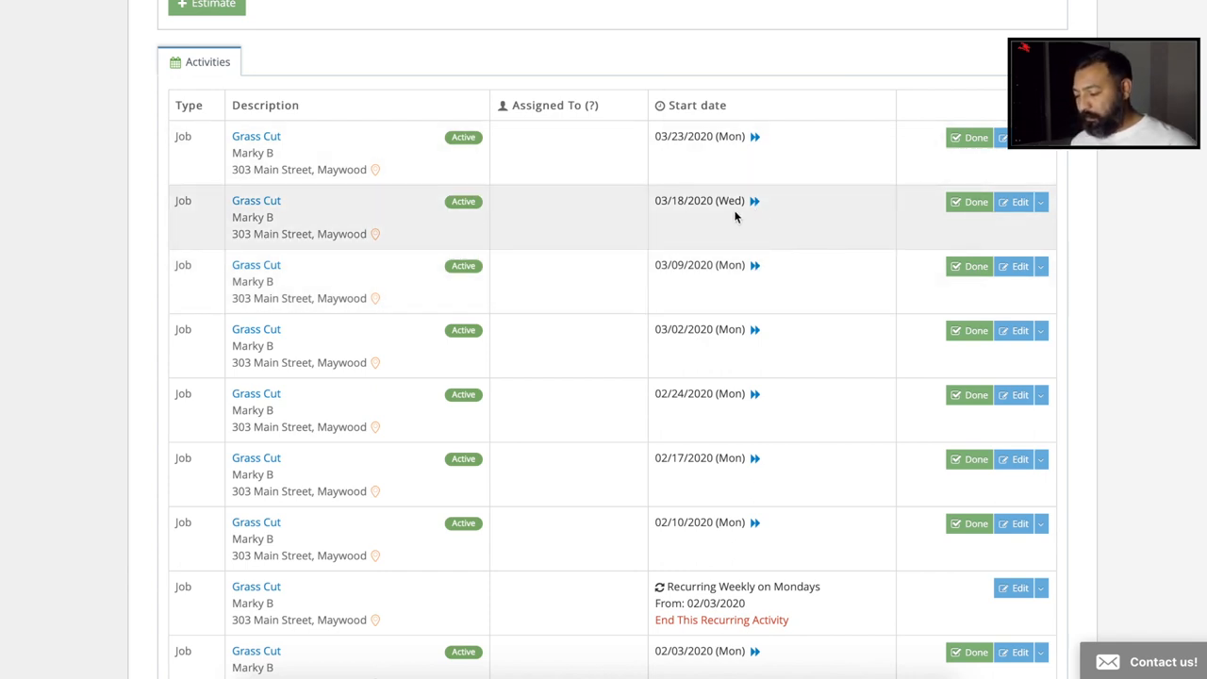
{"action": "mouse_move", "coordinate": [754, 201]}
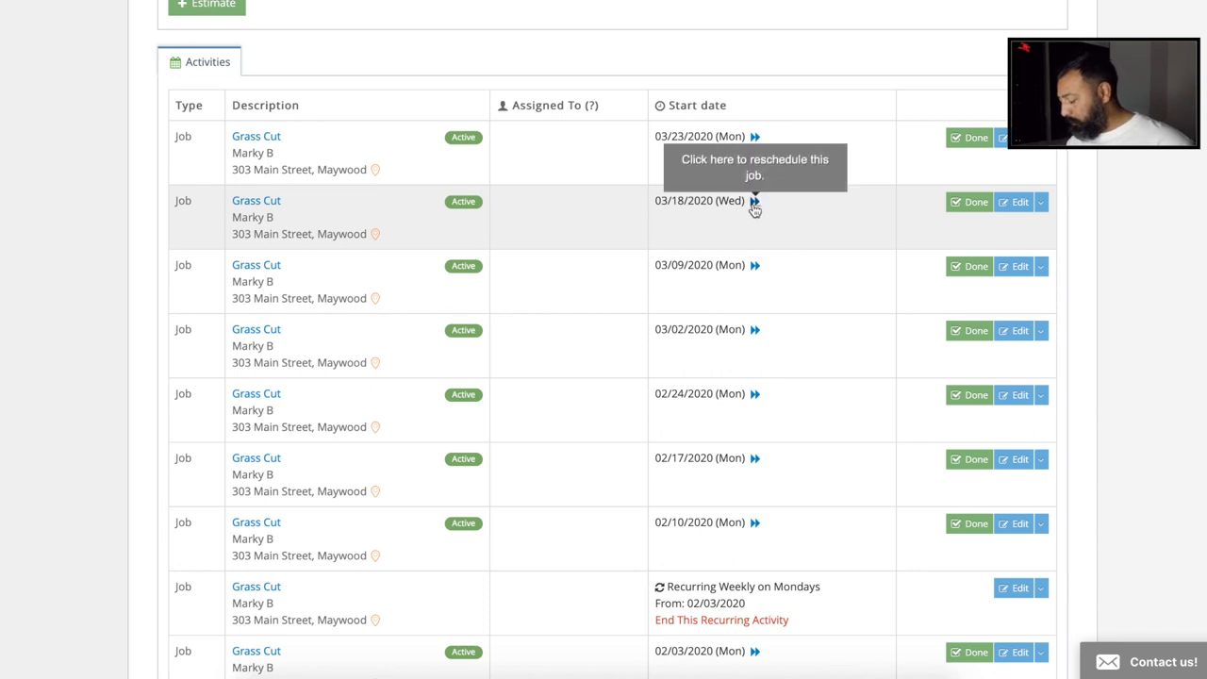
{"action": "scroll", "scroll_direction": "down", "scroll_amount": 3}
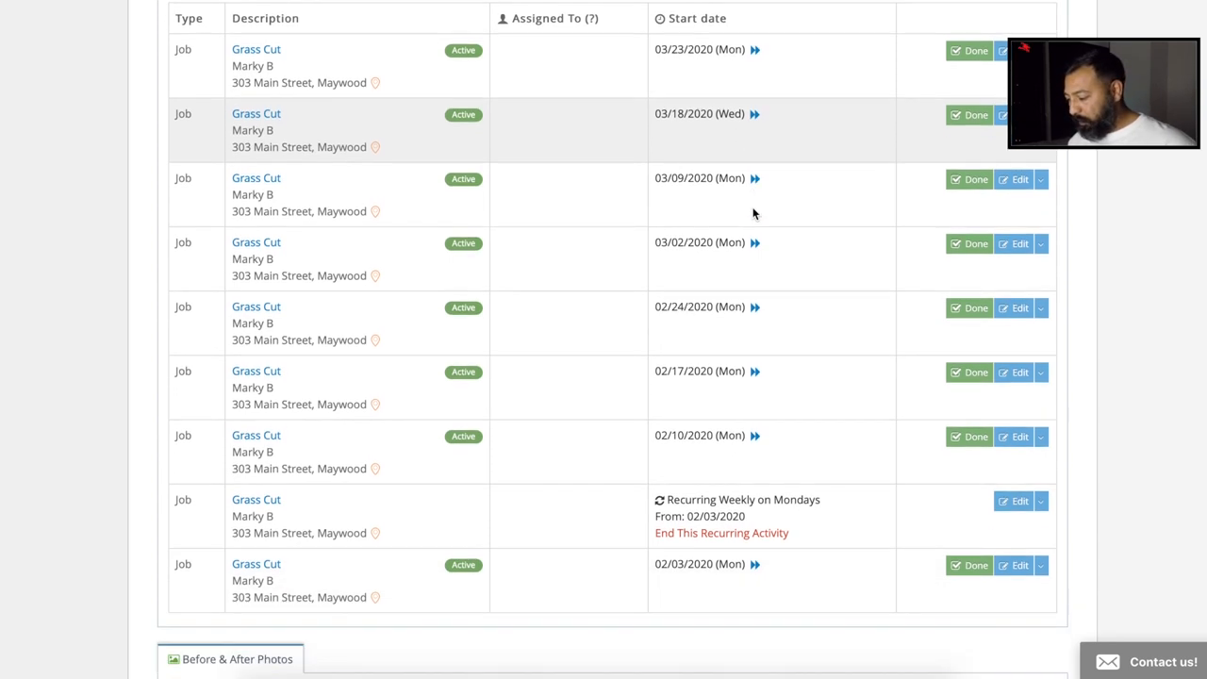
Step: Set the 03/18/2020 Grass Cut visit to Cancelled and reopen its actions menu
{"action": "scroll", "scroll_direction": "up", "scroll_amount": 3}
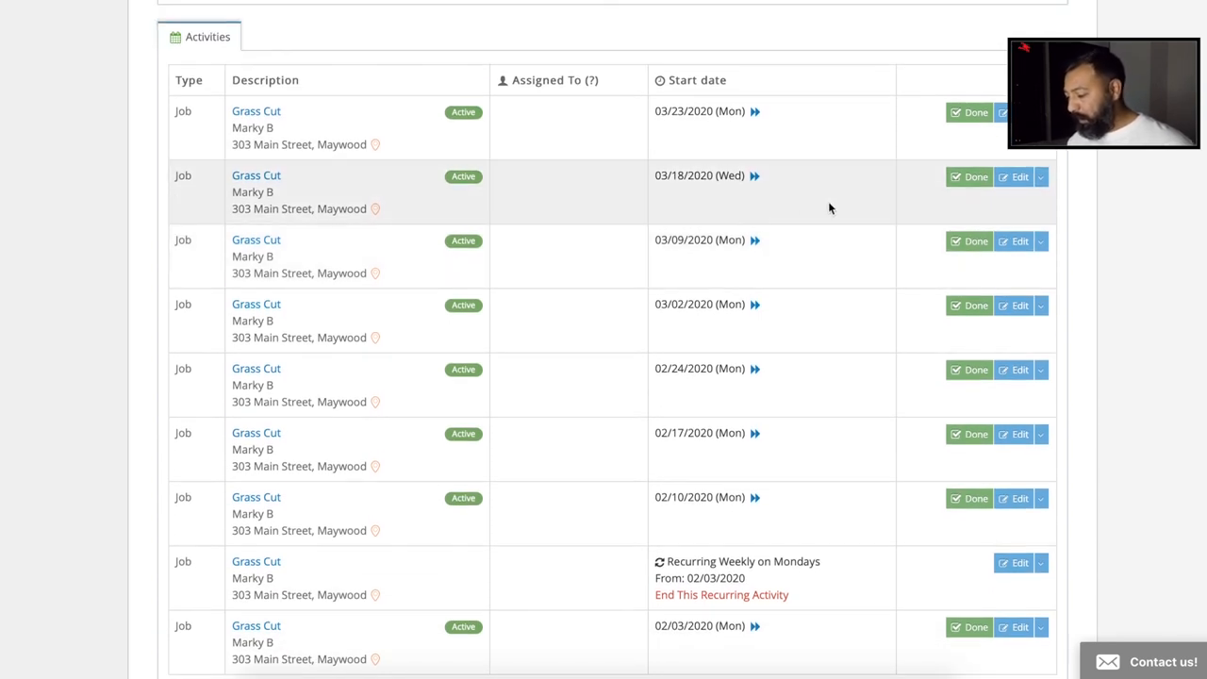
{"action": "mouse_move", "coordinate": [714, 188]}
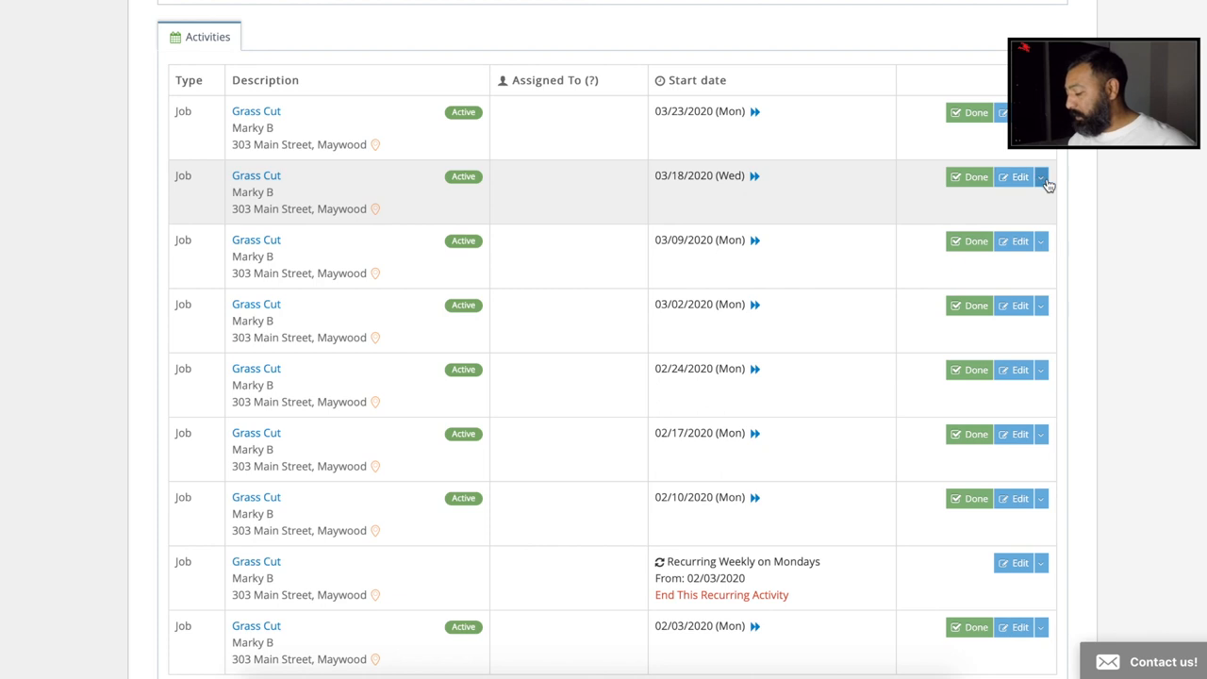
{"action": "left_click", "coordinate": [1041, 177]}
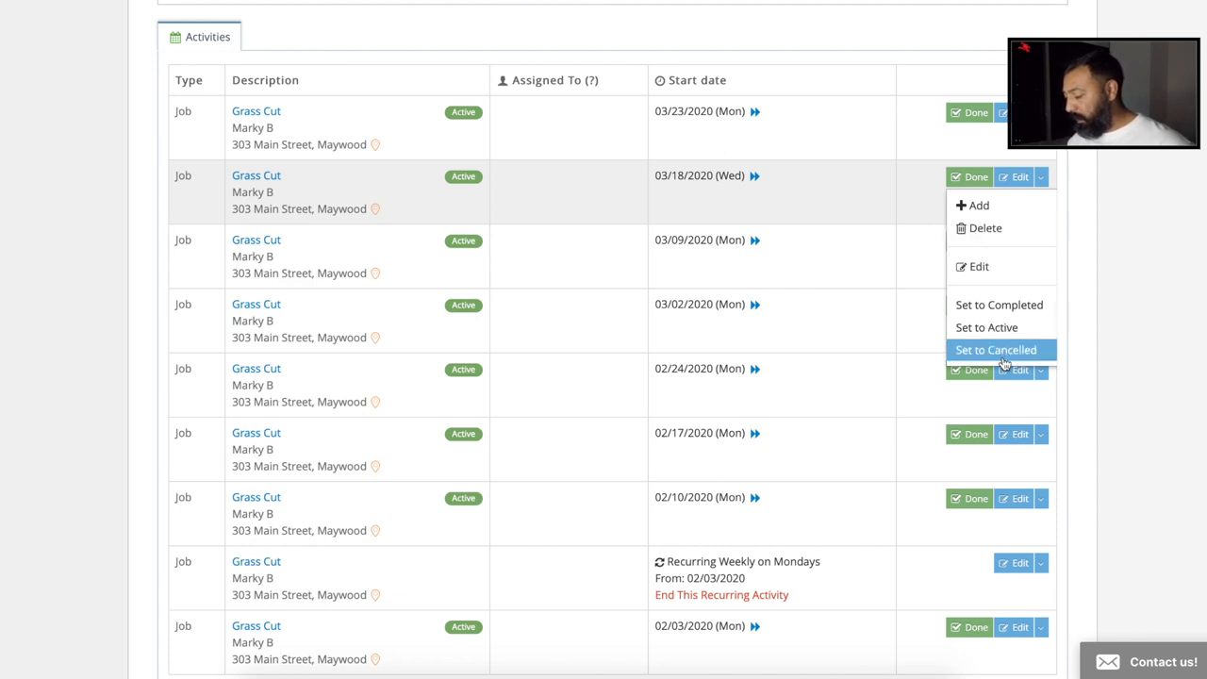
{"action": "left_click", "coordinate": [994, 350]}
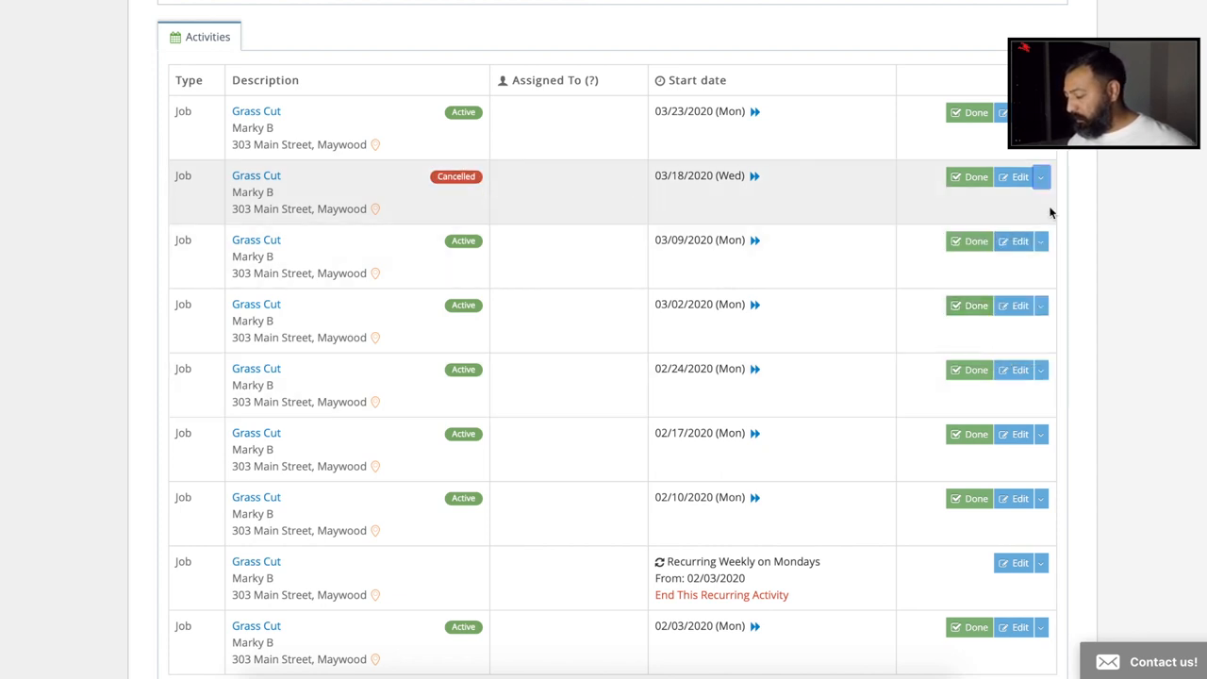
{"action": "left_click", "coordinate": [1041, 177]}
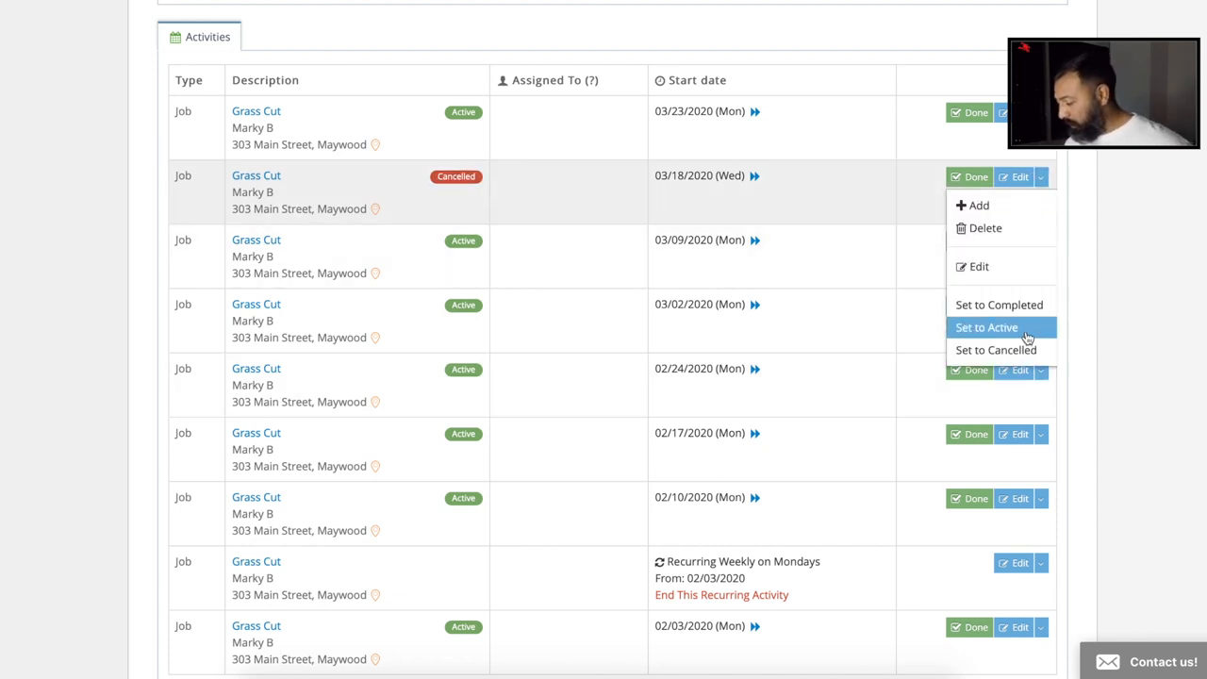
{"action": "mouse_move", "coordinate": [984, 227]}
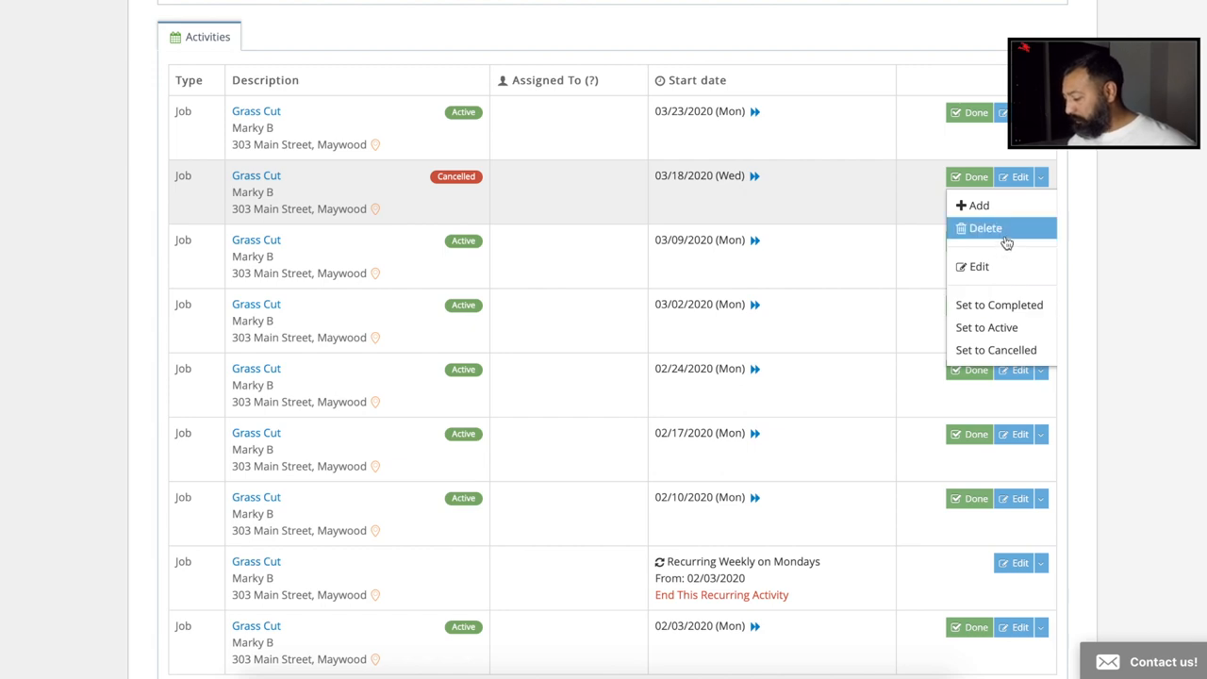
Step: Delete the cancelled 03/18 Grass Cut visit and review the remaining weekly visits in Activities
{"action": "left_click", "coordinate": [984, 227]}
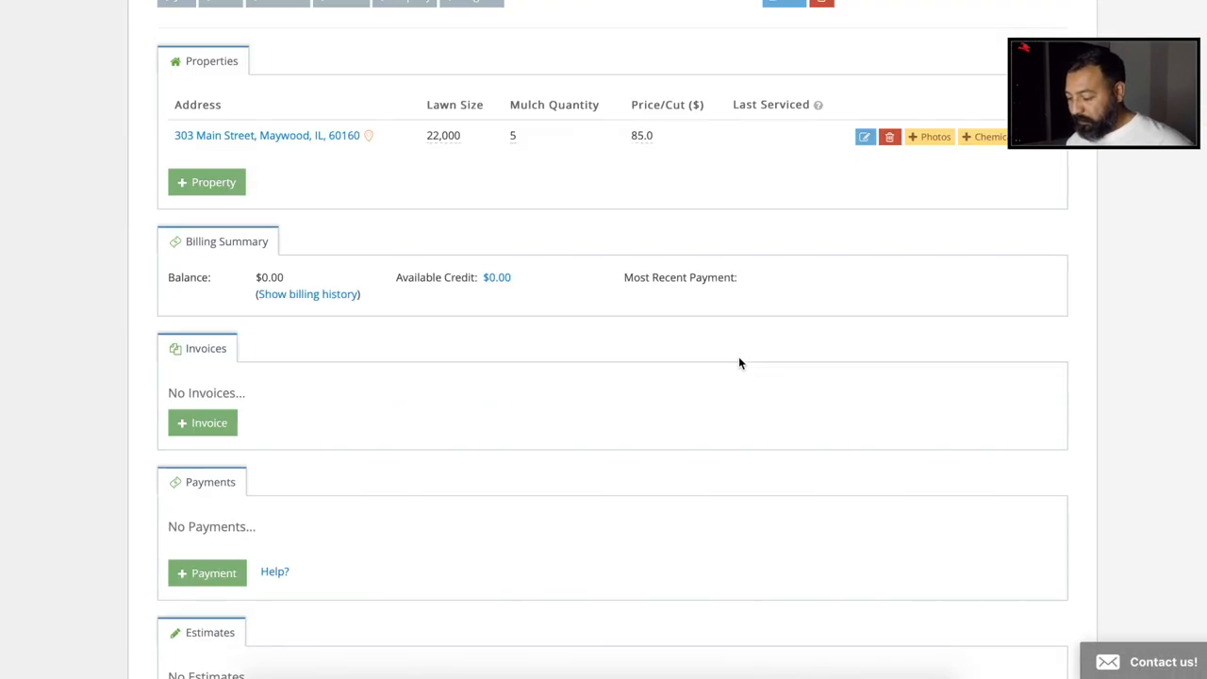
{"action": "scroll", "scroll_direction": "down", "scroll_amount": 3}
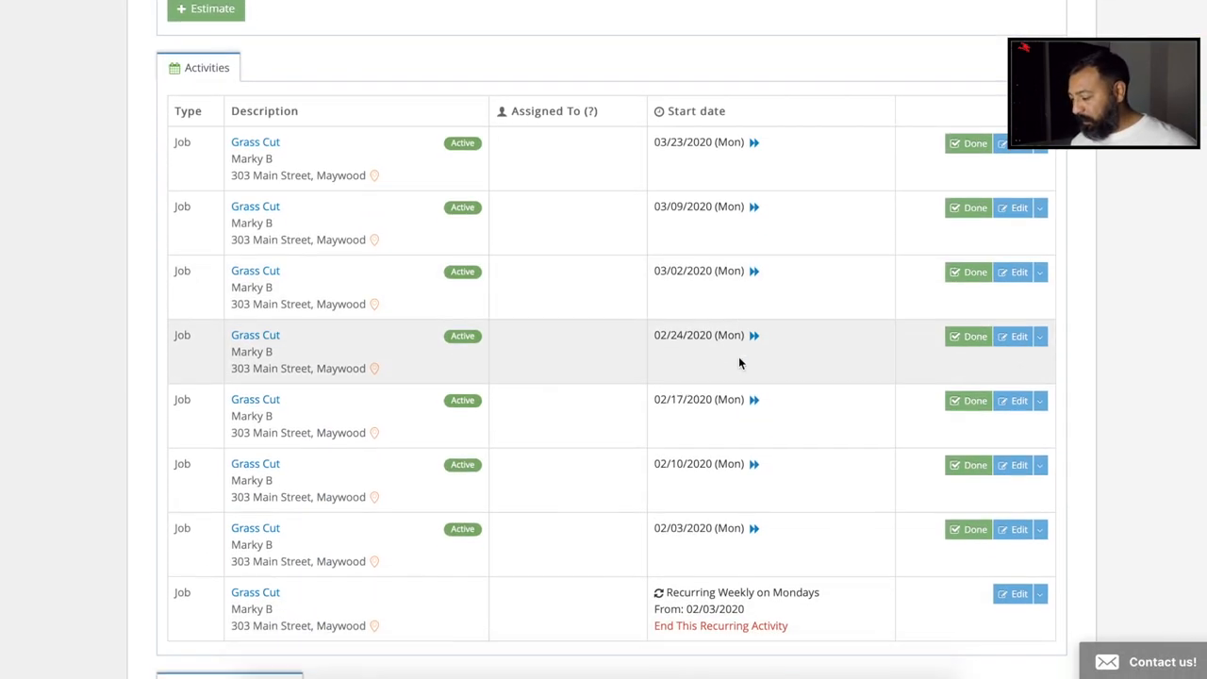
{"action": "scroll", "scroll_direction": "up", "scroll_amount": 3}
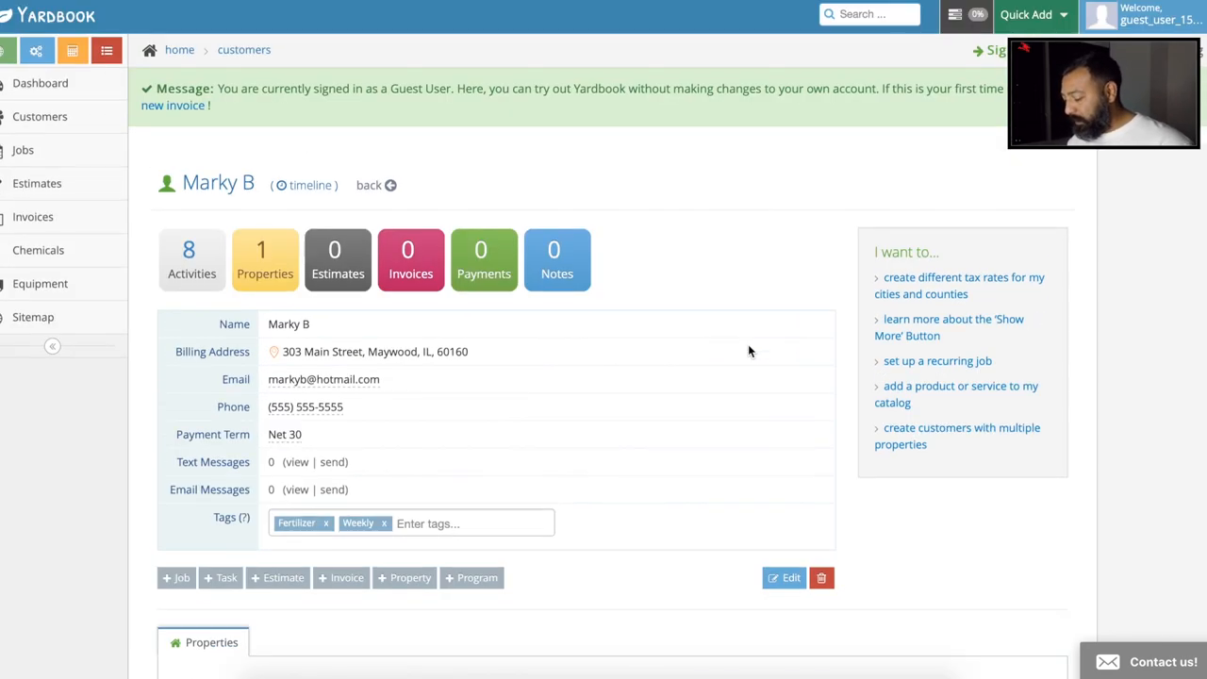
{"action": "scroll", "scroll_direction": "down", "scroll_amount": 3}
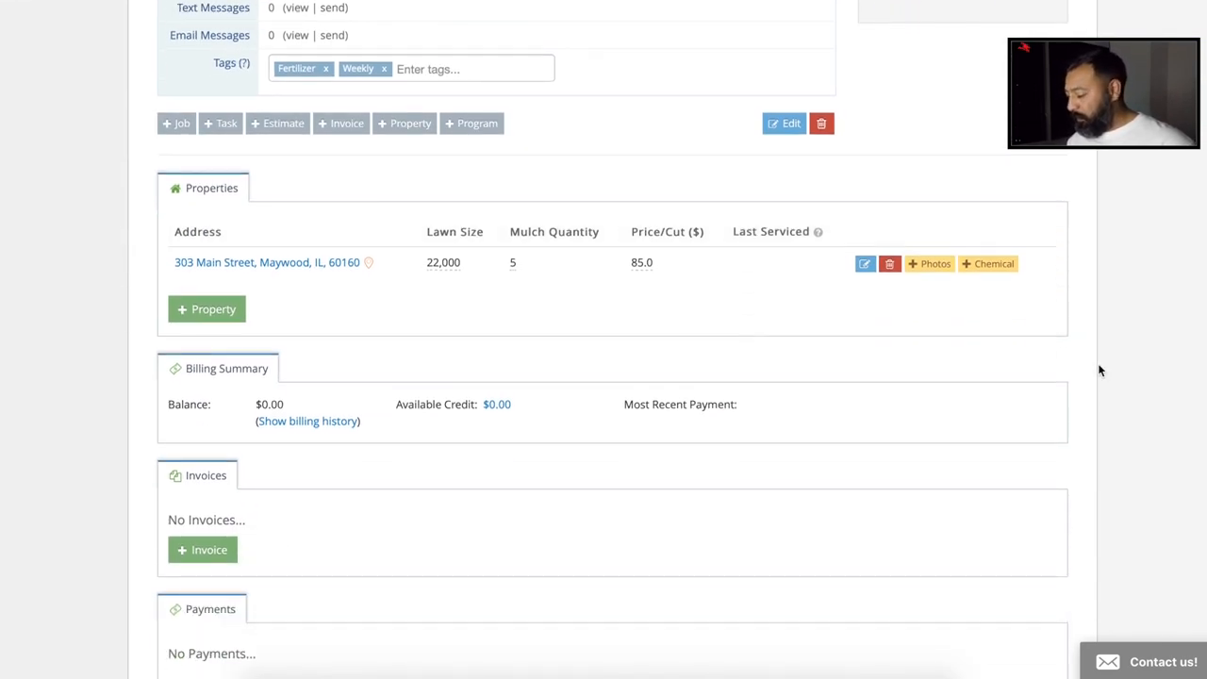
{"action": "scroll", "scroll_direction": "down", "scroll_amount": 3}
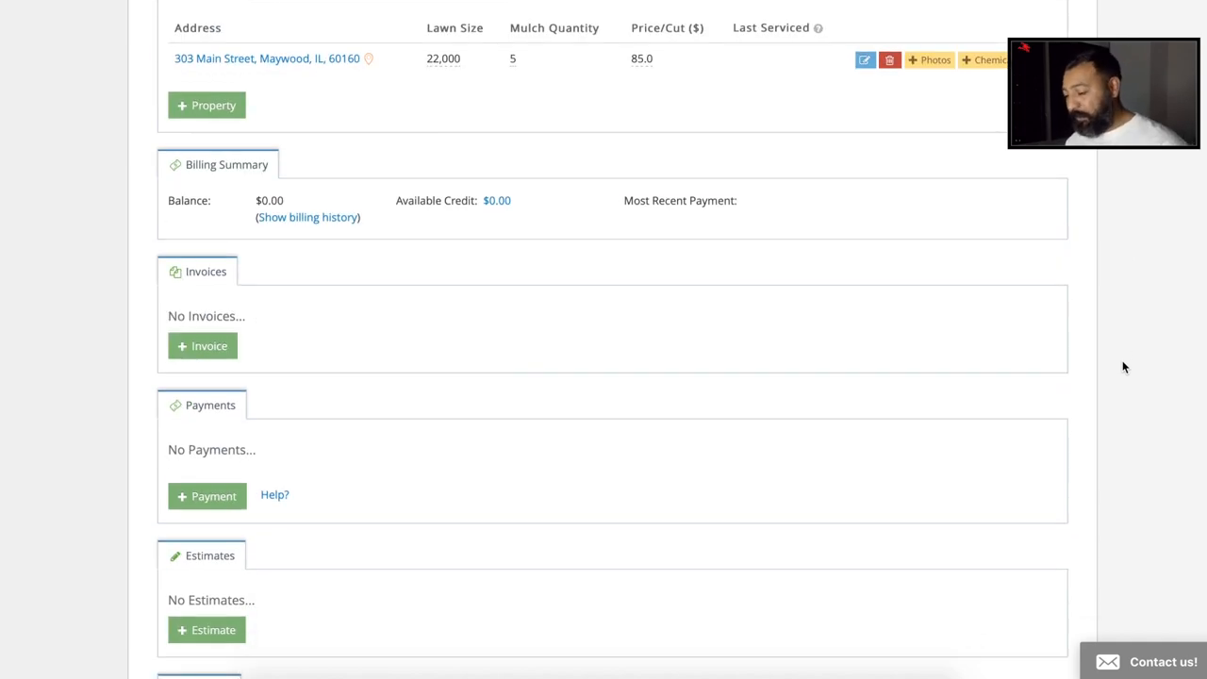
{"action": "scroll", "scroll_direction": "up", "scroll_amount": 3}
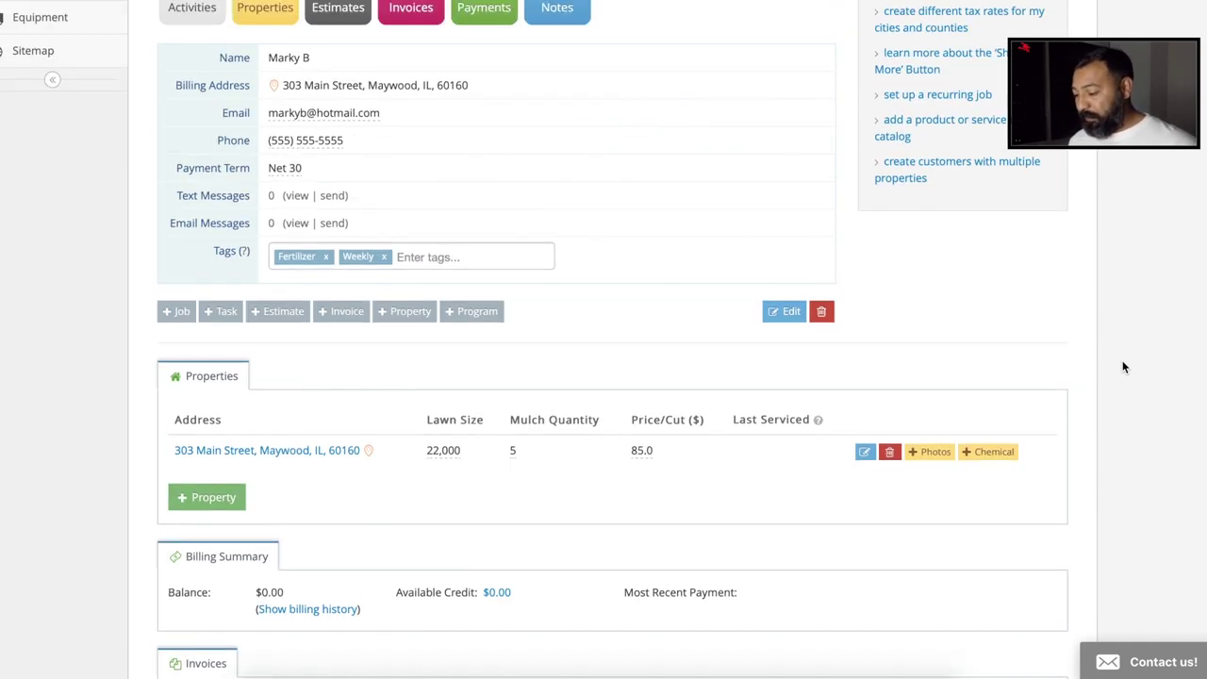
{"action": "mouse_move", "coordinate": [1120, 318]}
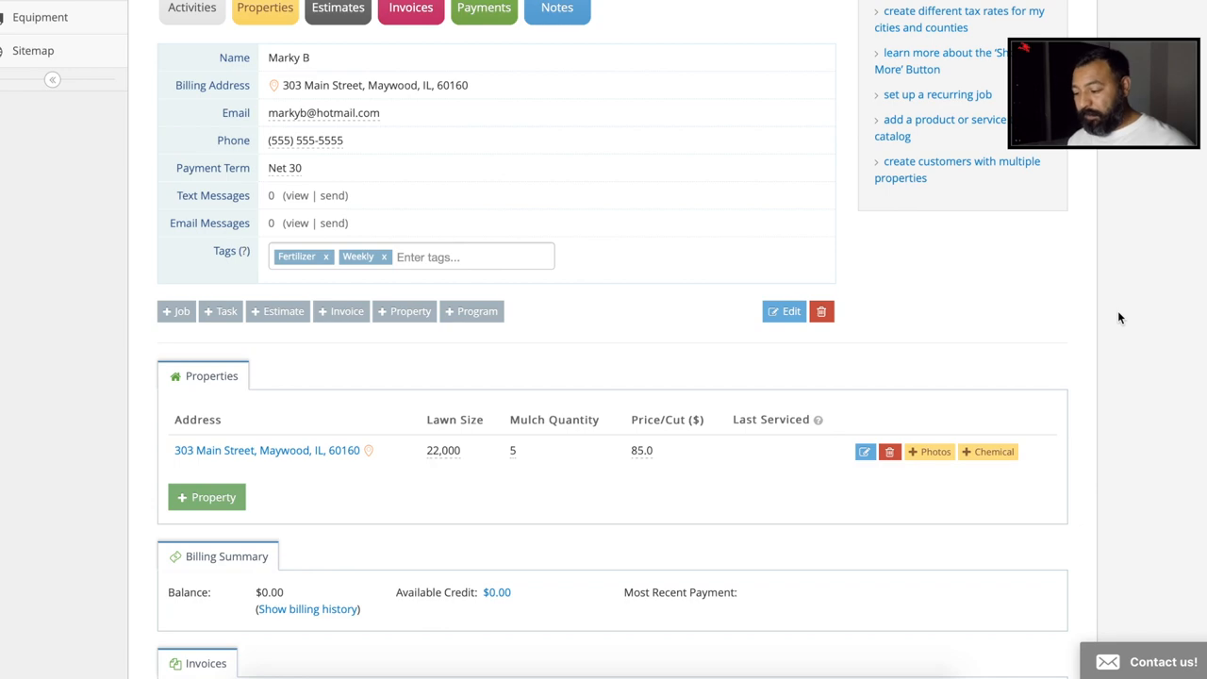
{"action": "scroll", "scroll_direction": "up", "scroll_amount": 3}
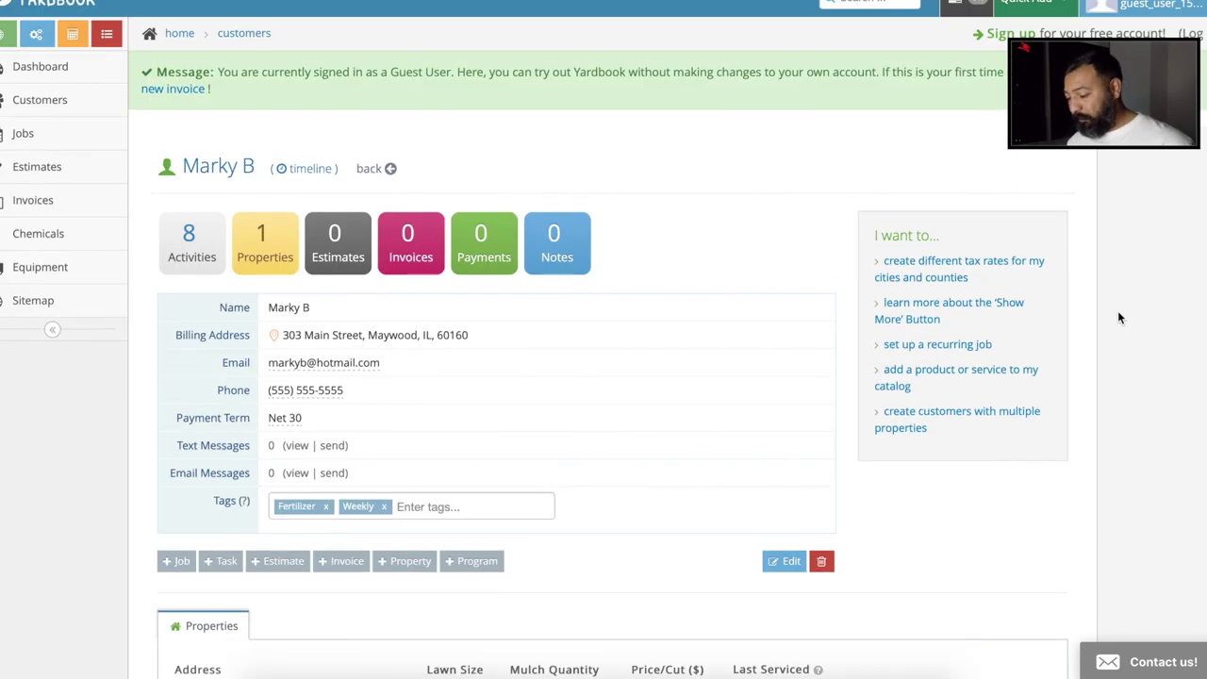
{"action": "scroll", "scroll_direction": "down", "scroll_amount": 3}
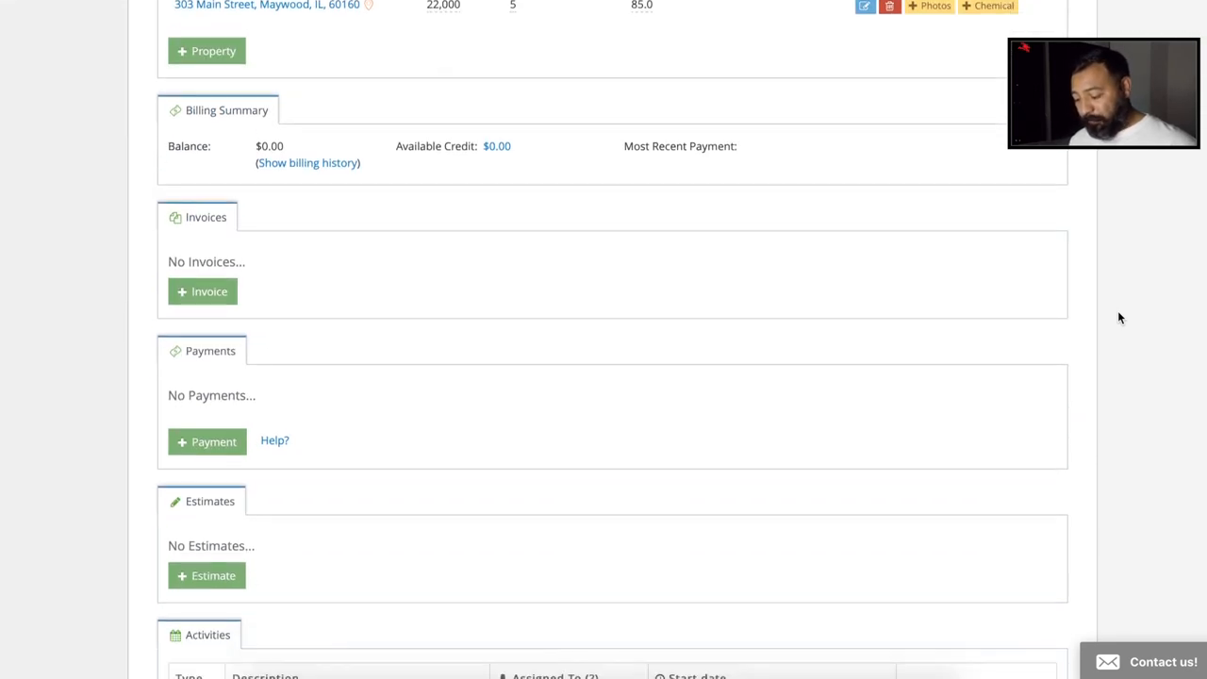
{"action": "scroll", "scroll_direction": "down", "scroll_amount": 3}
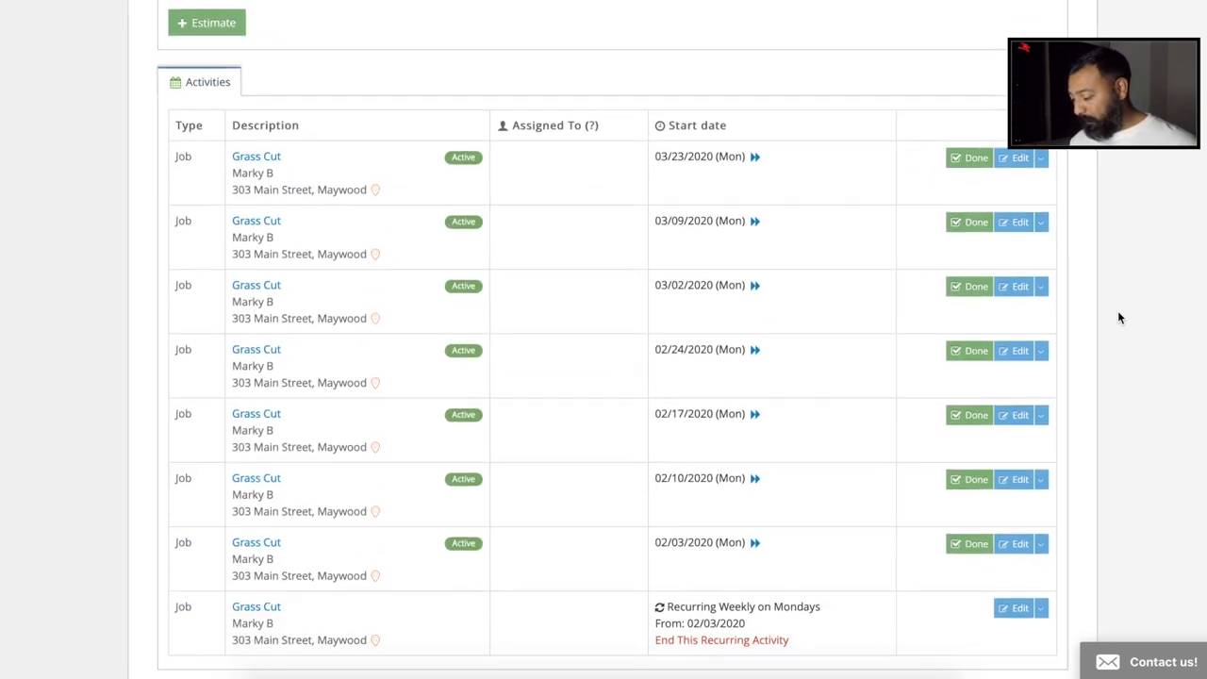
{"action": "scroll", "scroll_direction": "down", "scroll_amount": 3}
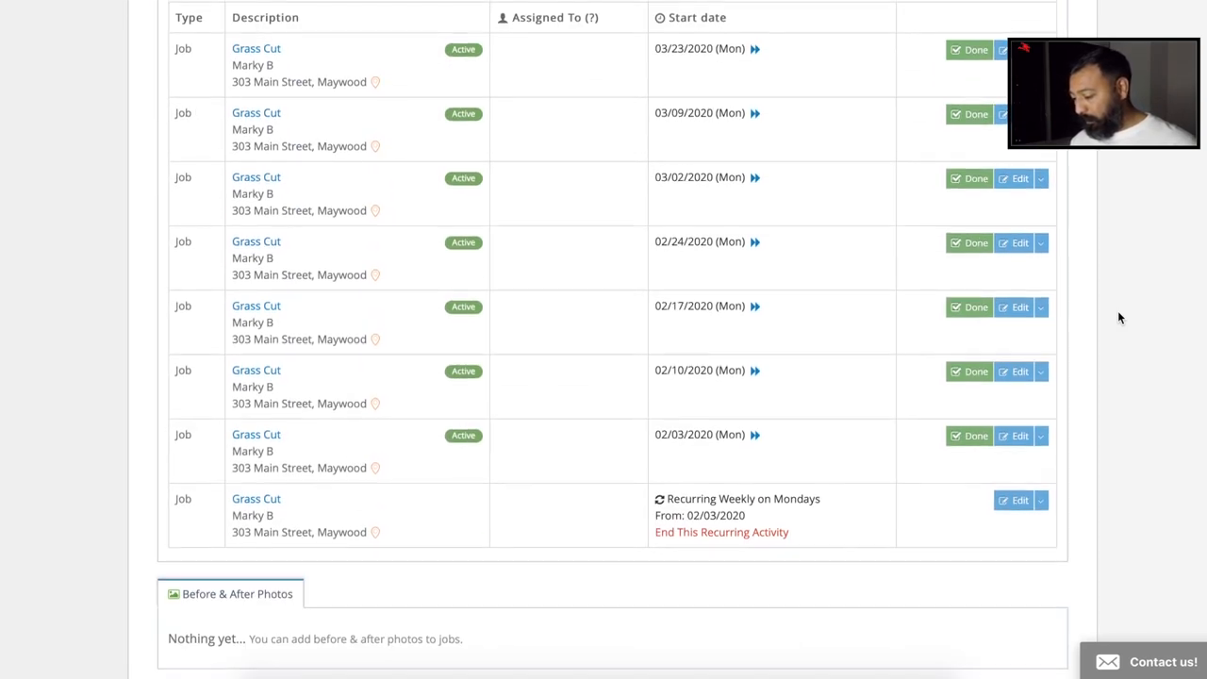
{"action": "scroll", "scroll_direction": "up", "scroll_amount": 3}
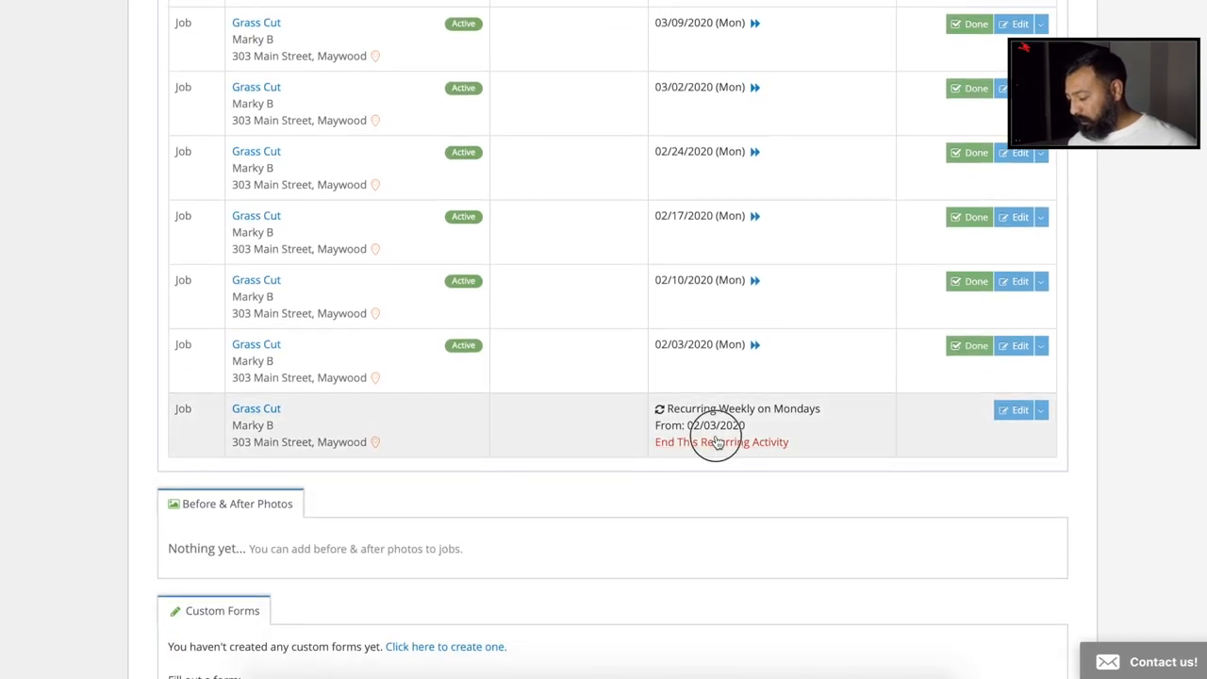
{"action": "mouse_move", "coordinate": [763, 357]}
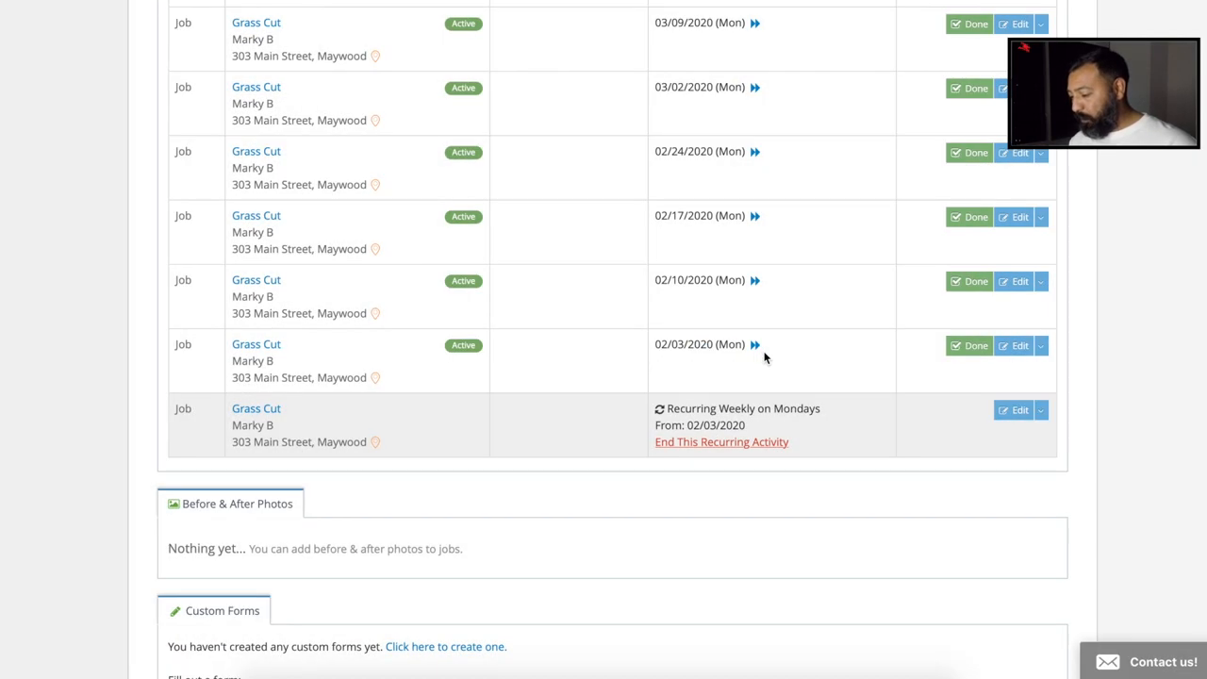
Step: End the weekly Grass Cut recurrence, then delete the job and its future visits
{"action": "left_click", "coordinate": [720, 441]}
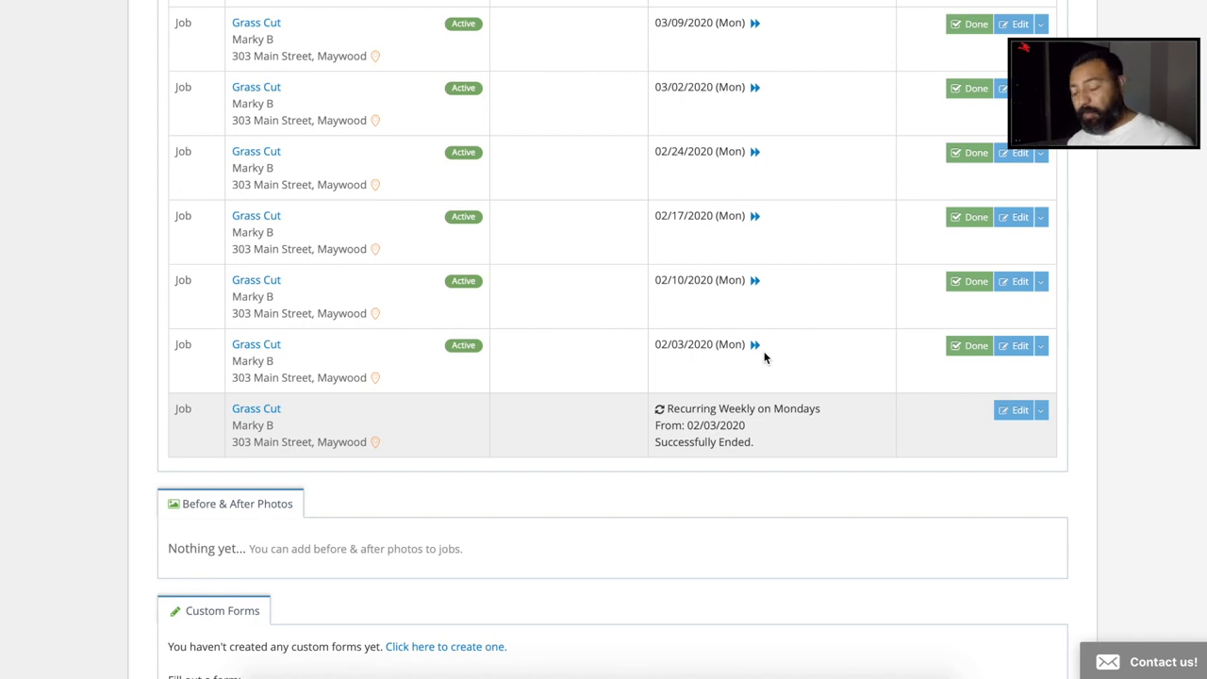
{"action": "scroll", "scroll_direction": "up", "scroll_amount": 3}
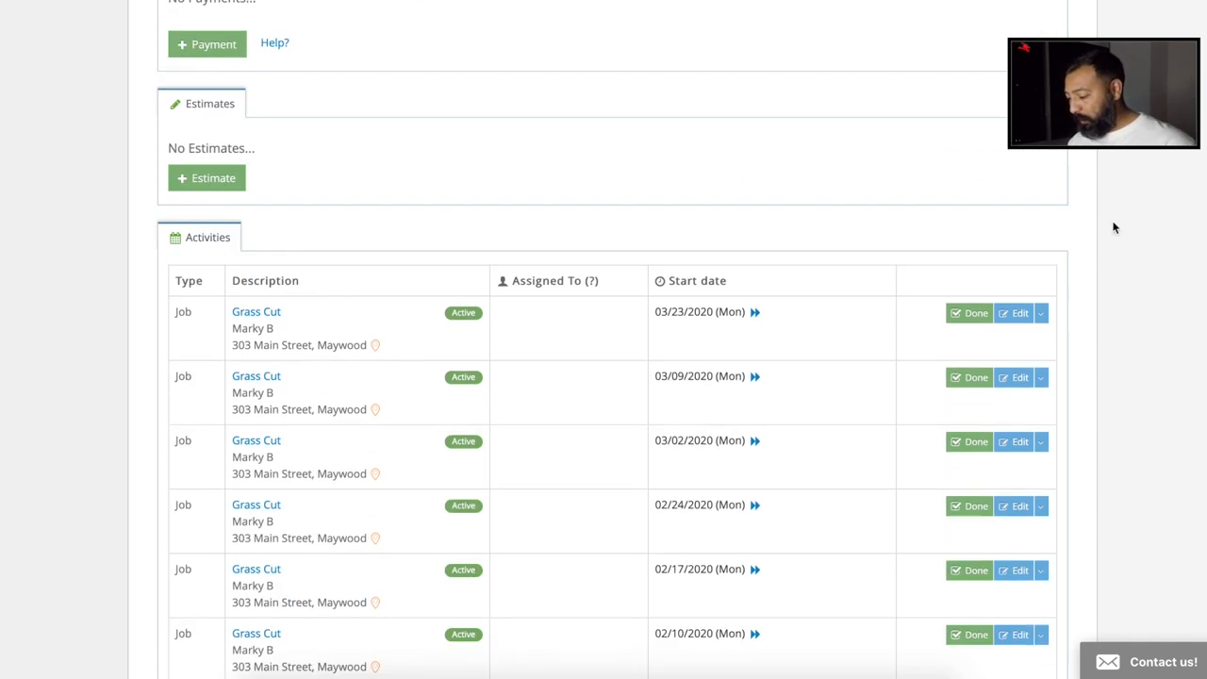
{"action": "scroll", "scroll_direction": "up", "scroll_amount": 3}
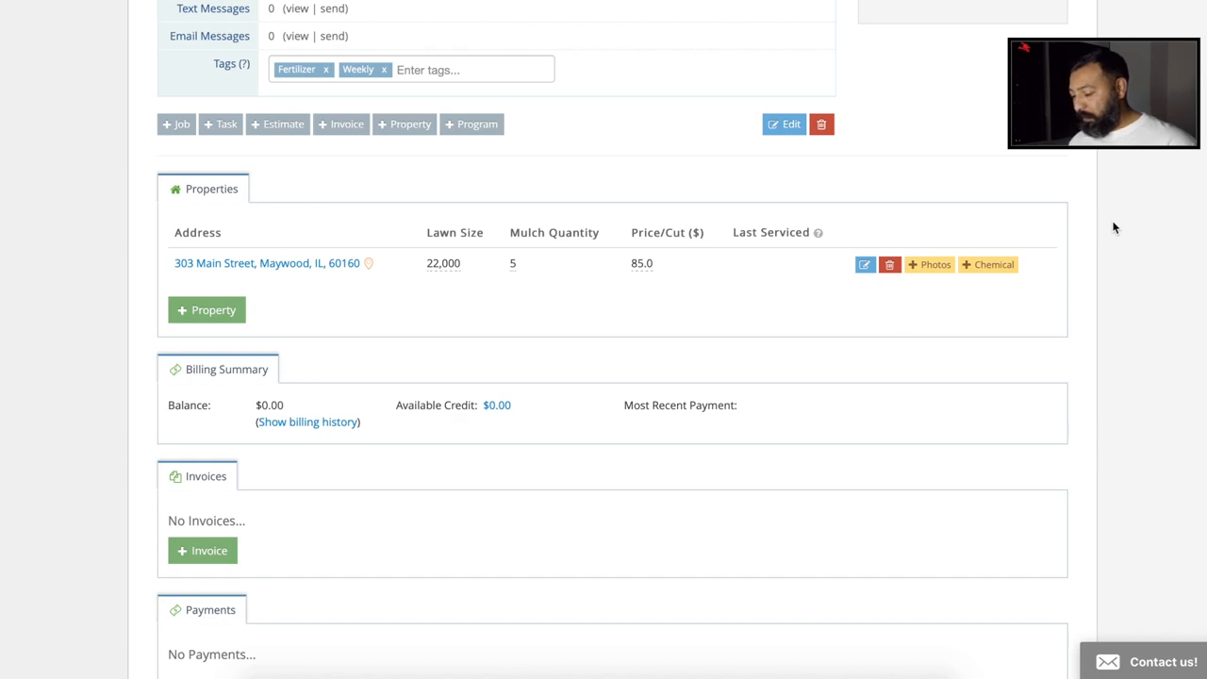
{"action": "scroll", "scroll_direction": "down", "scroll_amount": 3}
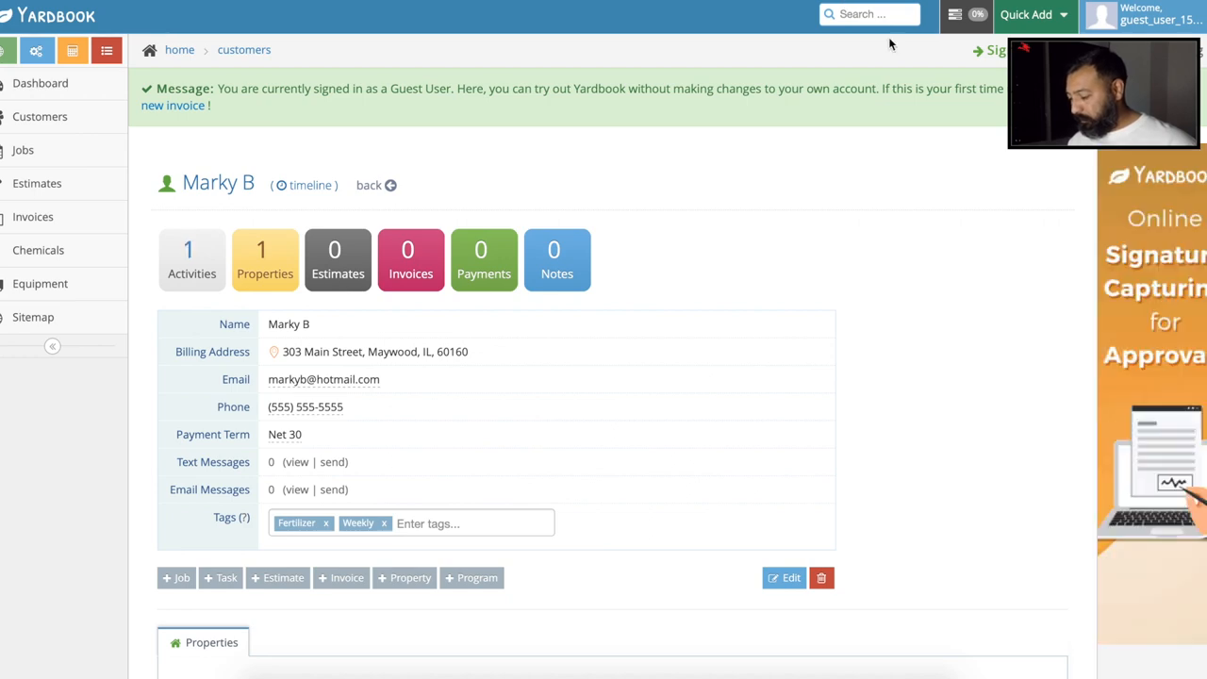
{"action": "scroll", "scroll_direction": "down", "scroll_amount": 3}
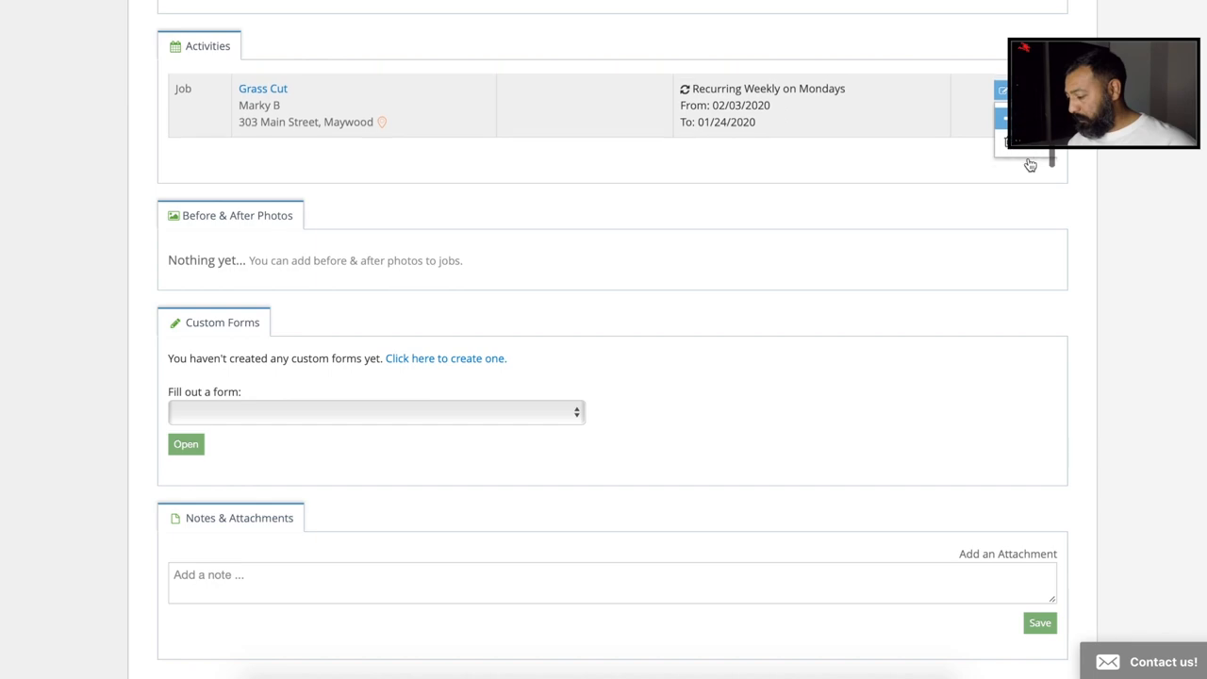
{"action": "left_click", "coordinate": [1026, 153]}
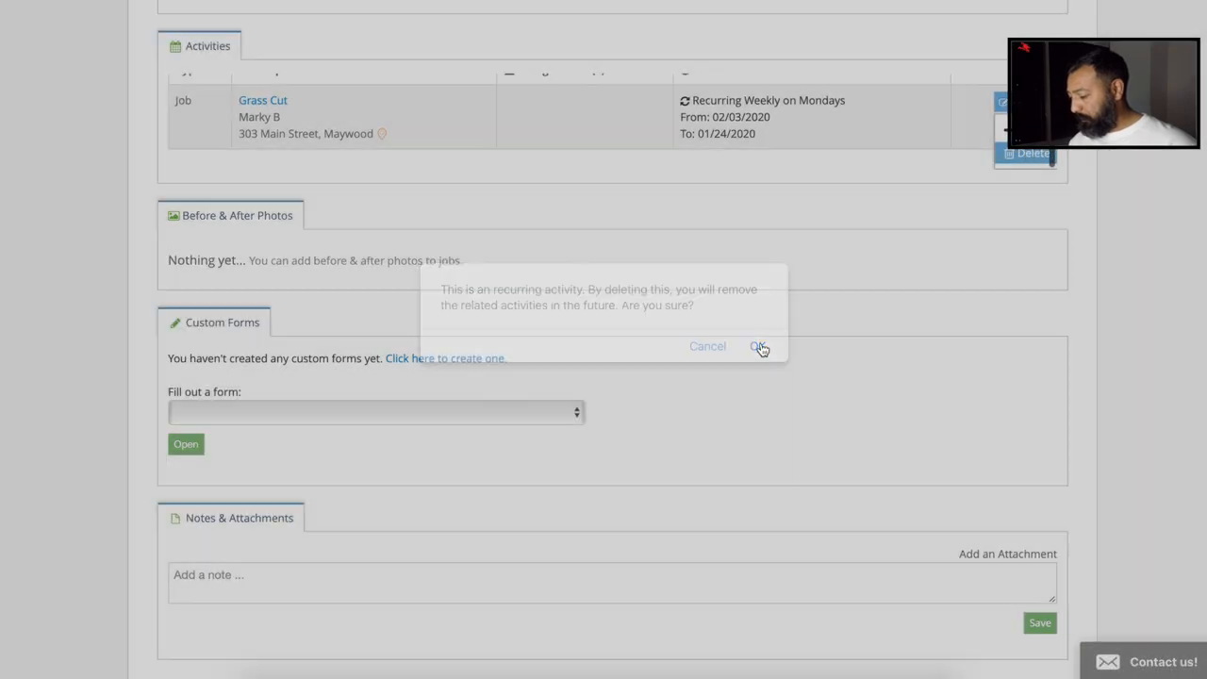
{"action": "left_click", "coordinate": [758, 346]}
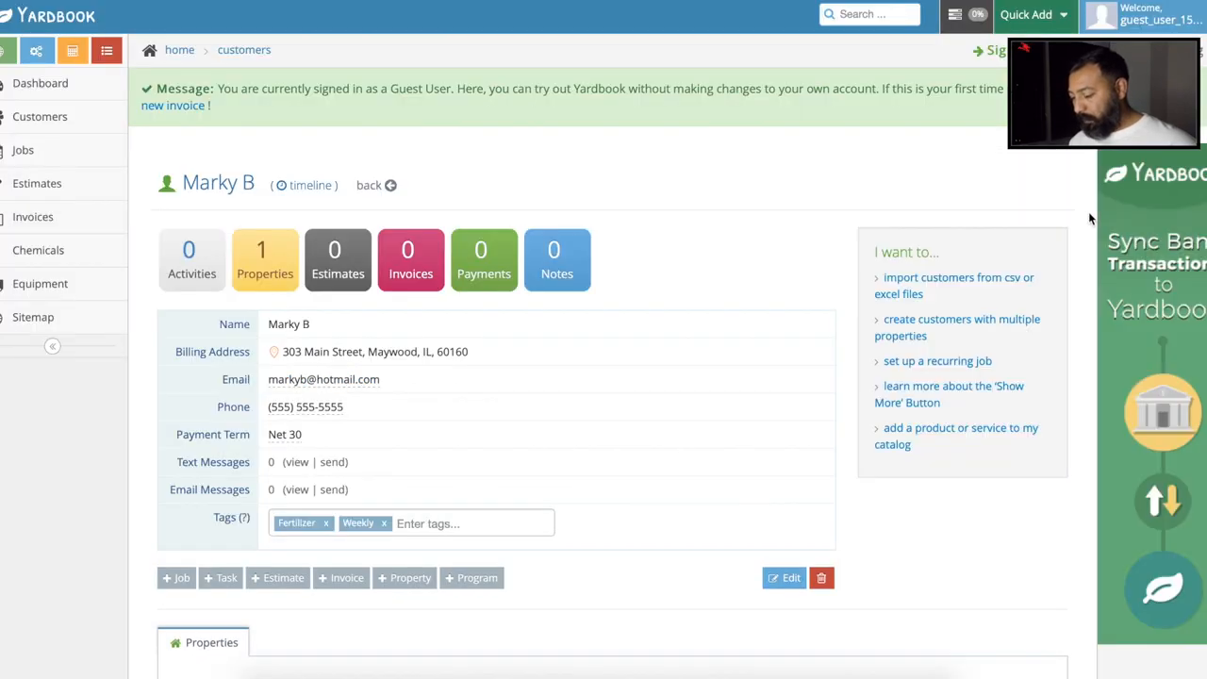
{"action": "scroll", "scroll_direction": "down", "scroll_amount": 3}
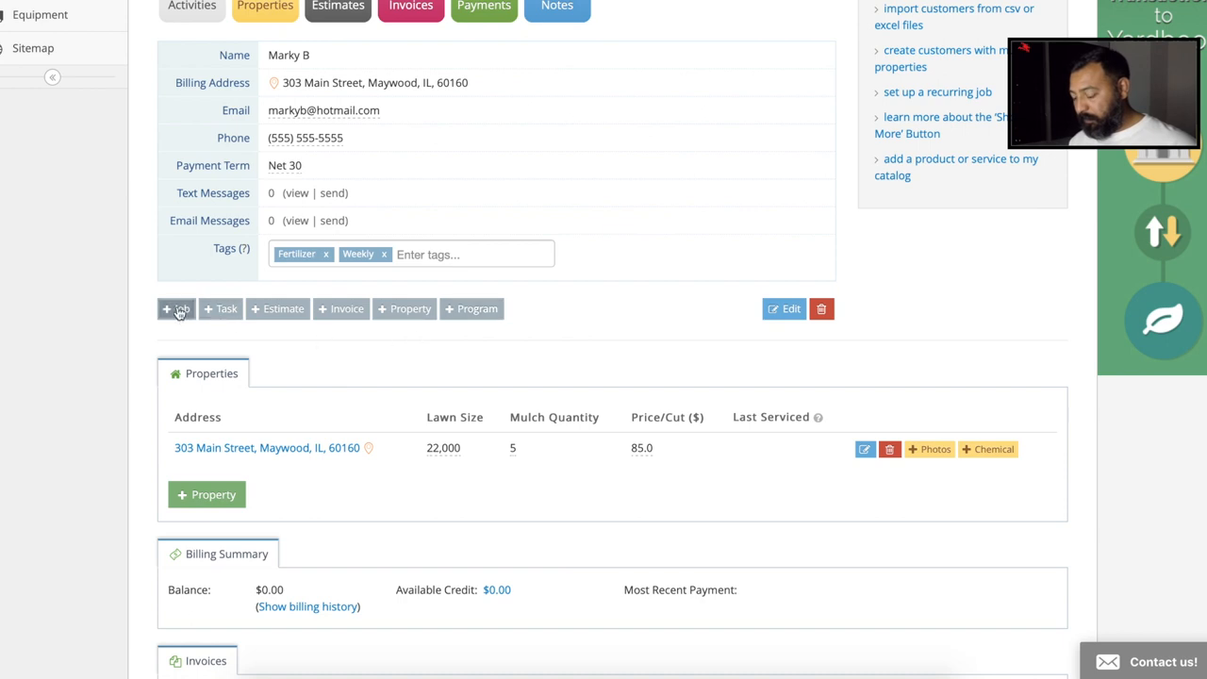
{"action": "left_click", "coordinate": [176, 308]}
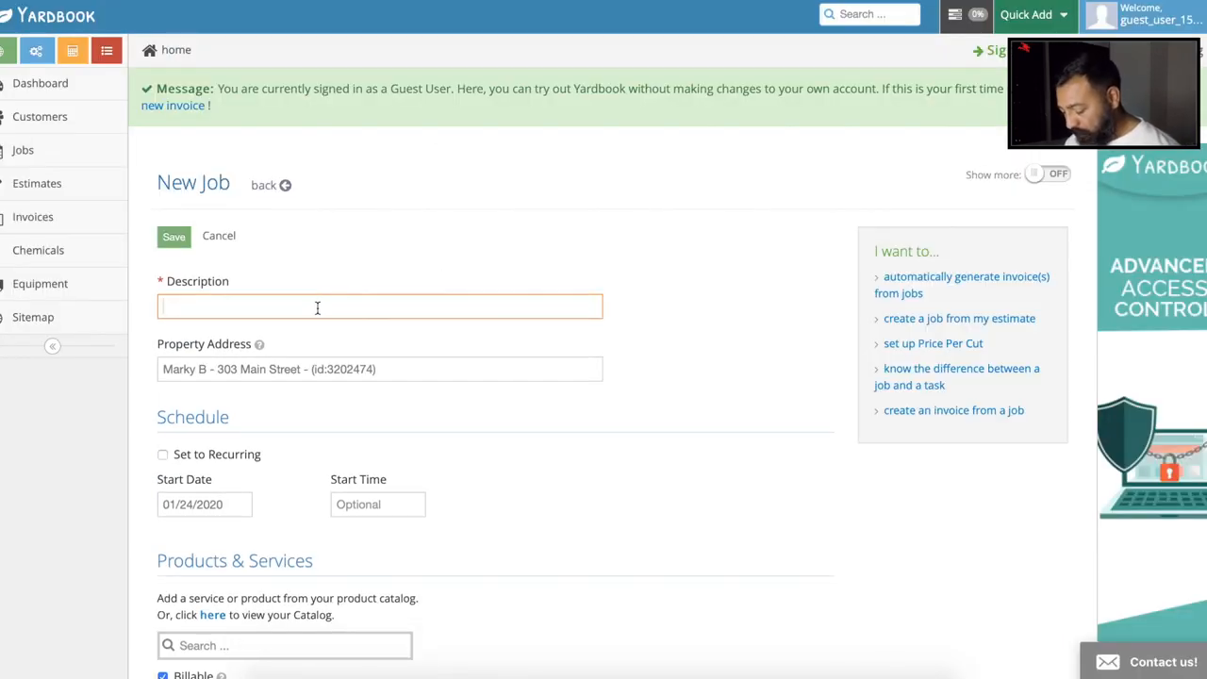
{"action": "type", "text": "Tree Removal"}
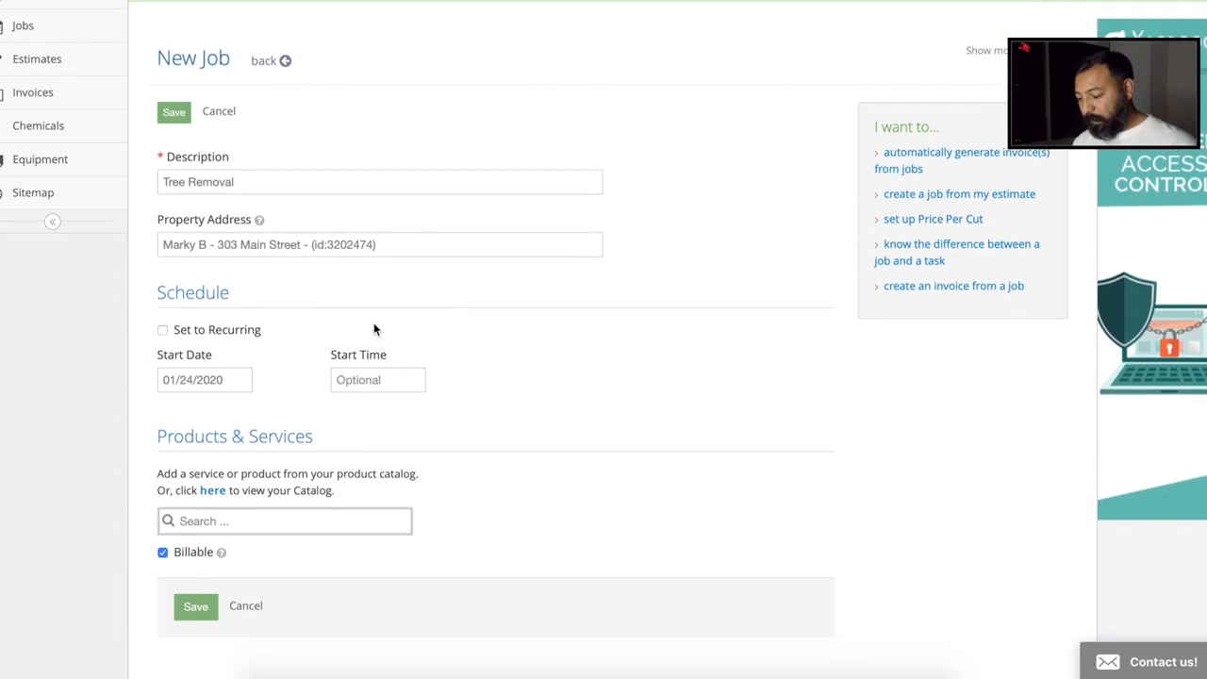
Step: Set the Tree Removal job's start date to March 4, 2020
{"action": "left_click", "coordinate": [204, 379]}
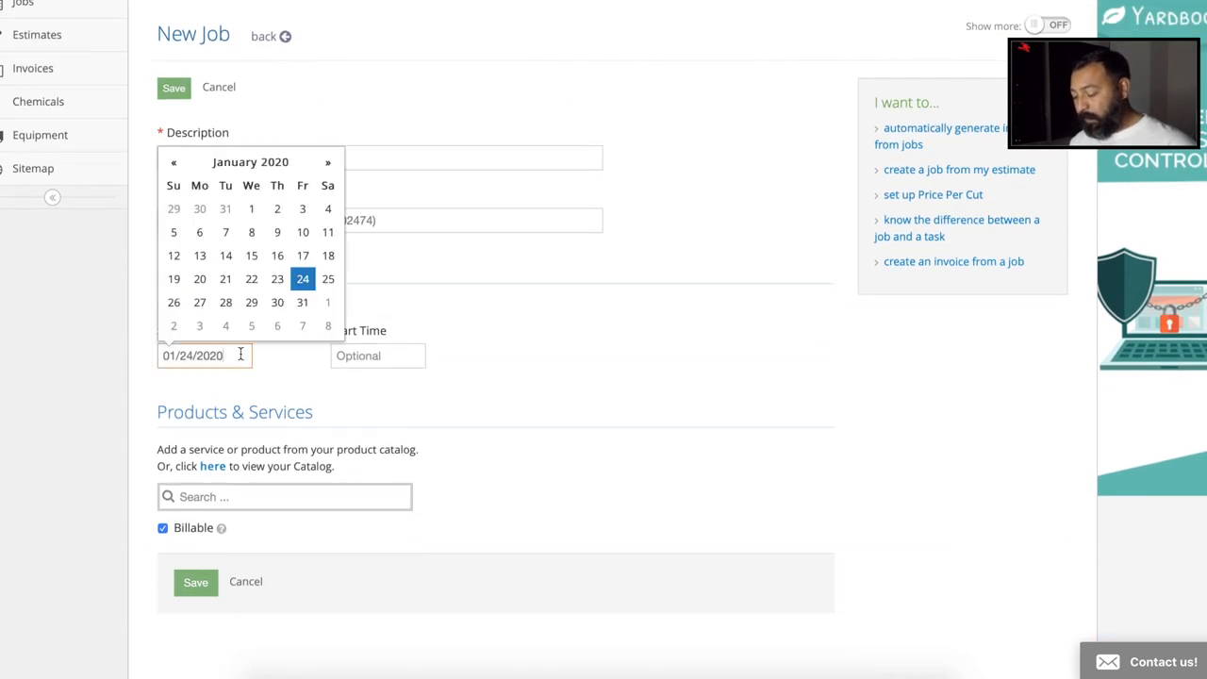
{"action": "left_click", "coordinate": [327, 162]}
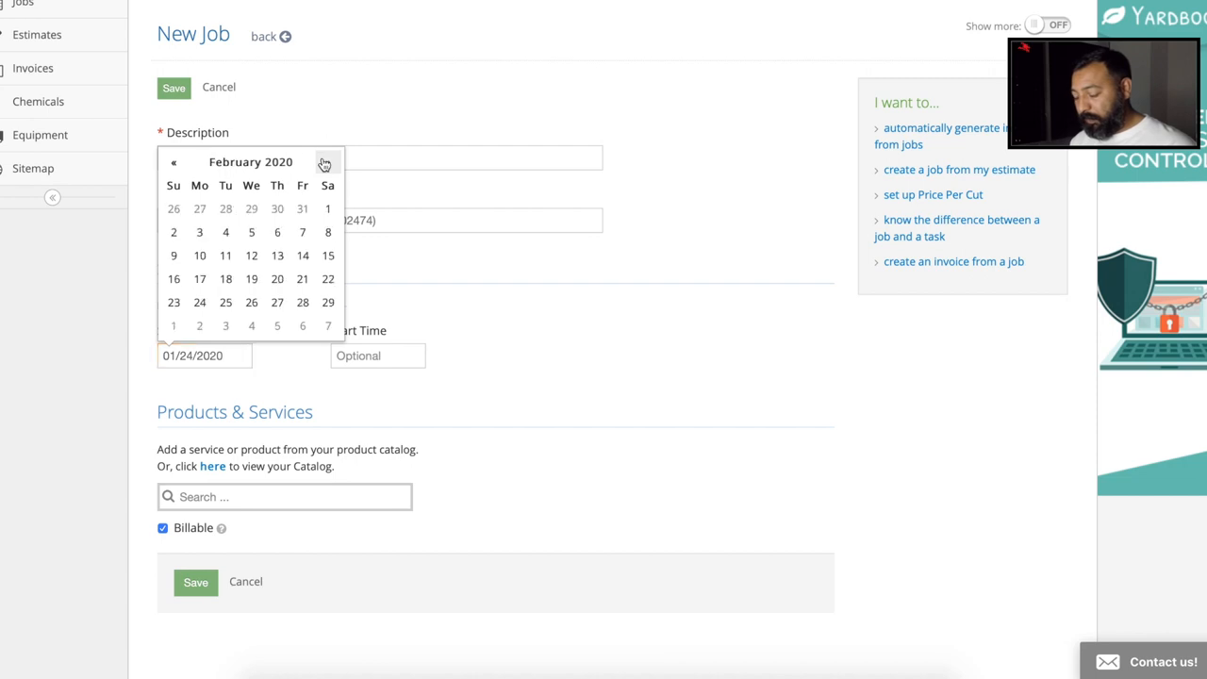
{"action": "left_click", "coordinate": [327, 163]}
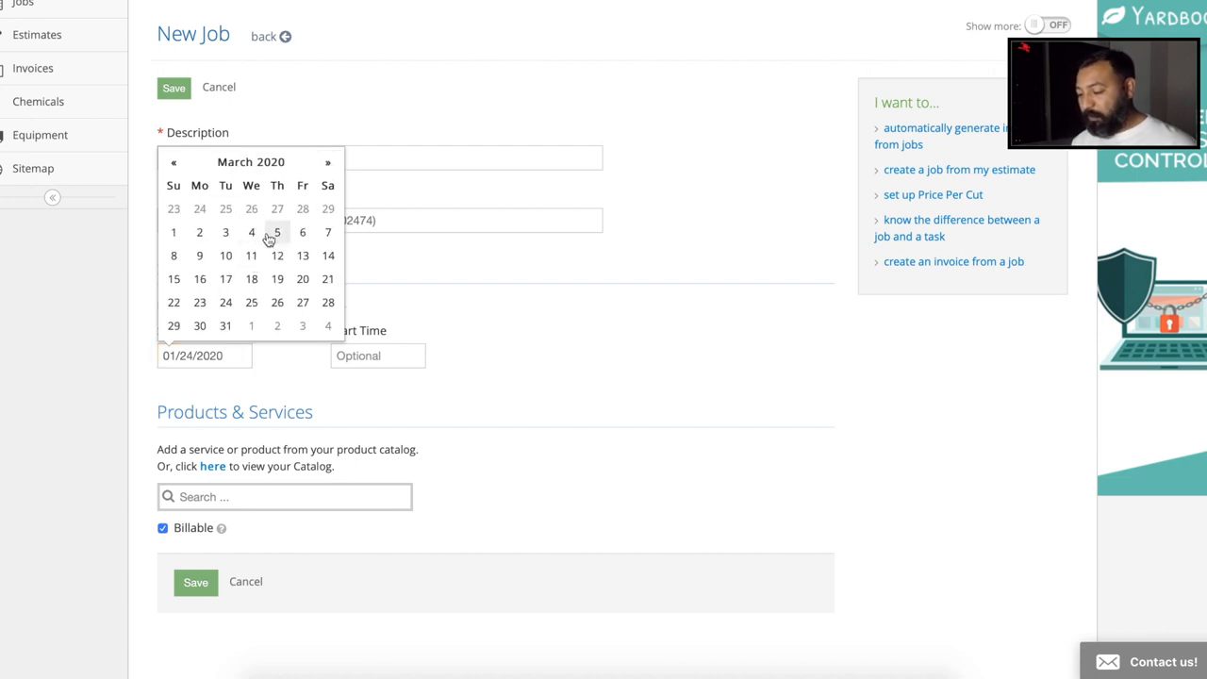
{"action": "left_click", "coordinate": [251, 232]}
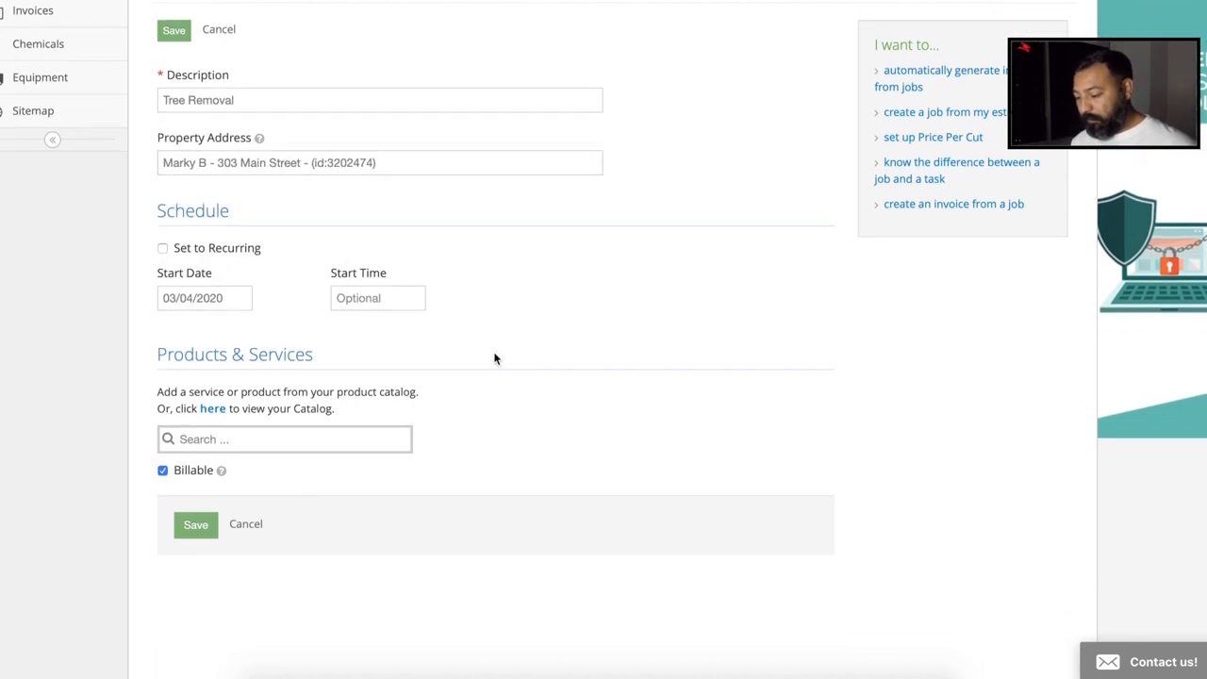
{"action": "mouse_move", "coordinate": [536, 317]}
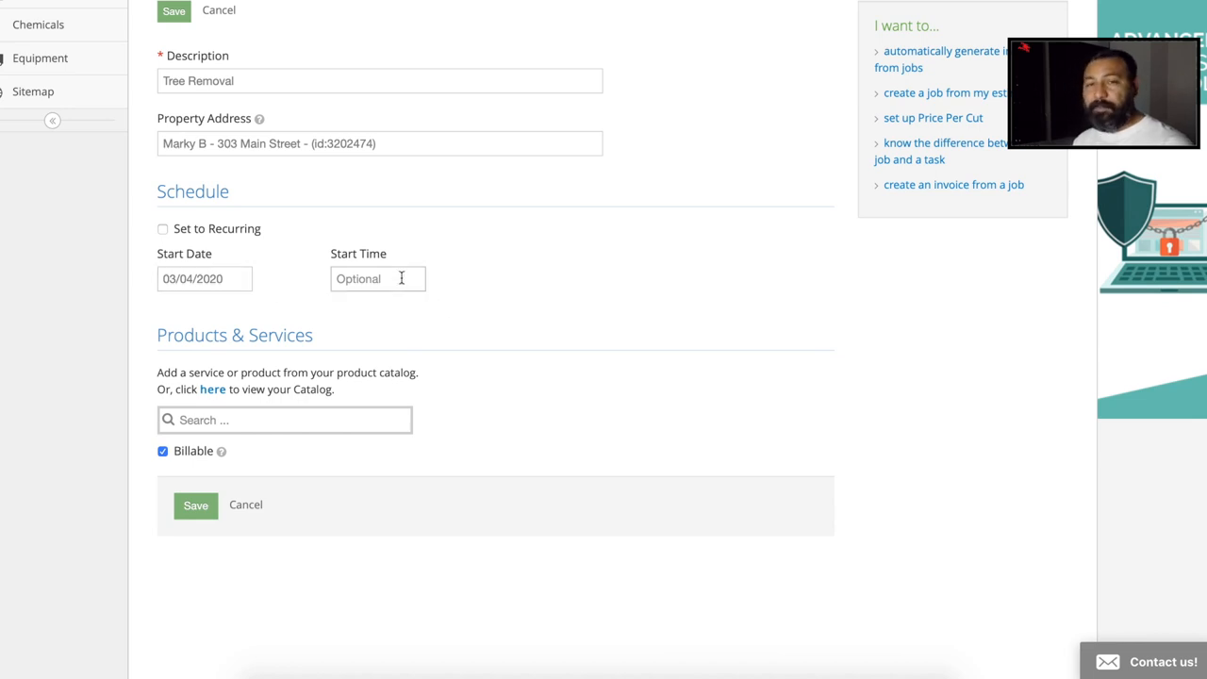
{"action": "scroll", "scroll_direction": "down", "scroll_amount": 3}
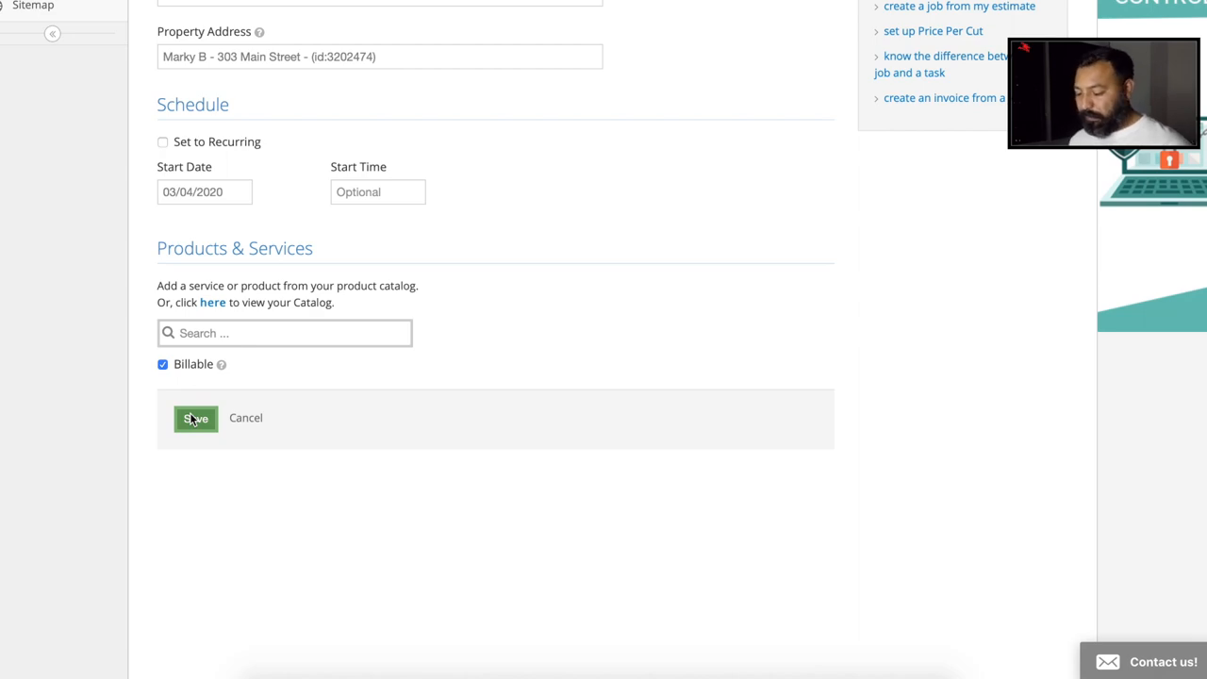
{"action": "left_click", "coordinate": [195, 418]}
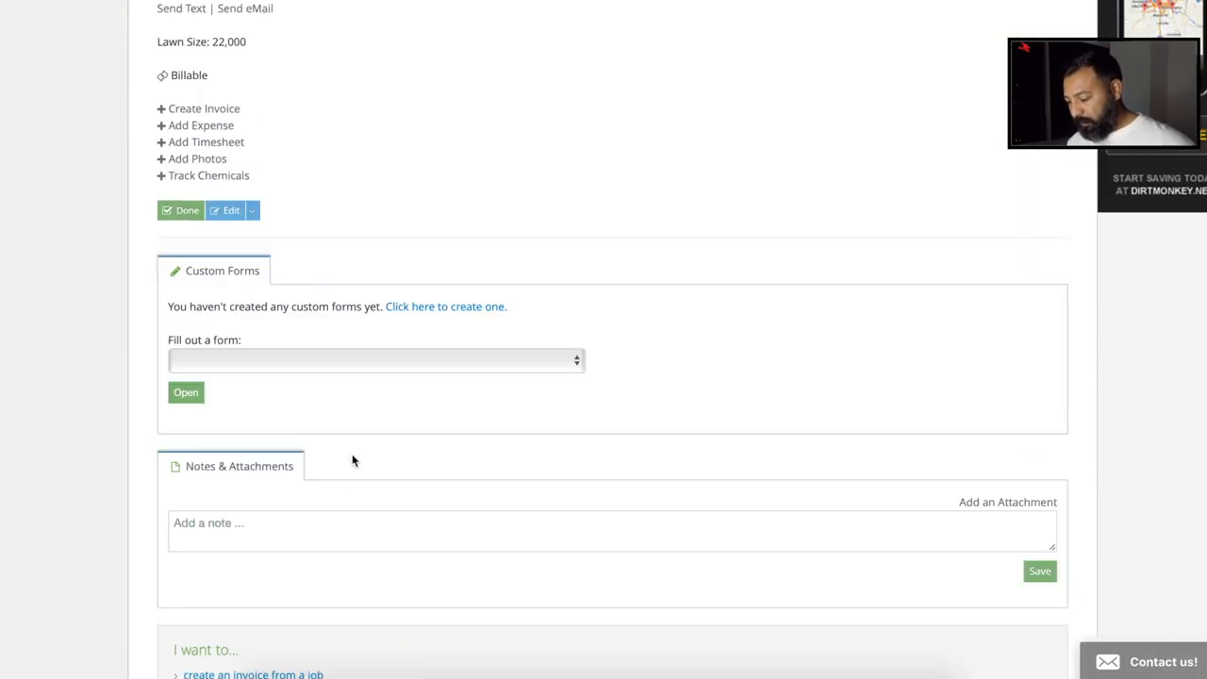
{"action": "scroll", "scroll_direction": "up", "scroll_amount": 3}
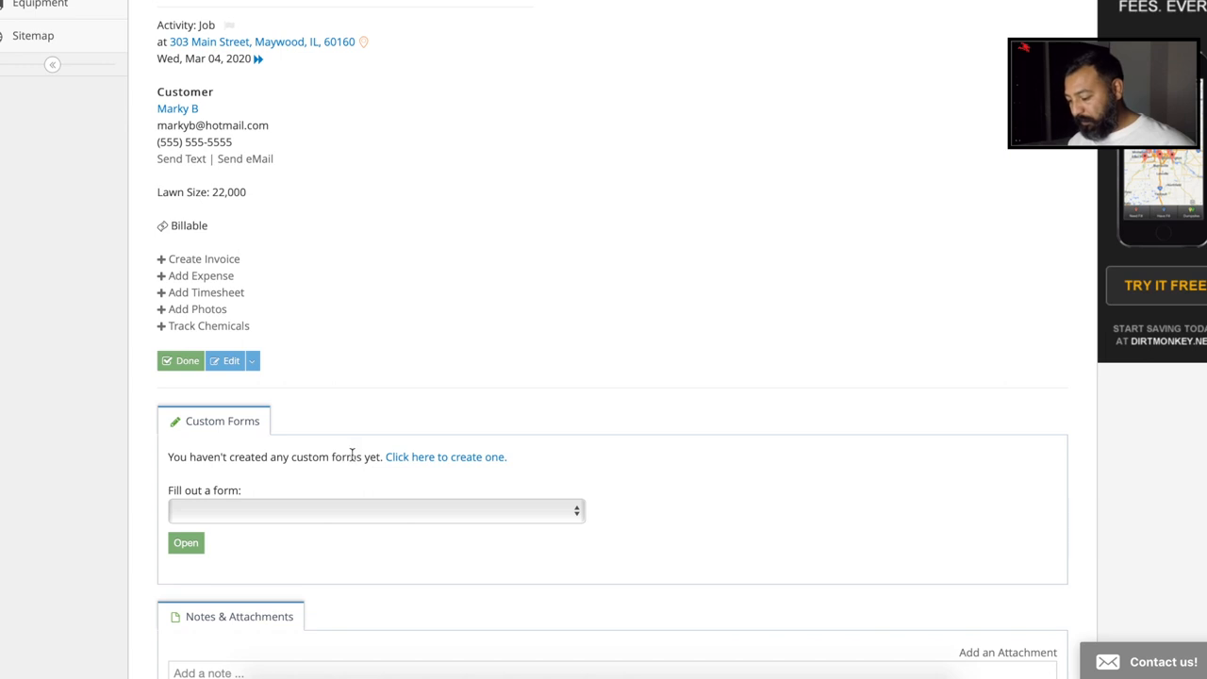
{"action": "scroll", "scroll_direction": "up", "scroll_amount": 3}
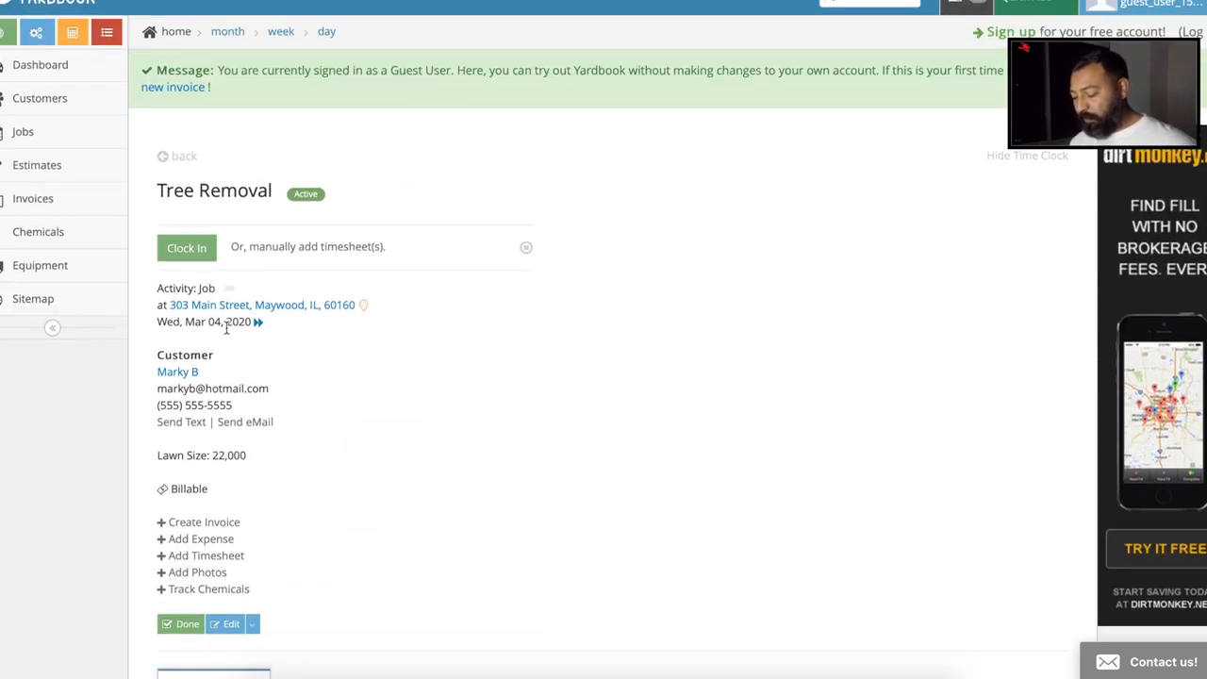
{"action": "mouse_move", "coordinate": [399, 375]}
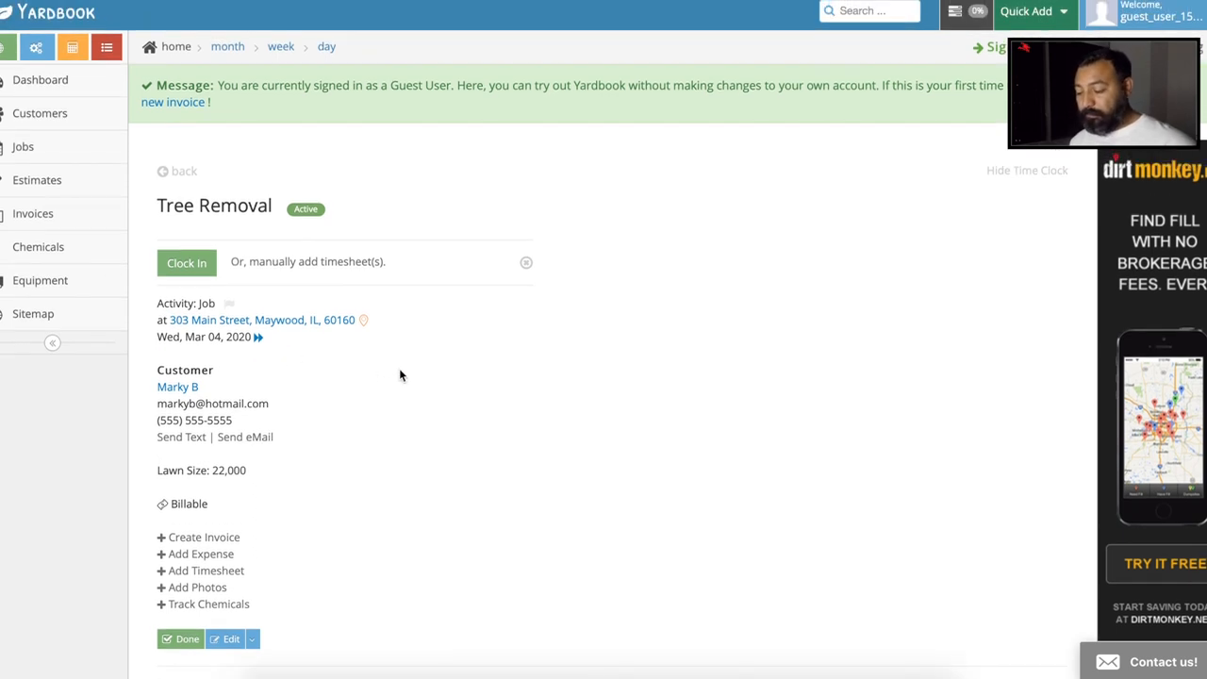
{"action": "mouse_move", "coordinate": [421, 364]}
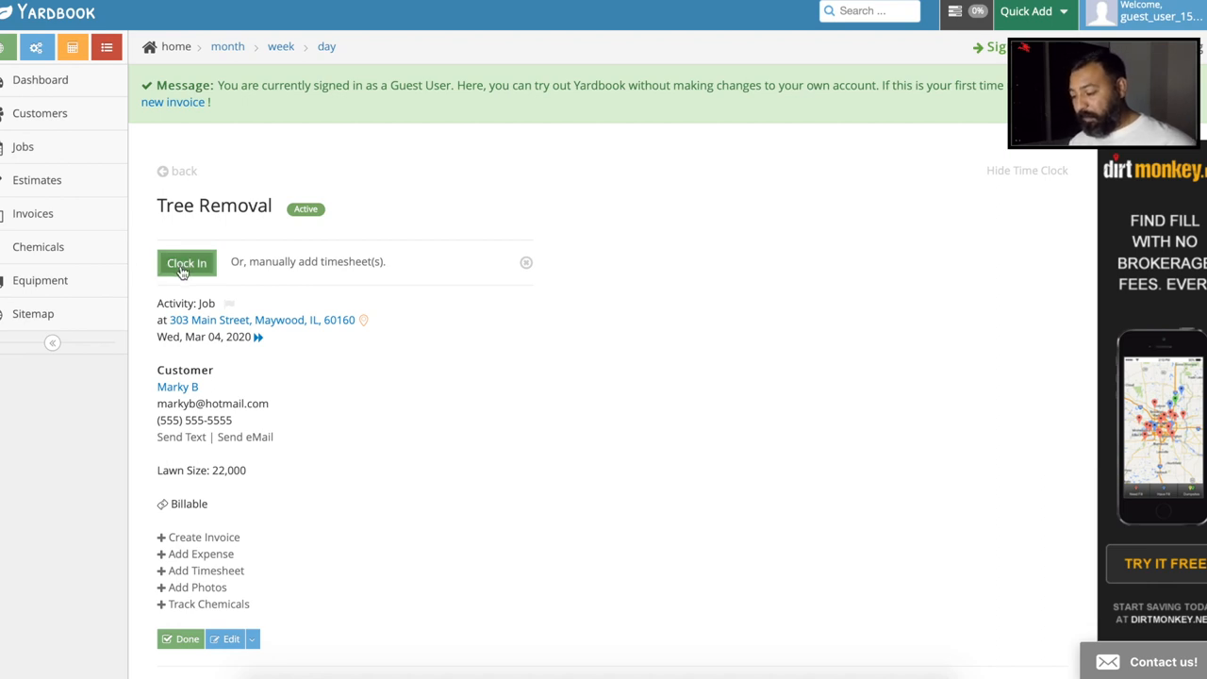
Step: Clock into the Tree Removal job at 05:34 PM without sharing location, then choose Complete Job and Clock Out
{"action": "left_click", "coordinate": [186, 263]}
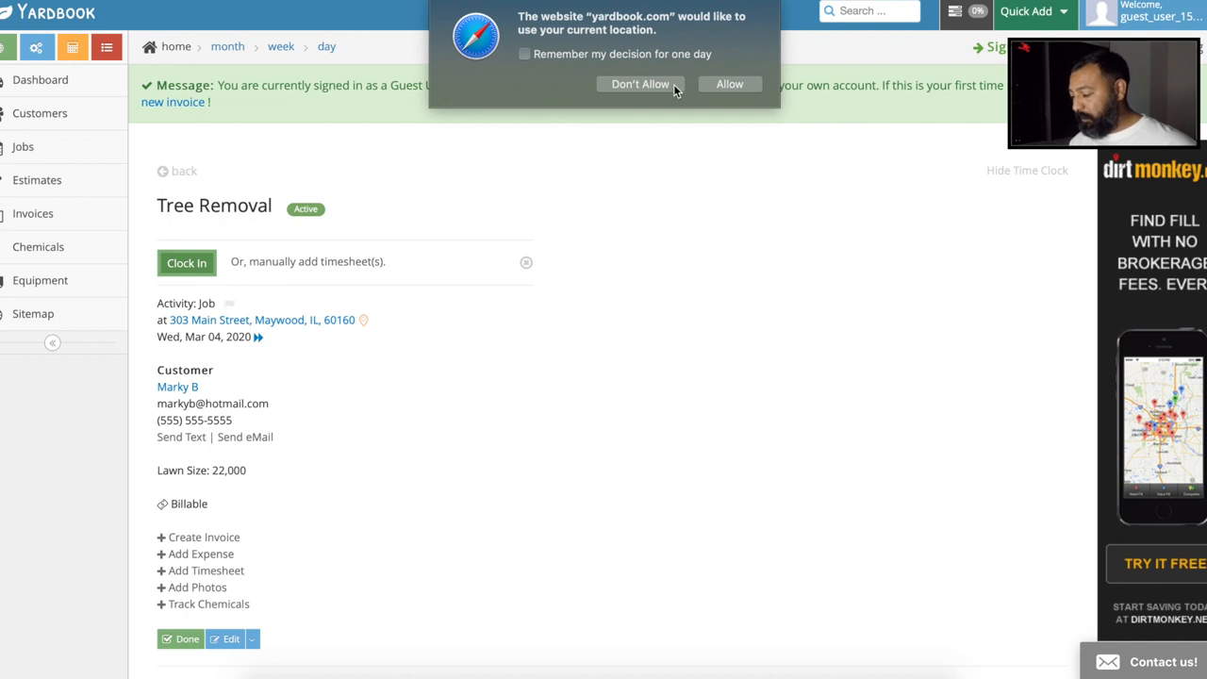
{"action": "left_click", "coordinate": [640, 84]}
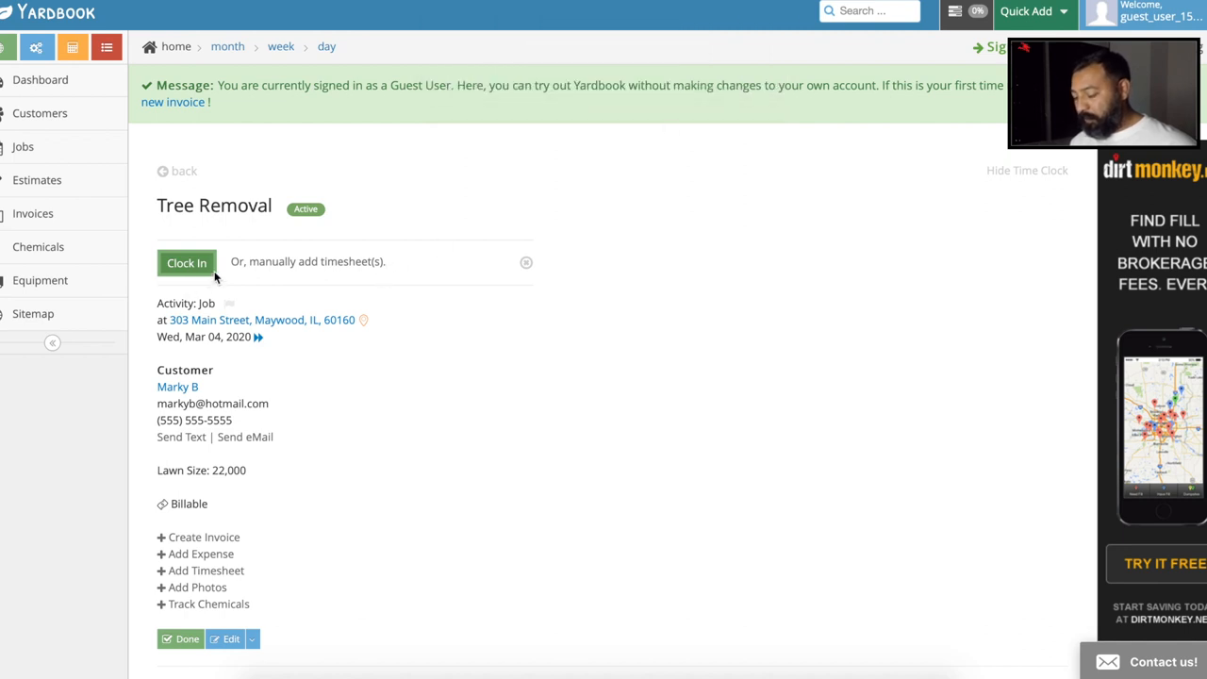
{"action": "left_click", "coordinate": [185, 262]}
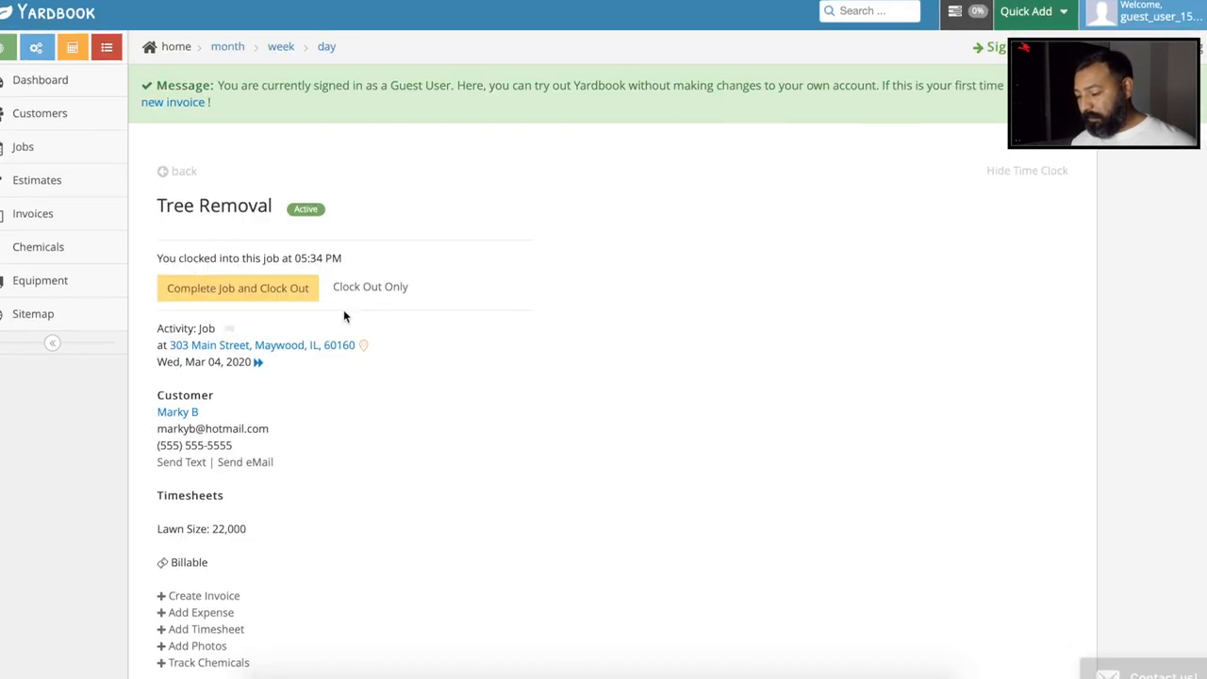
{"action": "scroll", "scroll_direction": "down", "scroll_amount": 3}
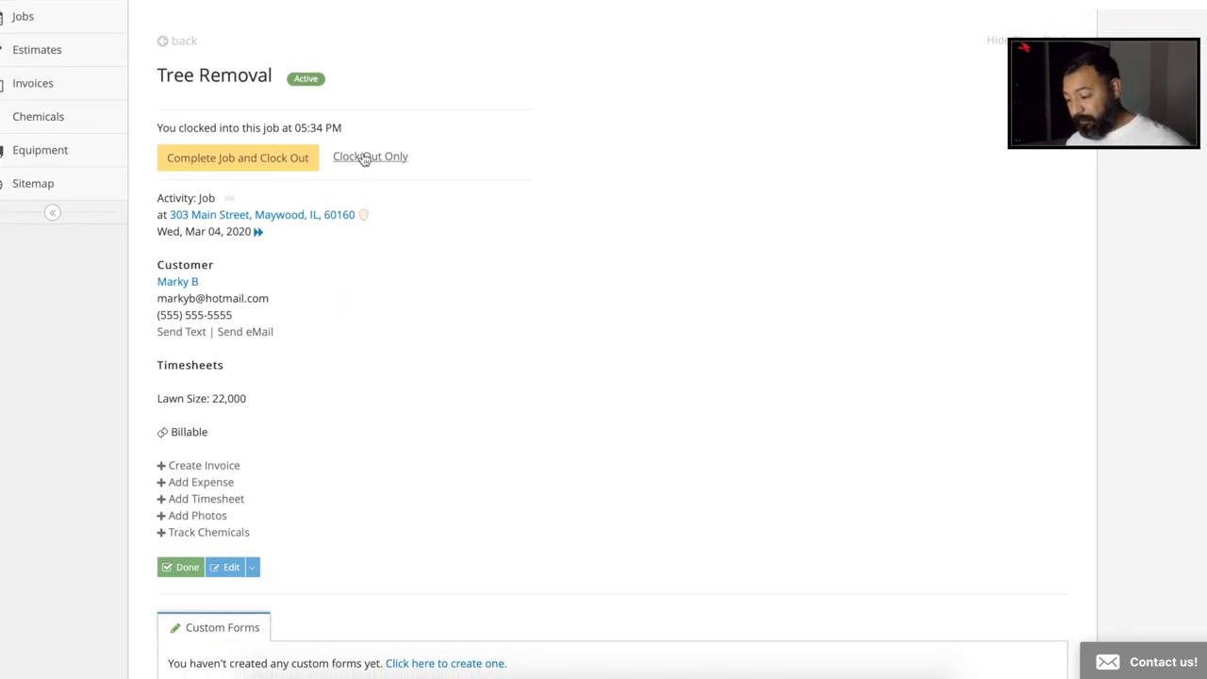
{"action": "left_click", "coordinate": [237, 157]}
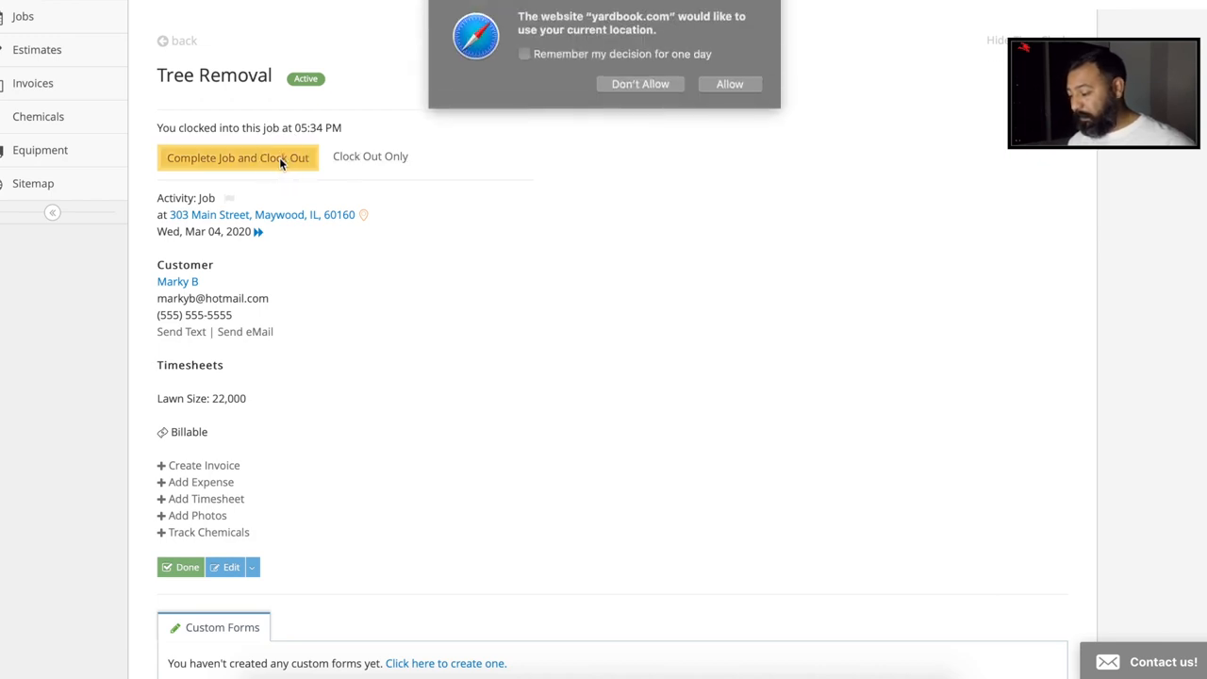